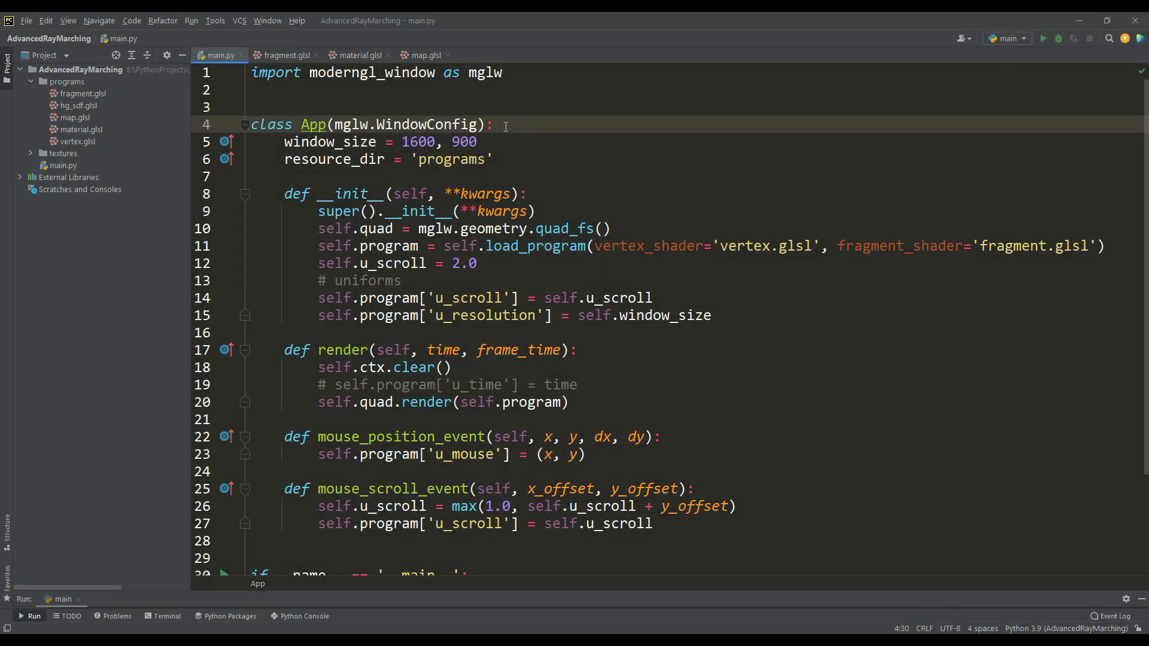
Step: Review map.glsl, material.glsl and fragment.glsl, then run the project to render the courtyard
{"action": "left_click", "coordinate": [424, 55]}
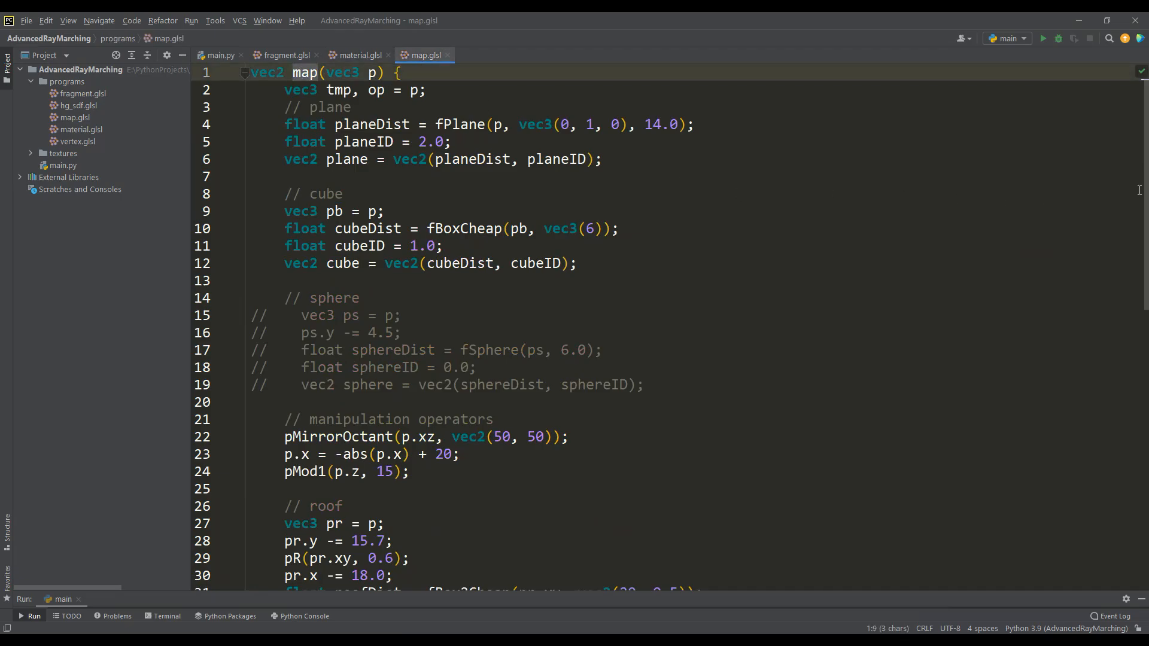
{"action": "scroll", "scroll_direction": "down", "scroll_amount": 3}
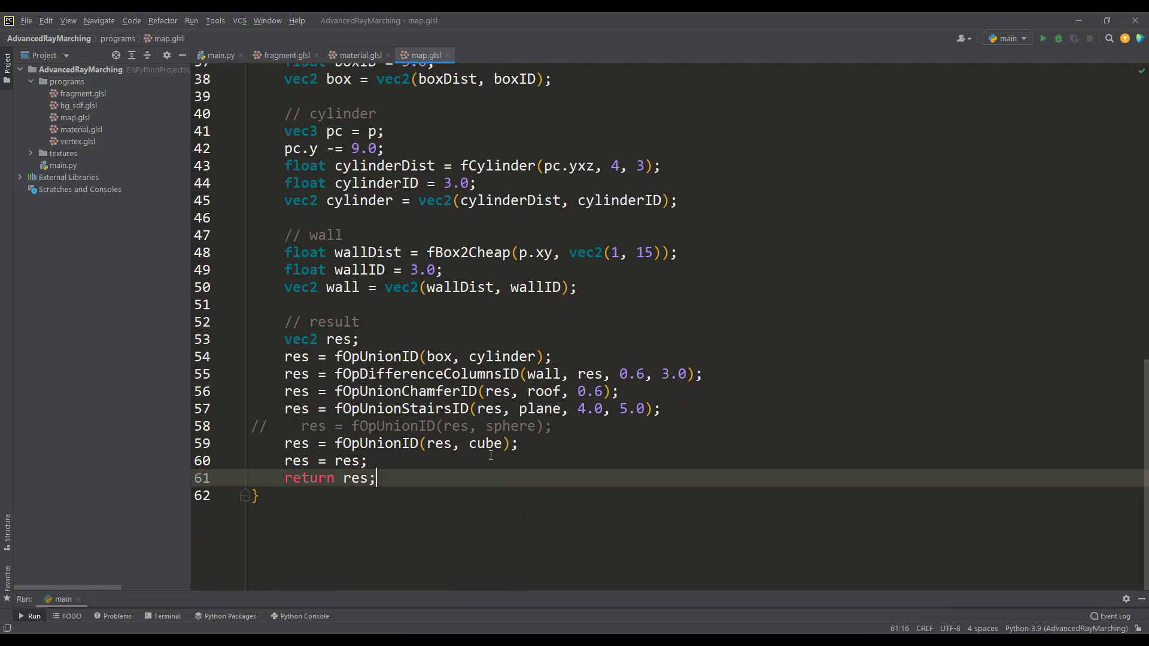
{"action": "left_click", "coordinate": [358, 55]}
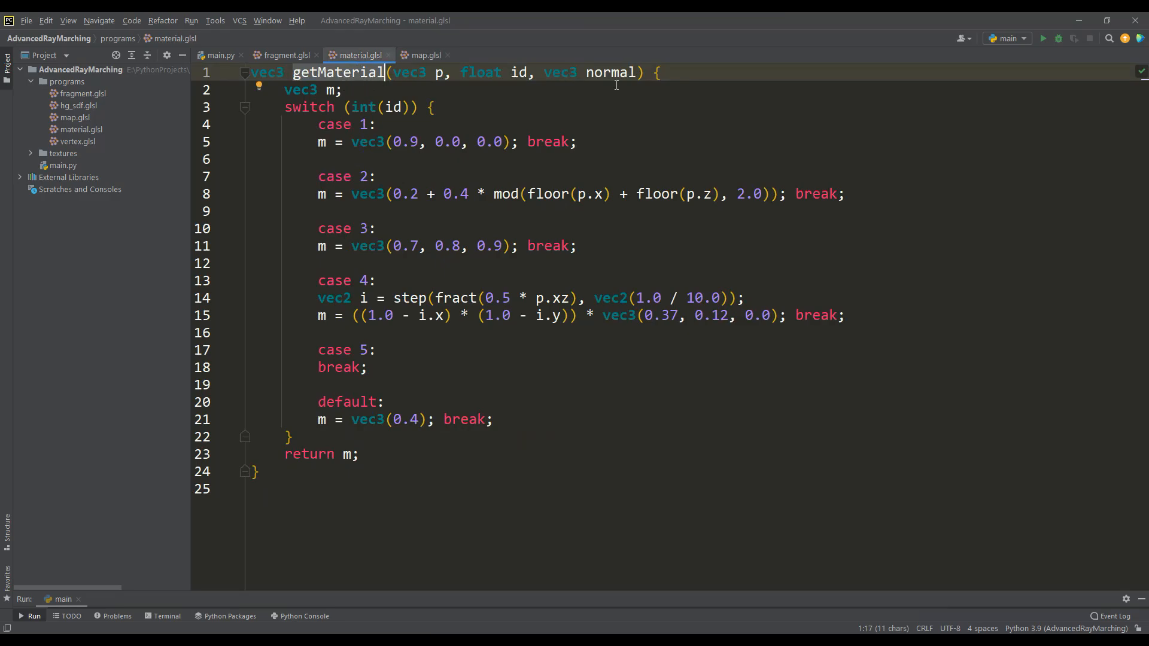
{"action": "left_click", "coordinate": [284, 55]}
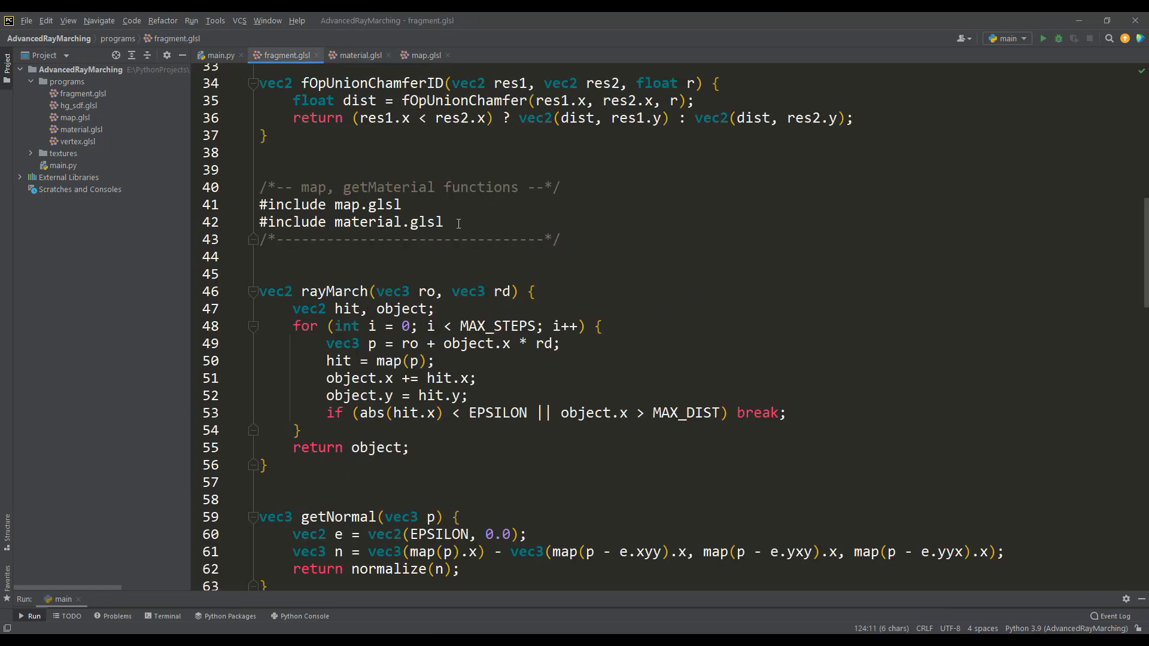
{"action": "scroll", "scroll_direction": "down", "scroll_amount": 3}
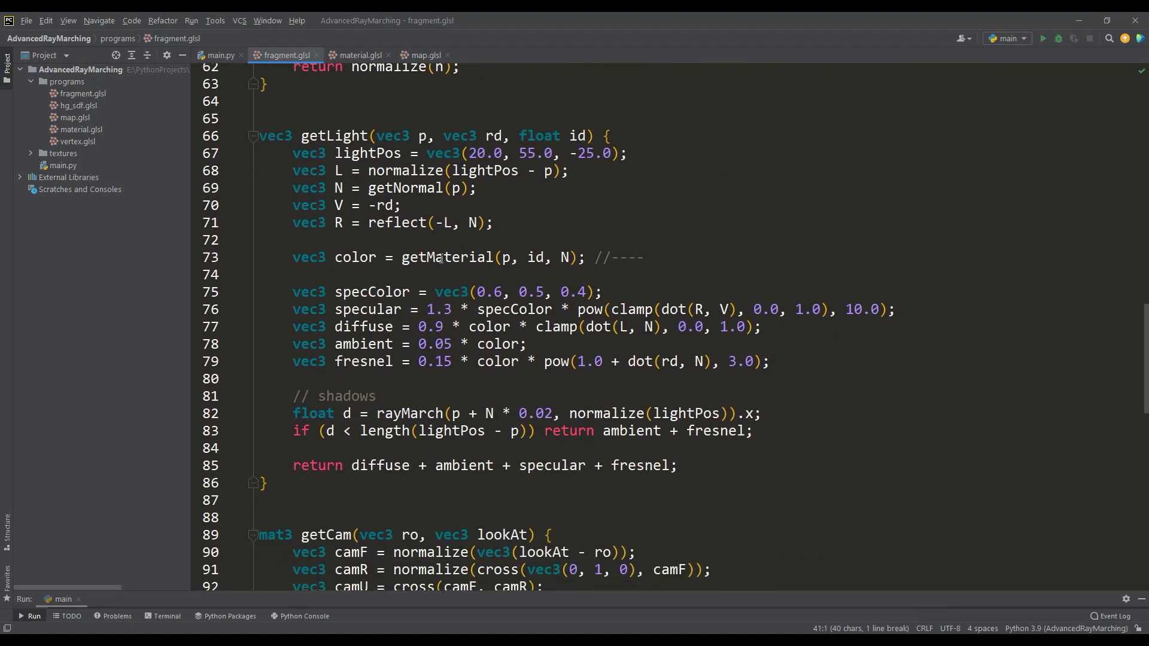
{"action": "scroll", "scroll_direction": "down", "scroll_amount": 3}
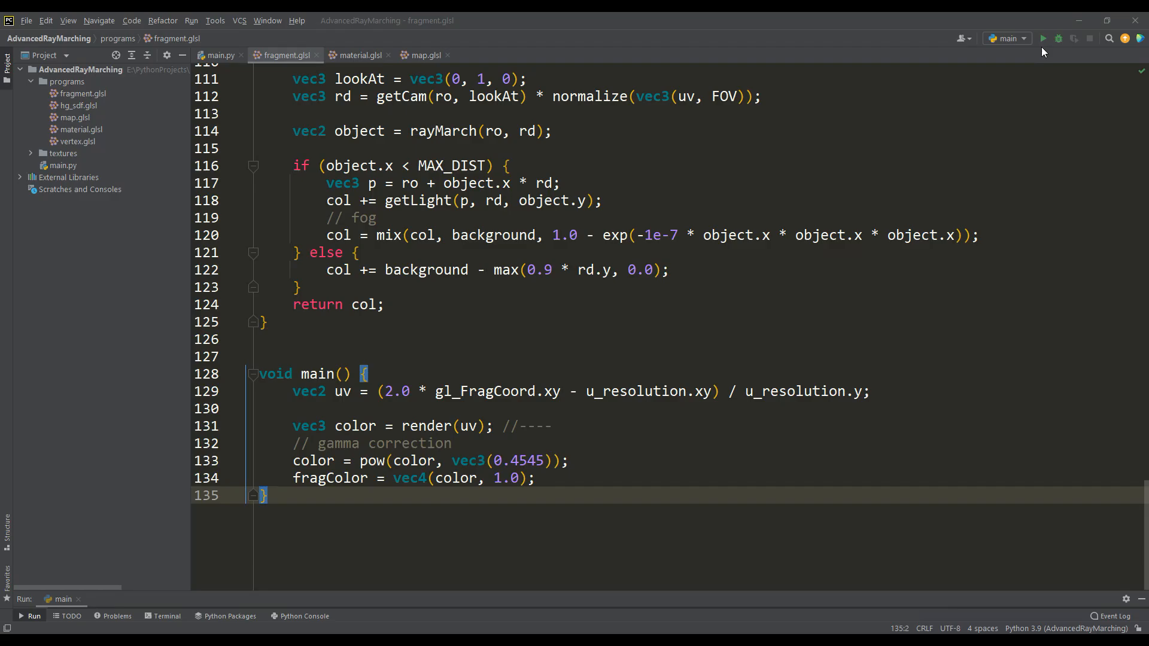
{"action": "left_click", "coordinate": [1044, 38]}
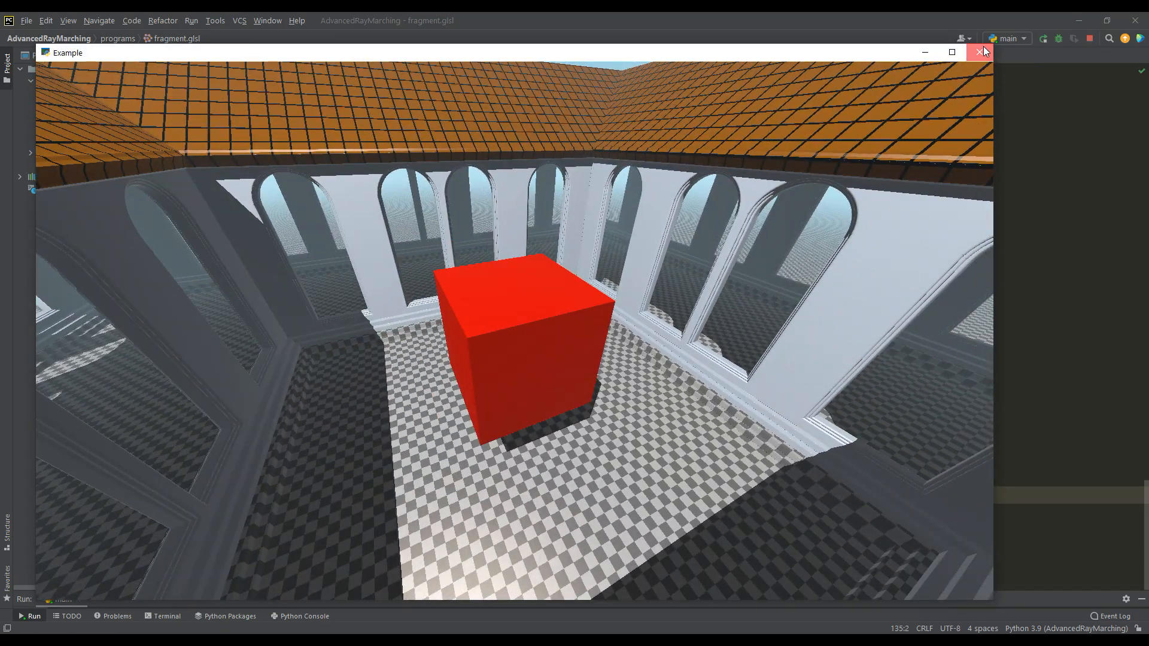
Step: Close the preview and change map.glsl's result line to 'res = plane'
{"action": "left_click", "coordinate": [983, 52]}
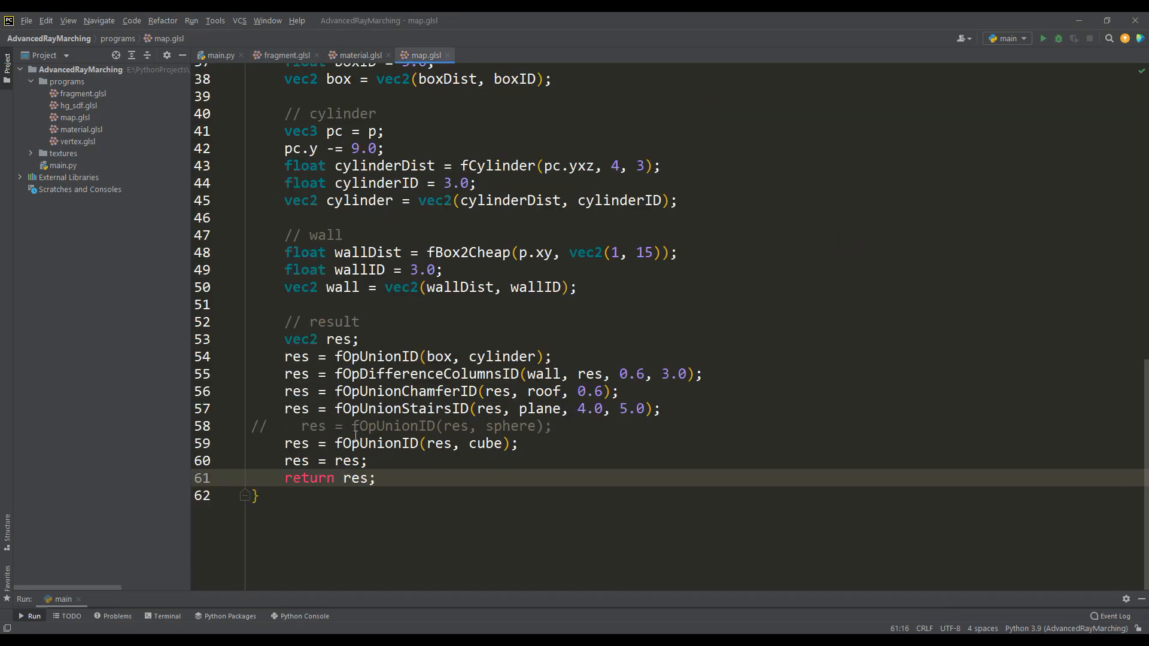
{"action": "key", "text": "BackSpace"}
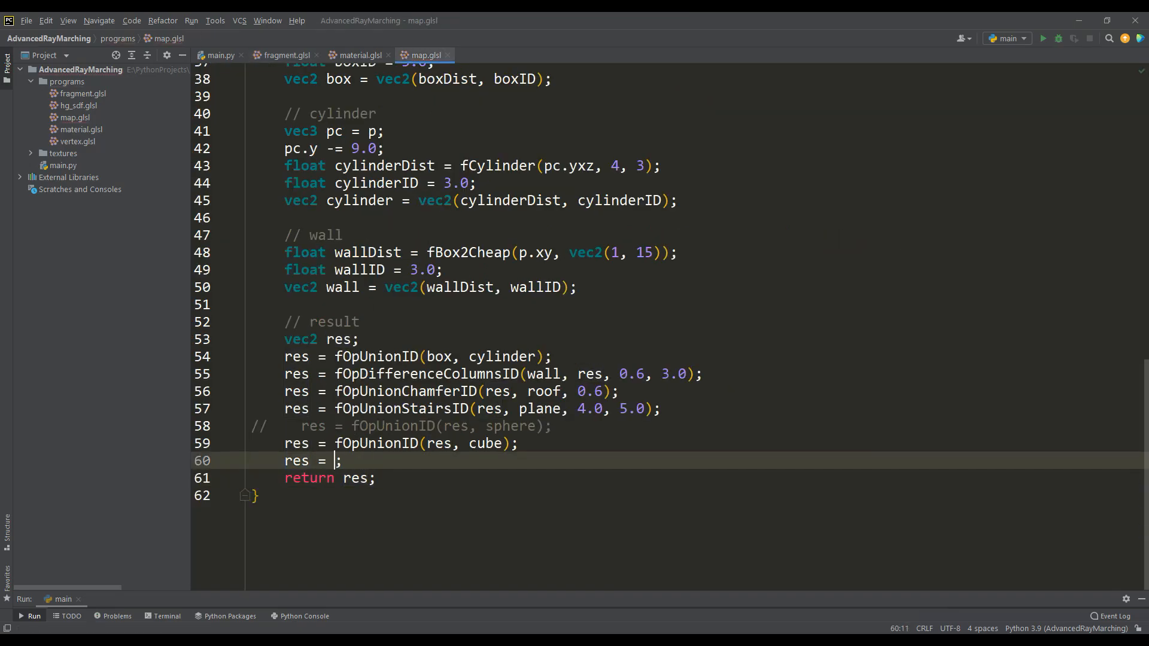
{"action": "type", "text": "plane"}
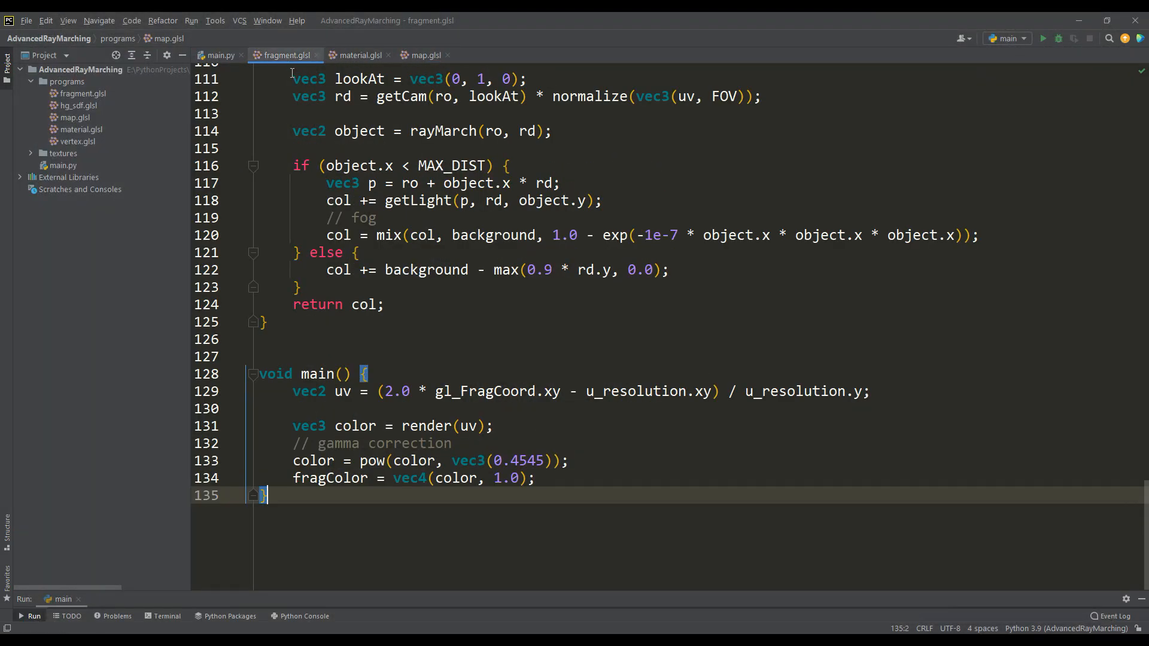
Step: Write getUV(vec2 offset) and renderAAx4 with offsets 0.125, -0.125, 0.375, -0.375
{"action": "type", "text": "vec2 getUV(vec2 offset) {"}
{"action": "type", "text": "vec3"}
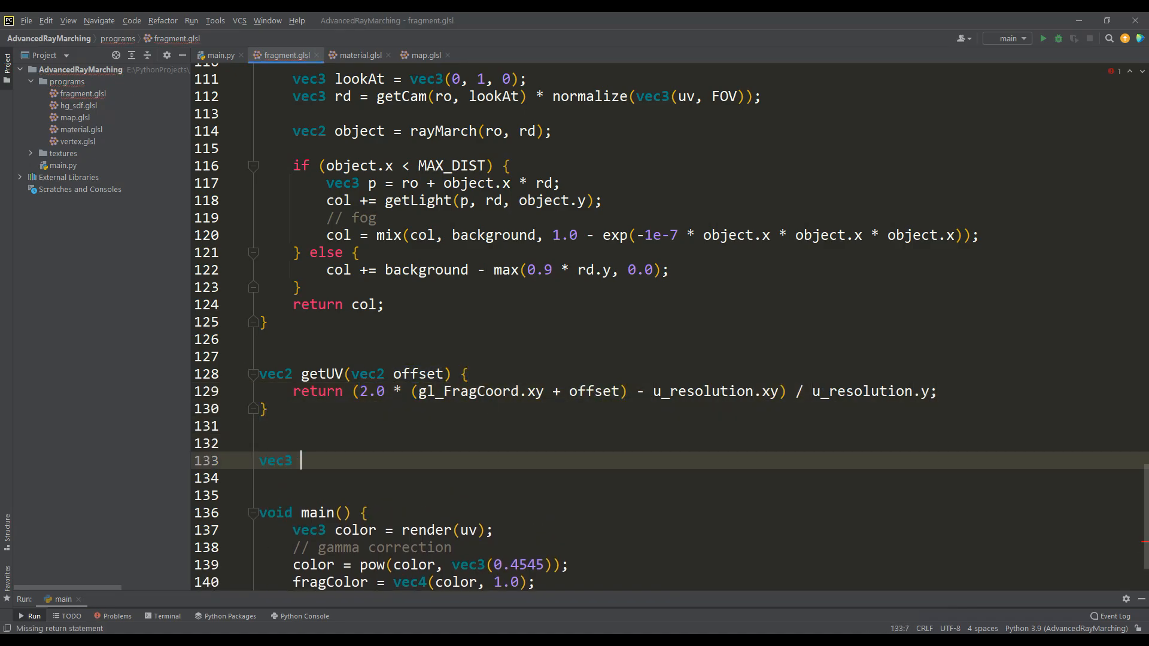
{"action": "type", "text": "renderAAx4() {"}
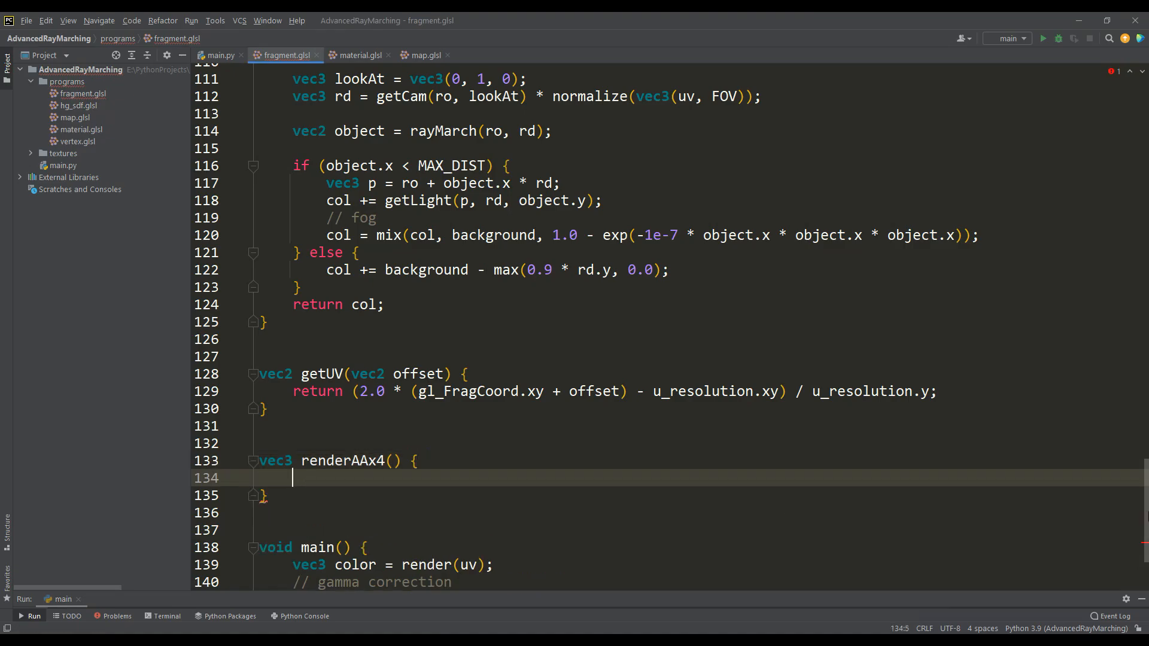
{"action": "type", "text": "vec4 e = vec4(0.125,"}
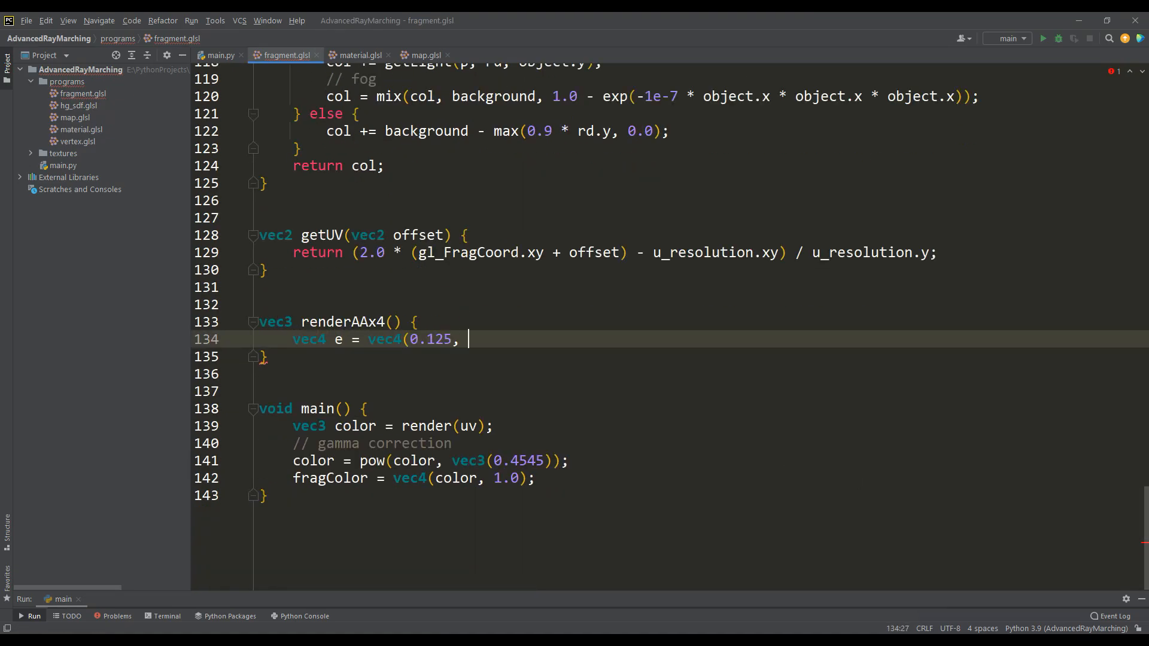
{"action": "type", "text": "-0.125, 0.375, -0.375);"}
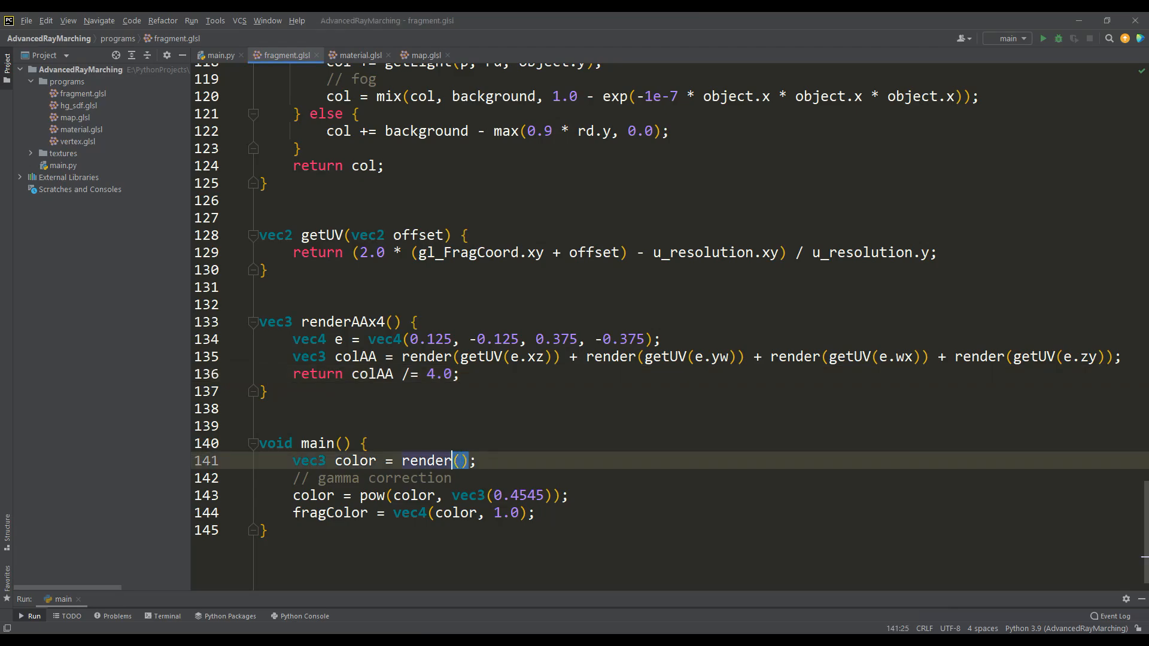
{"action": "left_click", "coordinate": [1044, 38]}
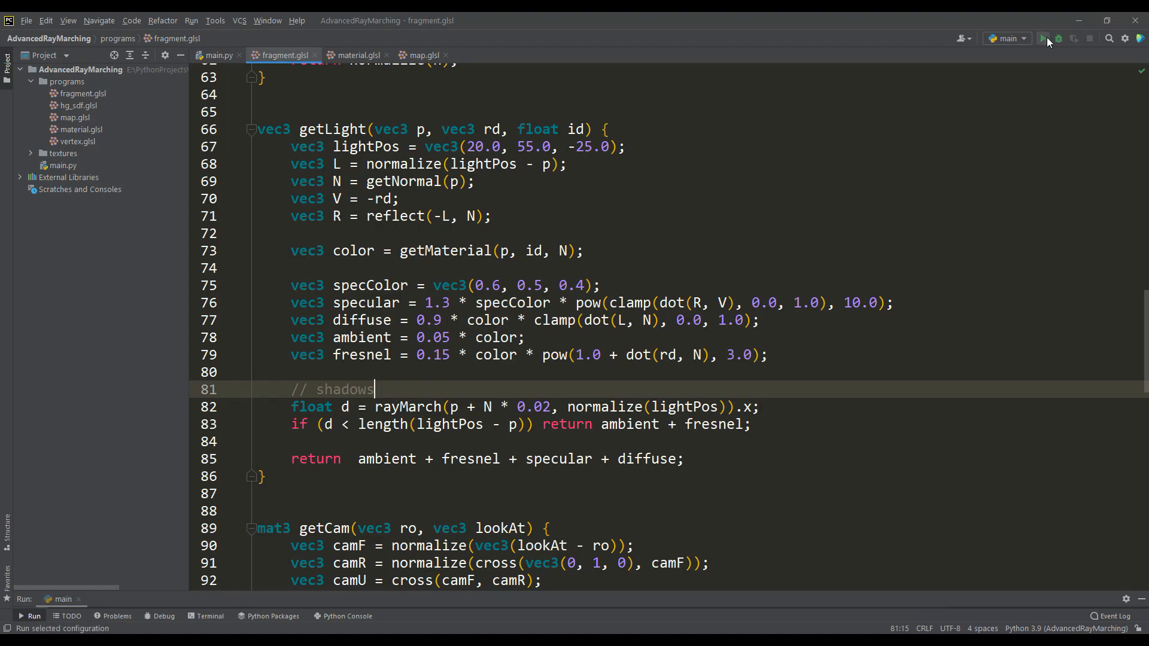
Step: Run the main configuration to view the anti-aliased scene
{"action": "left_click", "coordinate": [1045, 38]}
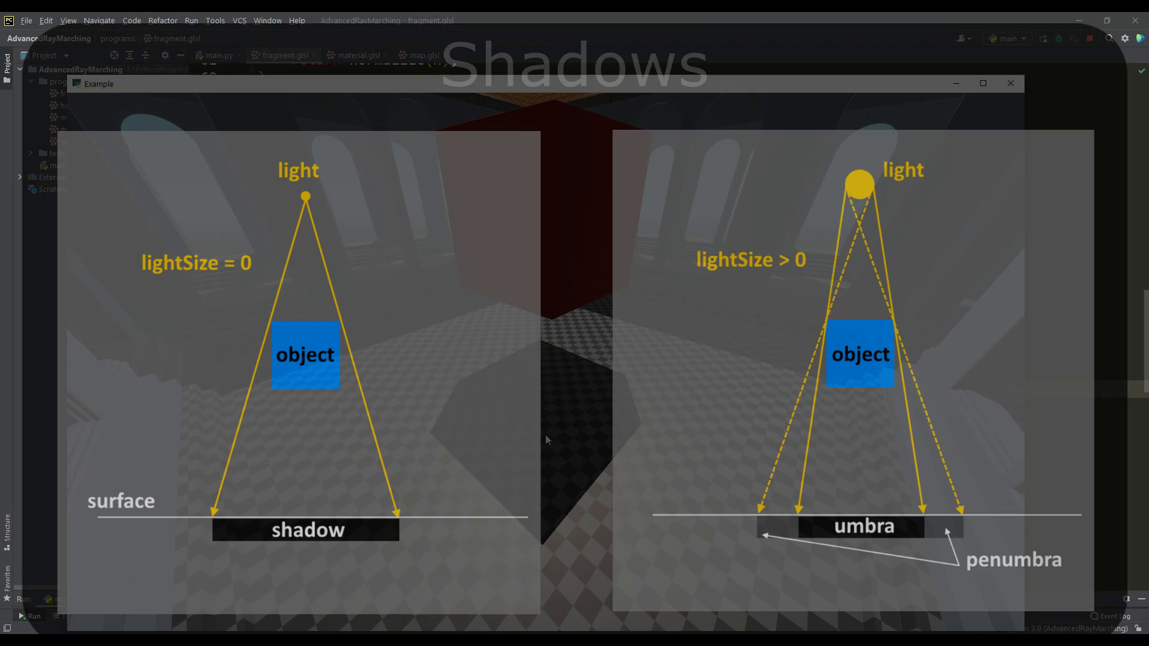
Step: Write getSoftShadow(vec3 p, vec3 lightPos) marching map samples toward the light below getNormal
{"action": "left_click", "coordinate": [1009, 83]}
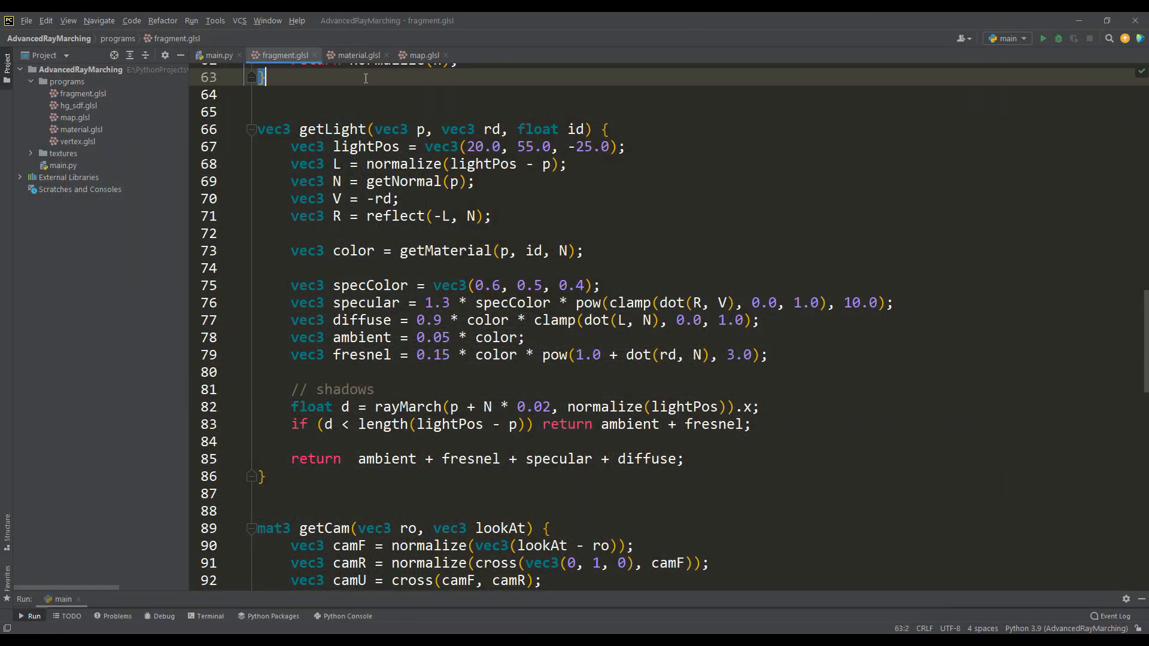
{"action": "type", "text": "float getSoftShadow(ve"}
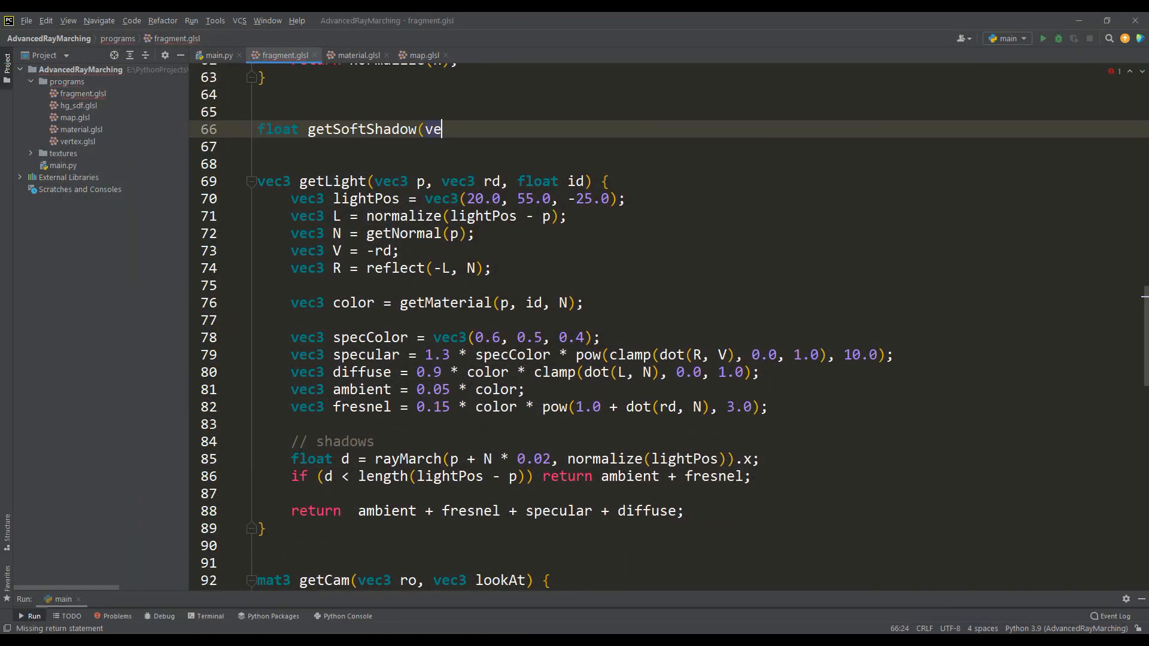
{"action": "type", "text": "c3 p, vec3 lightPos) {"}
{"action": "type", "text": "for (int i = 0; i < MAX_STEPS; i++) {"}
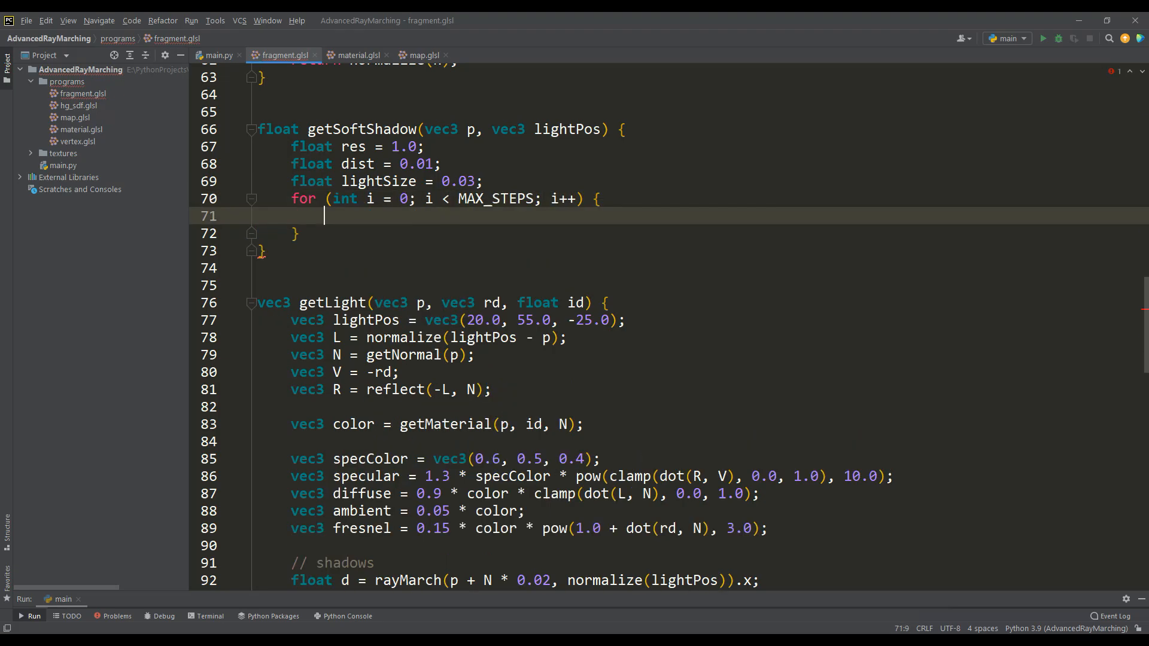
{"action": "type", "text": "float hit = map(p + lightPos * dist).x;"}
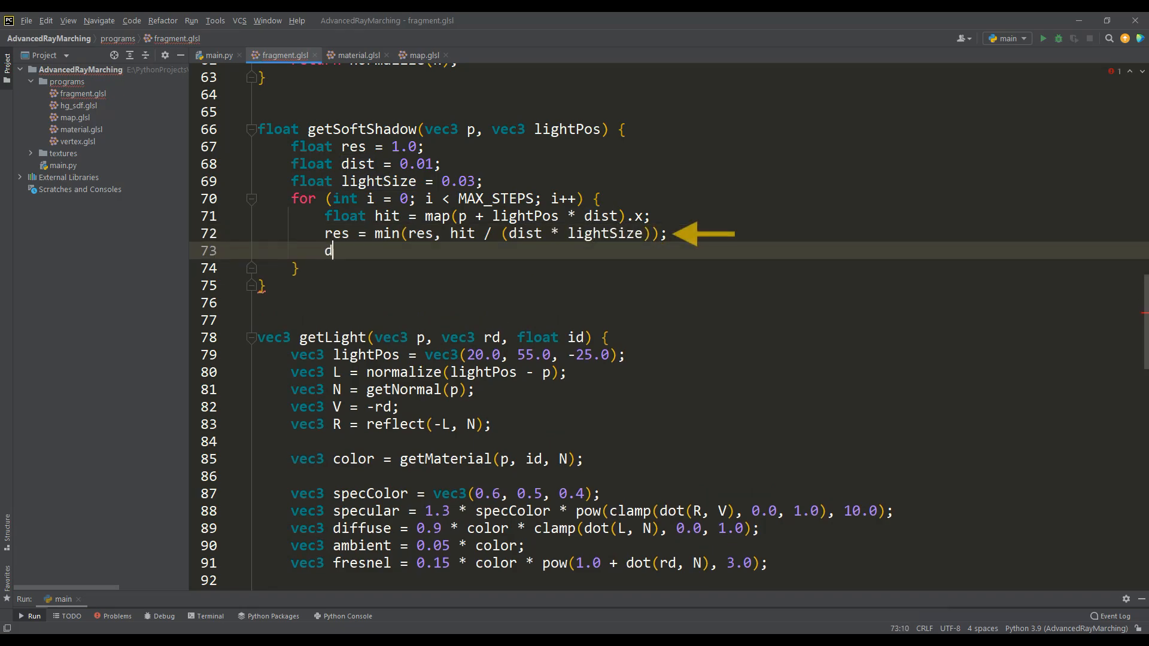
{"action": "type", "text": "ist += hit;"}
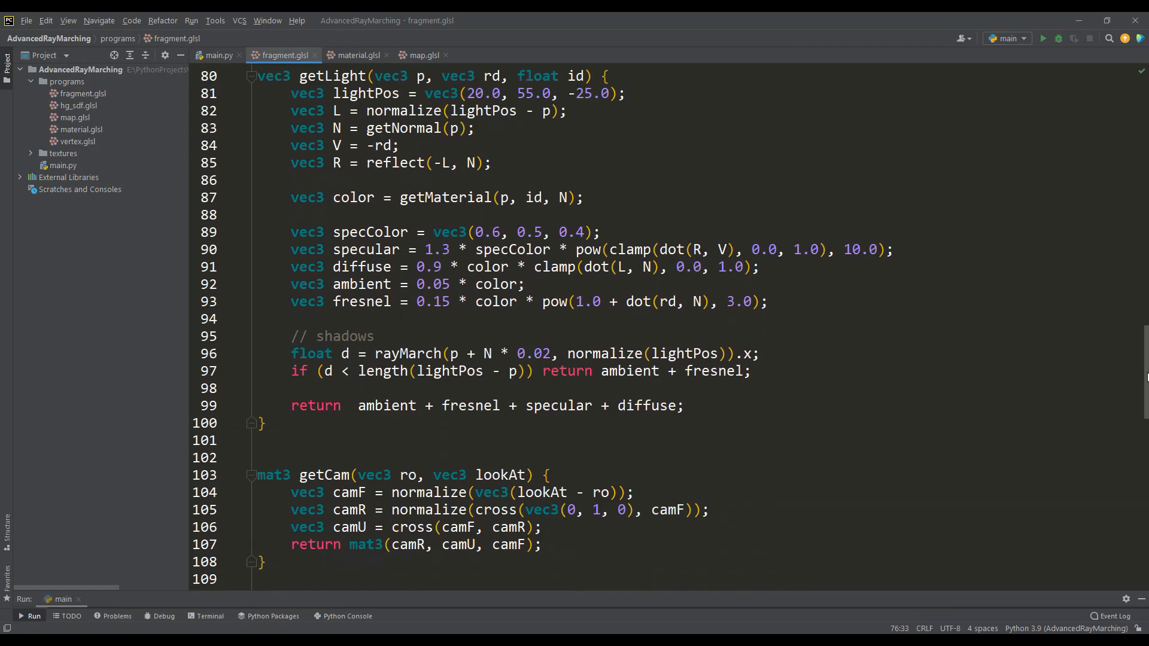
Step: Set getLight's shadow from getSoftShadow and multiply specular plus diffuse by shadow
{"action": "key", "text": "Backspace"}
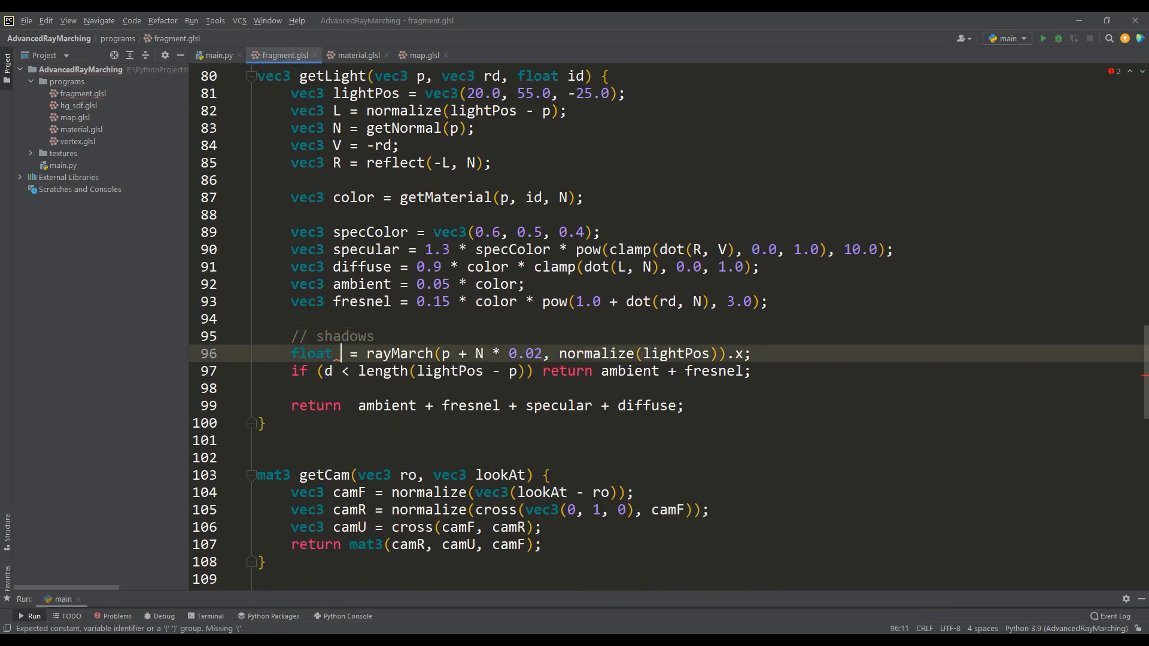
{"action": "type", "text": "shadow = g"}
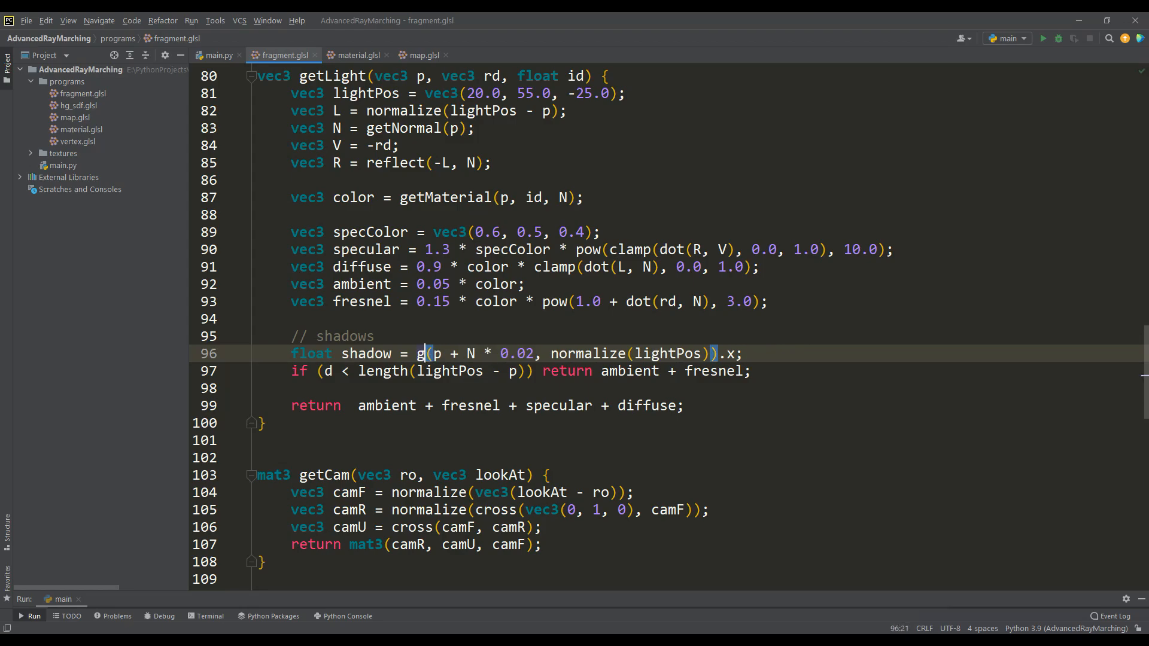
{"action": "type", "text": "getSoftShadow"}
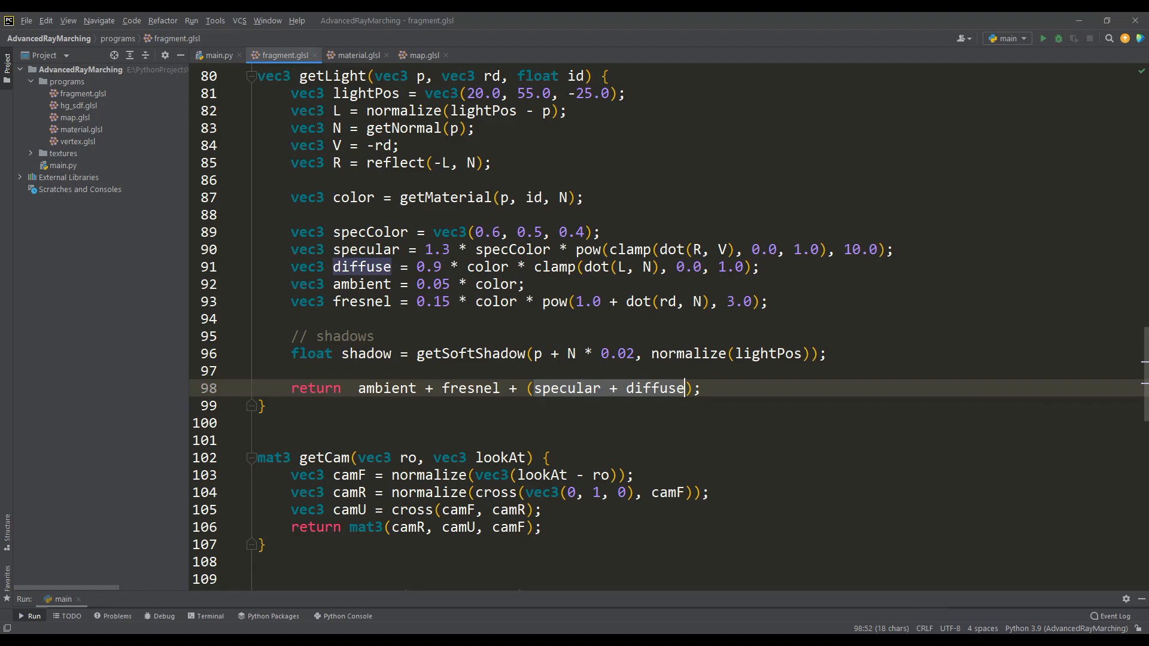
{"action": "type", "text": "* shadow"}
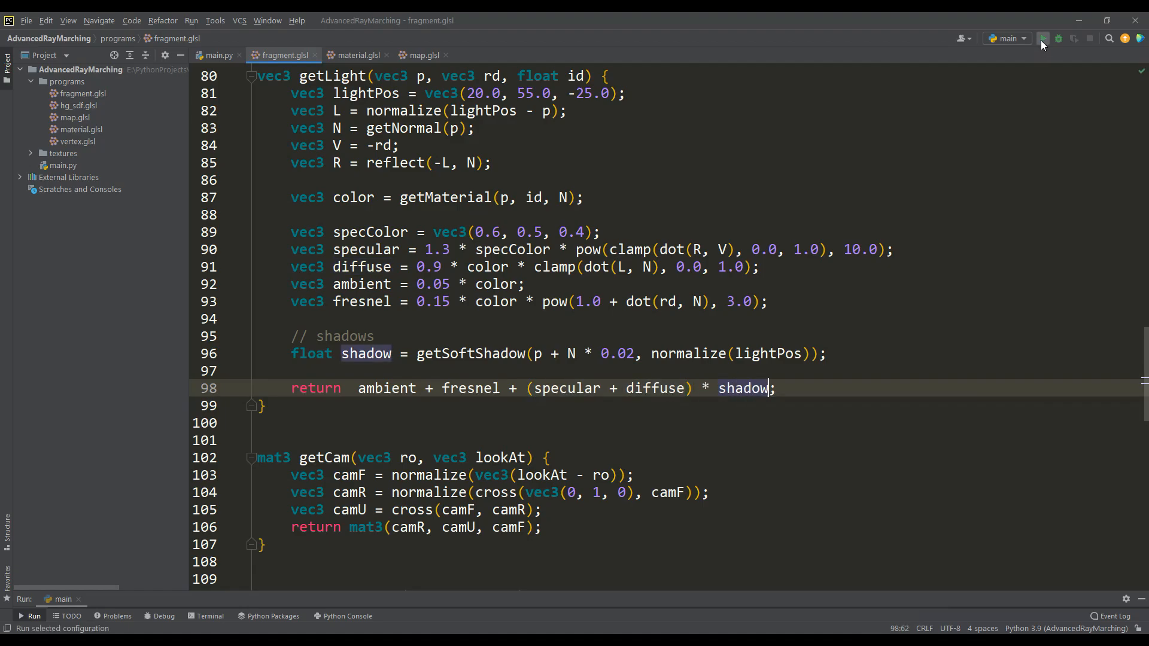
Step: Run the project to check the soft shadows
{"action": "left_click", "coordinate": [1041, 38]}
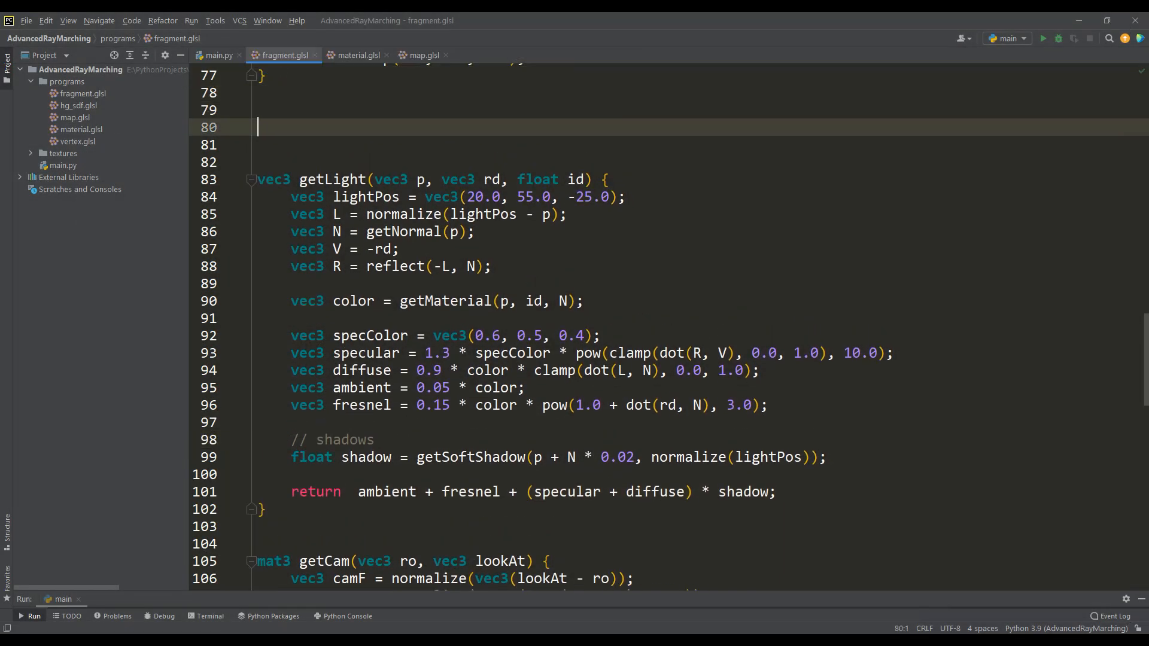
Step: Write getAmbientOcclusion(vec3 p, vec3 normal) with lengths 0.01 + 0.02*i², returning 1.0 - clamp(0.6*occ)
{"action": "type", "text": "float getAmbientOcclusion(vec3 p,"}
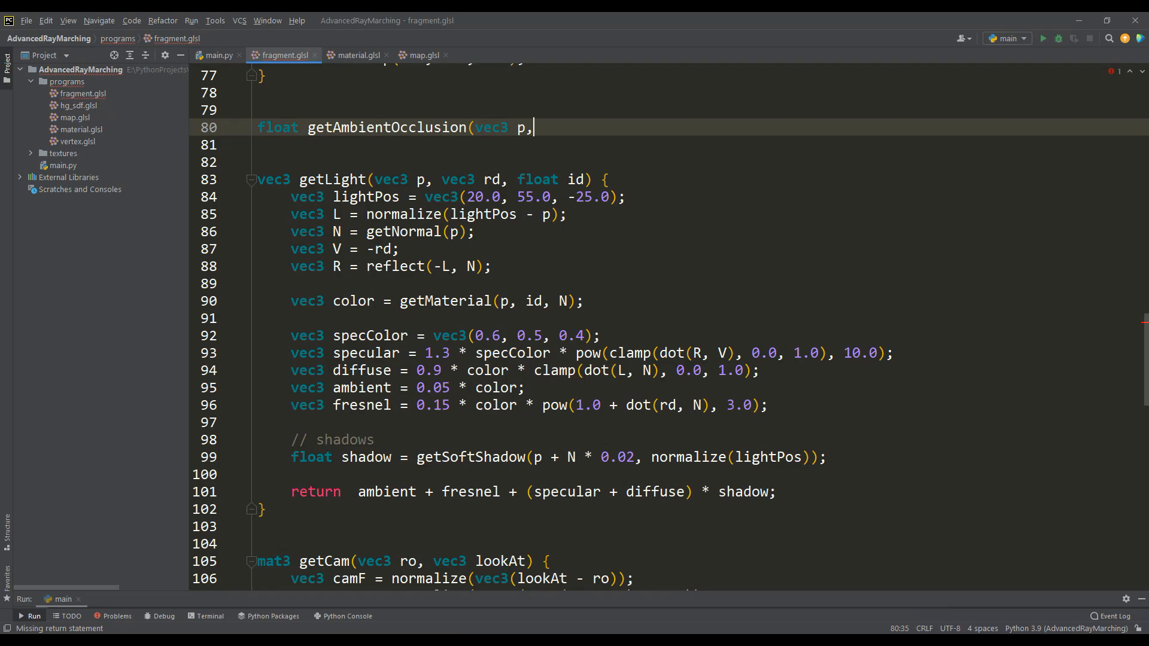
{"action": "type", "text": "vec3 normal) {"}
{"action": "type", "text": "for (int i = 0; i < 8; i++) {"}
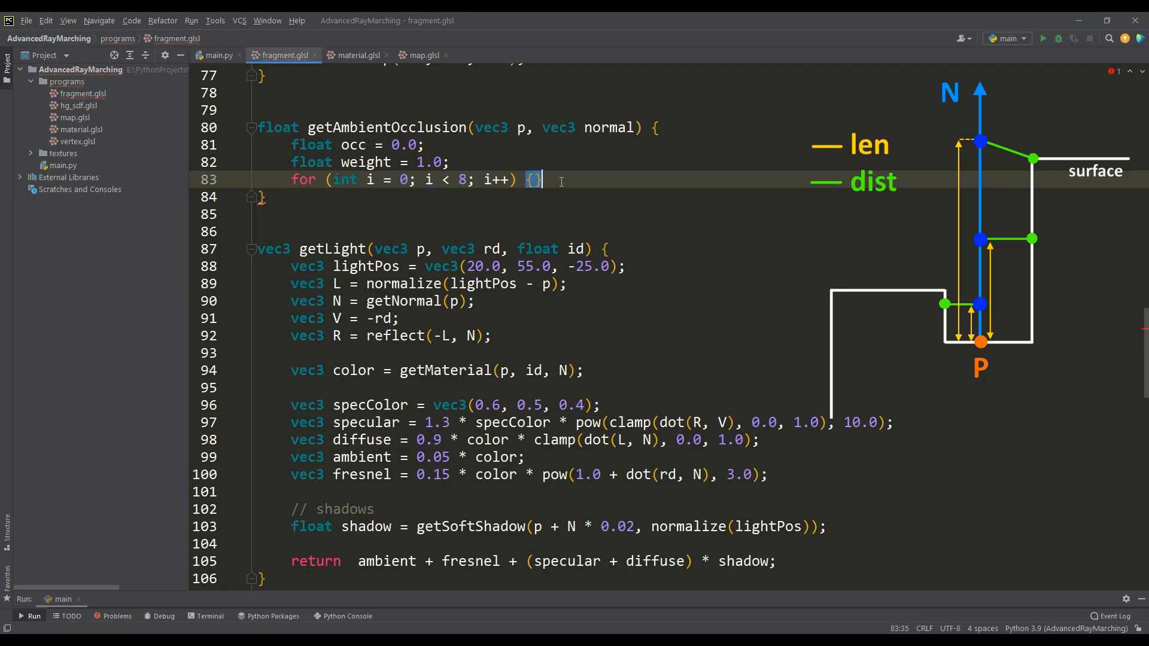
{"action": "type", "text": "float len = 0.01"}
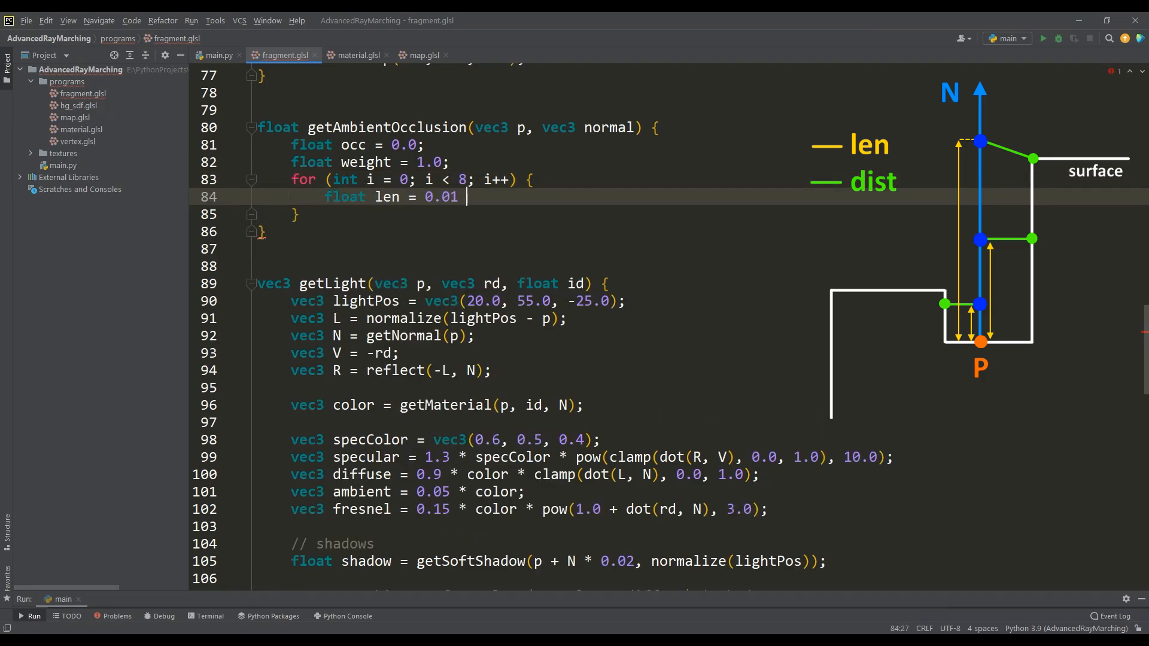
{"action": "type", "text": "+ 0.02 * float(i * i);"}
{"action": "type", "text": "r"}
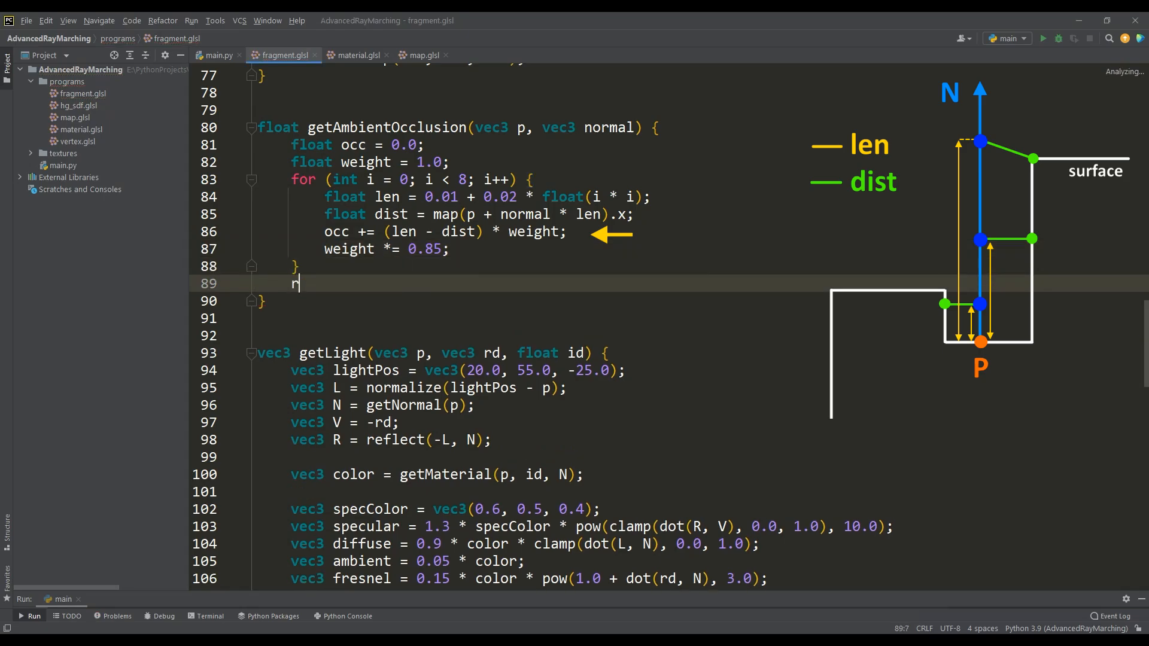
{"action": "type", "text": "eturn 1.0 - clamp(0.6 * occ, 0.0,"}
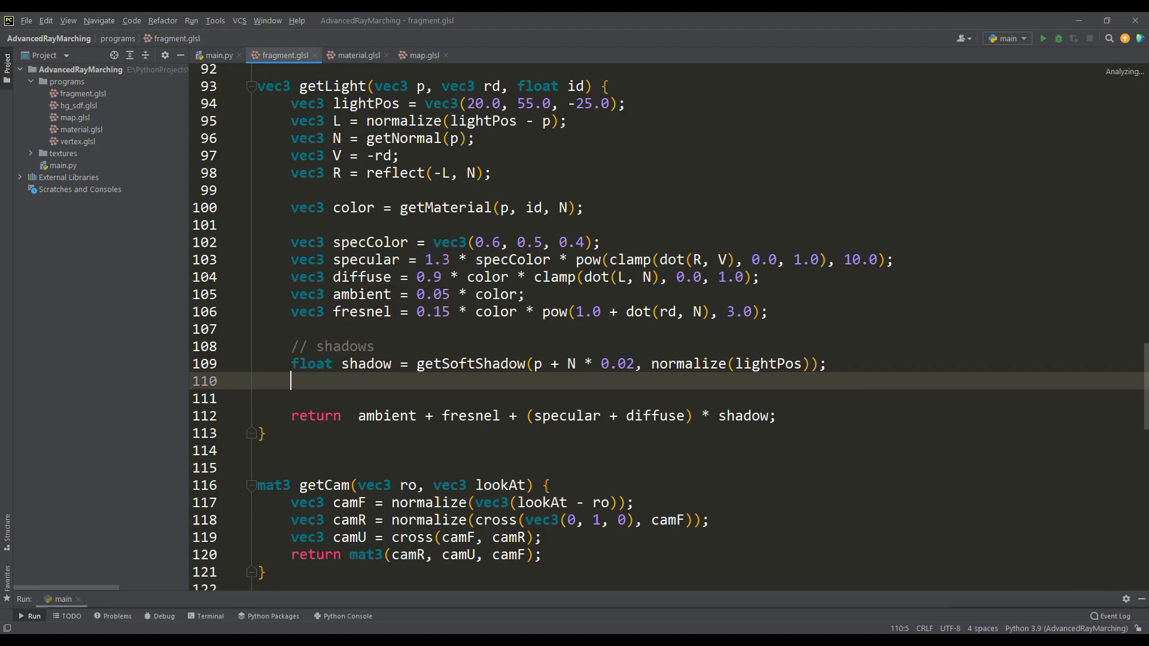
Step: Preview an occlusion-only return 0.9*vec3(1)*occ, then multiply the lighting terms by occ and render
{"action": "type", "text": "// occ"}
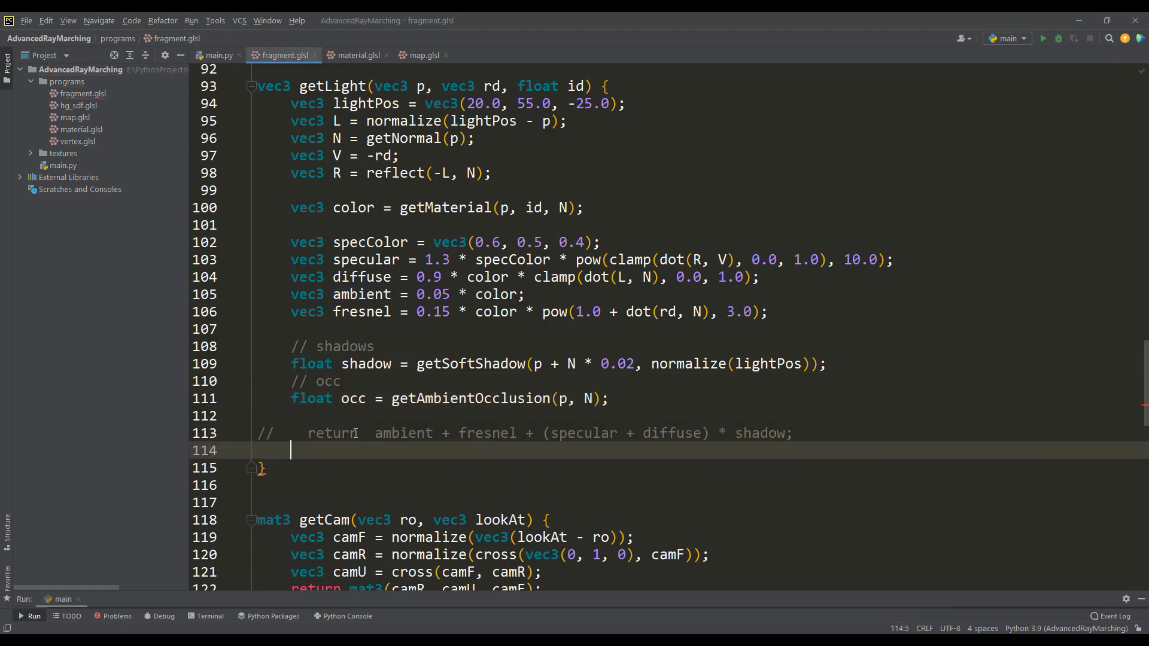
{"action": "type", "text": "return 0.9 * vec3(1) * occ"}
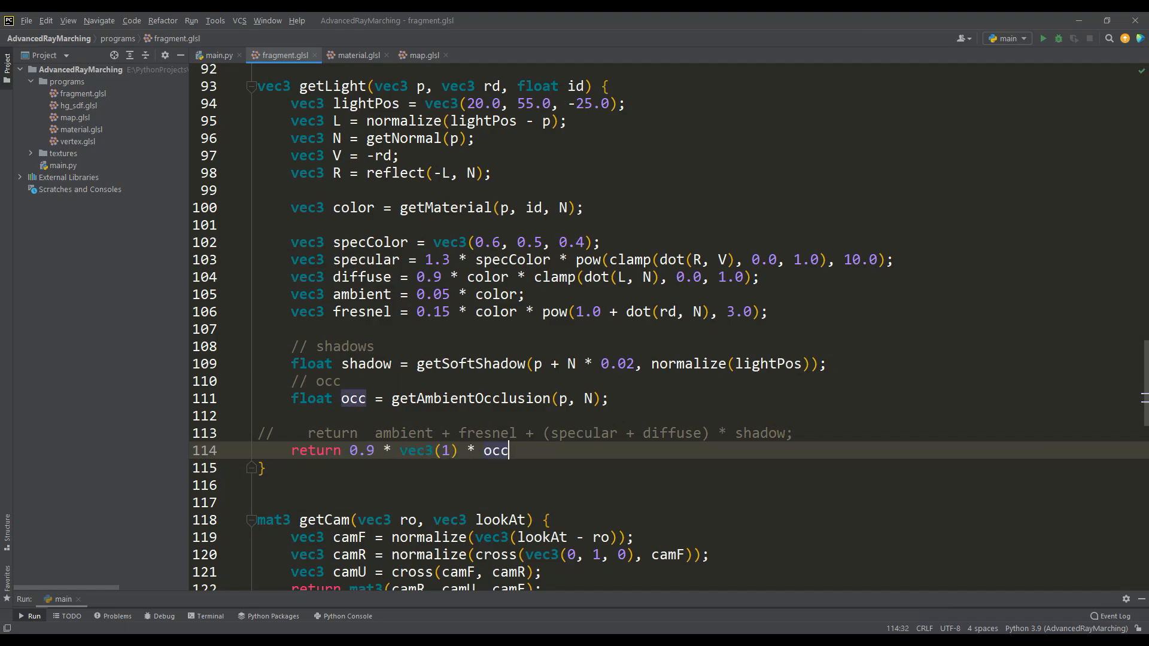
{"action": "left_click", "coordinate": [1042, 38]}
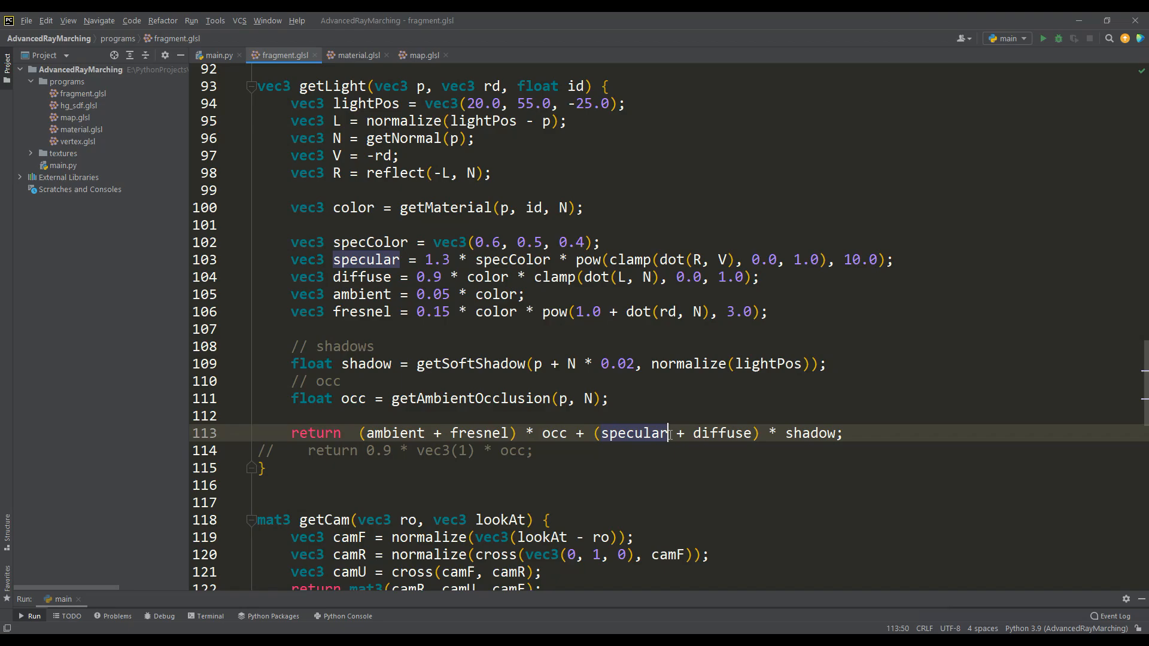
{"action": "type", "text": "* occ"}
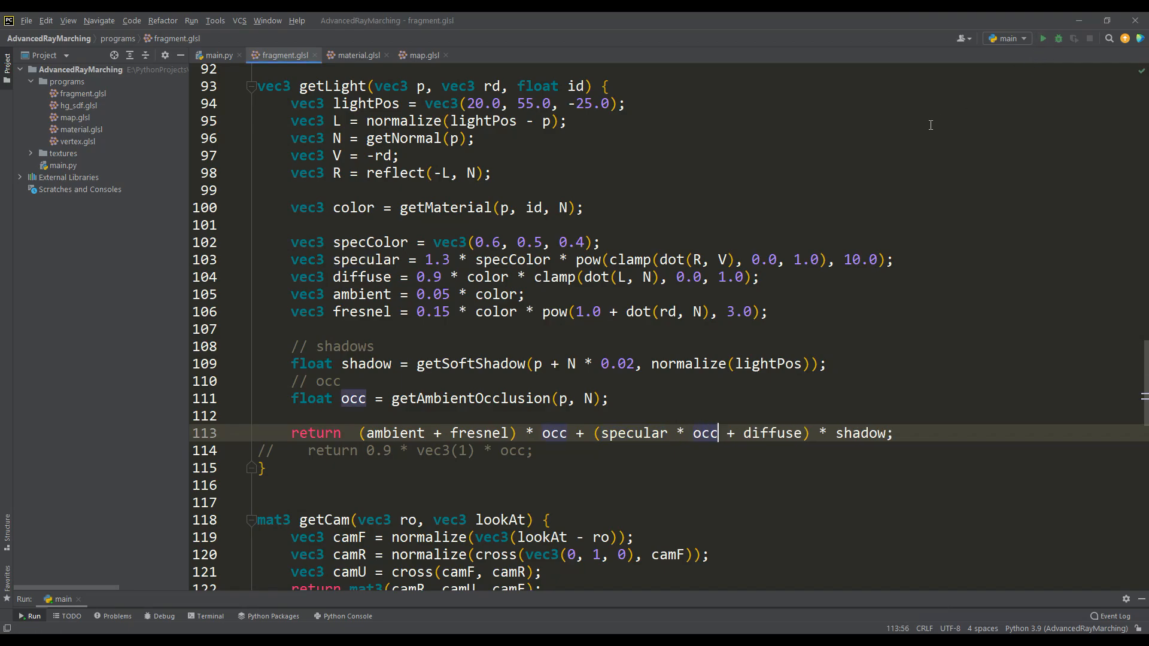
{"action": "left_click", "coordinate": [1042, 39]}
{"action": "type", "text": "//"}
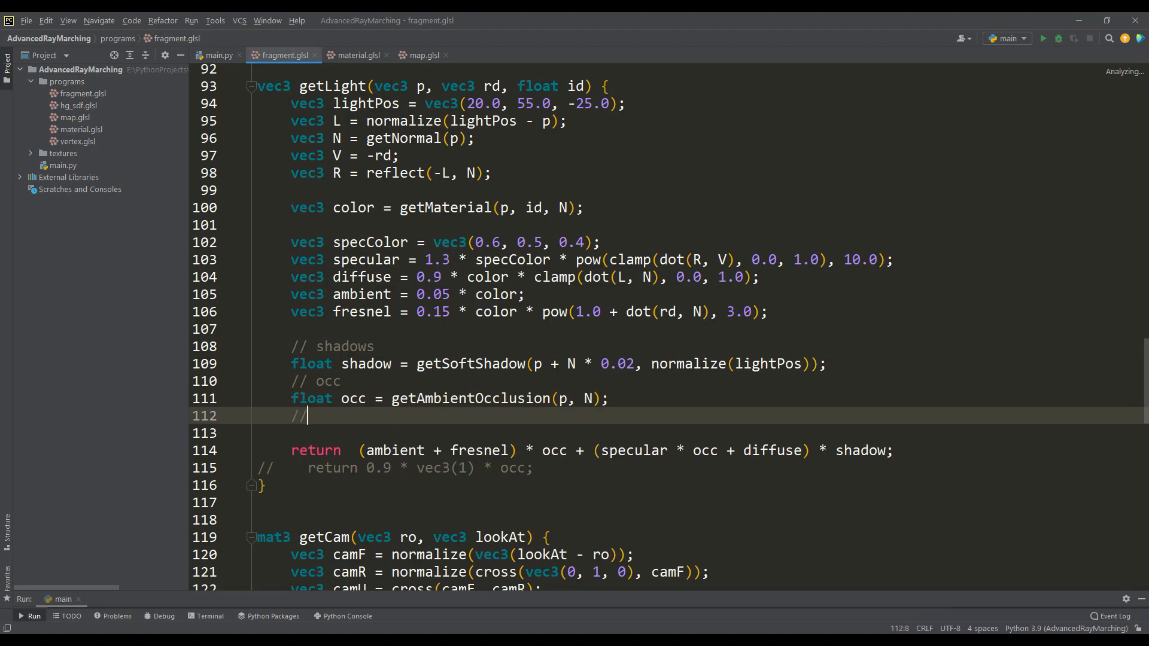
Step: Add back = 0.05*color*clamp(dot(N, -L), 0.0, 1.0) to the return and render
{"action": "type", "text": "back"}
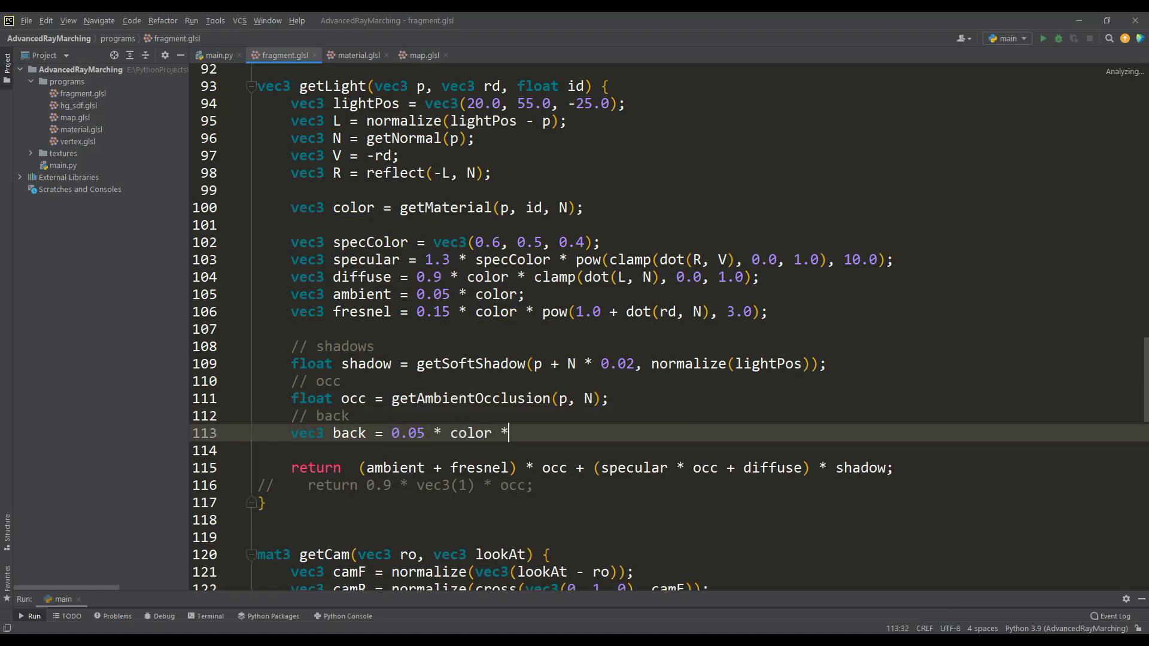
{"action": "type", "text": "clamp(dot(N, -L), 0.0, 1.0);"}
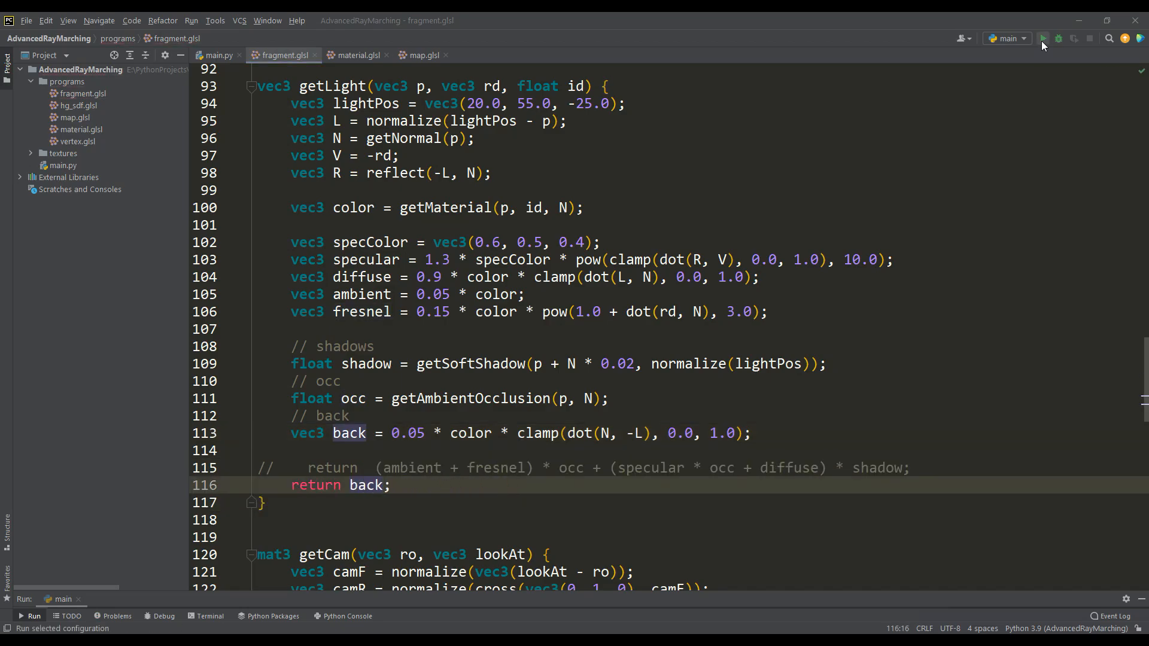
{"action": "left_click", "coordinate": [1033, 38]}
{"action": "type", "text": "back + "}
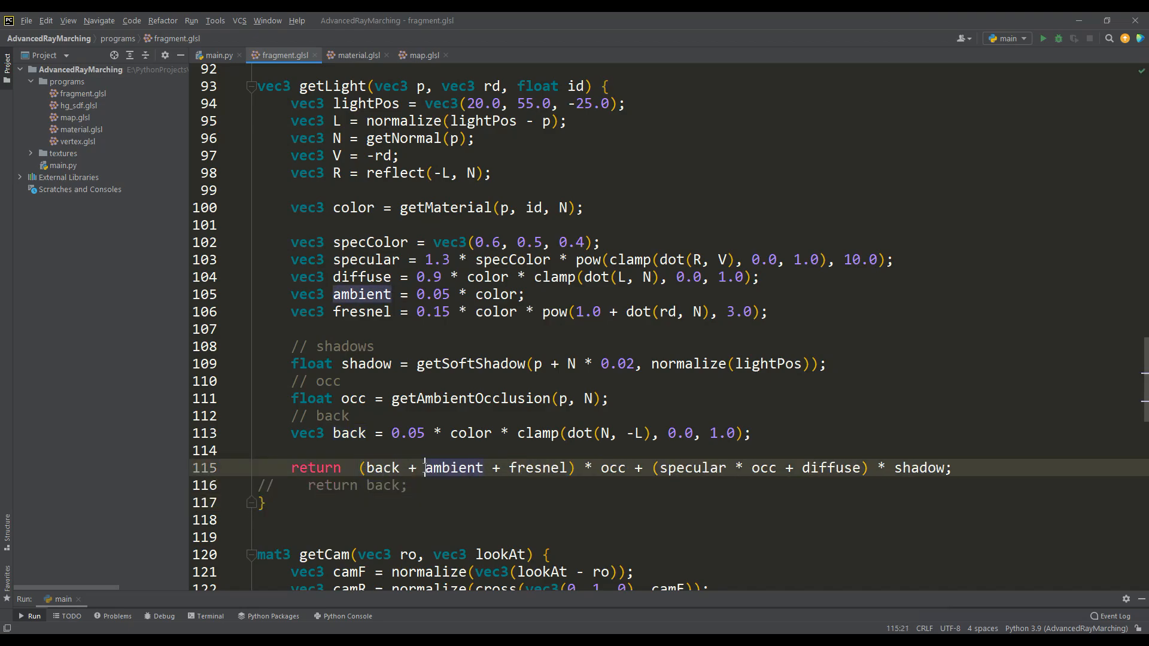
{"action": "left_click", "coordinate": [1042, 38]}
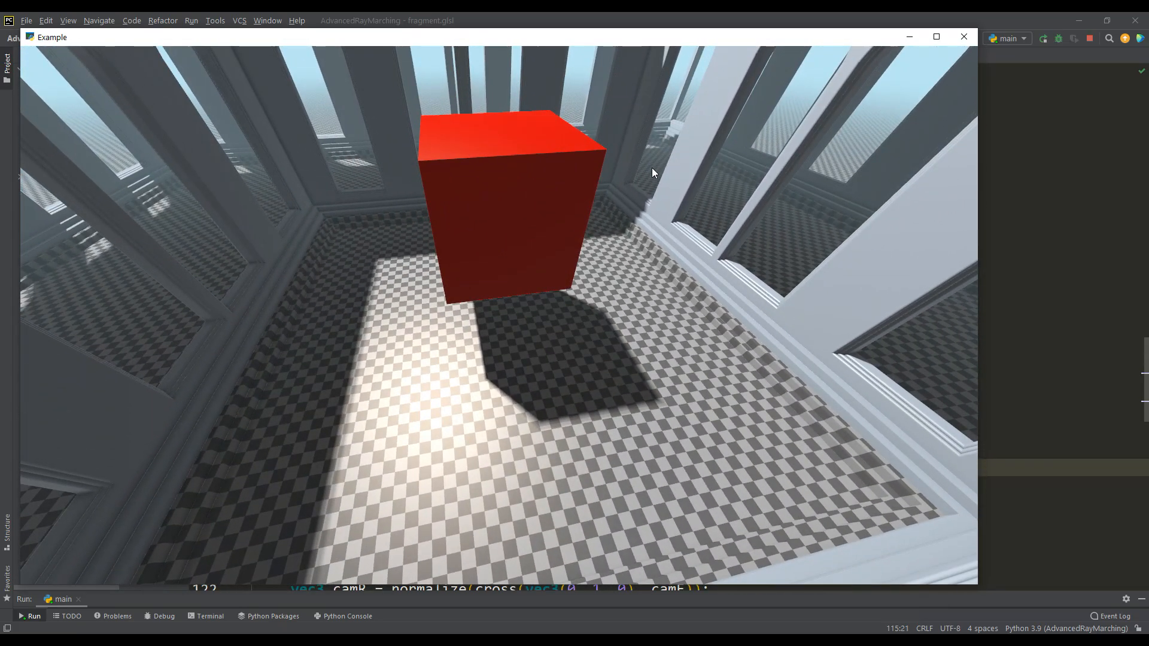
Step: Close the rendered Example window
{"action": "left_click", "coordinate": [962, 36]}
{"action": "type", "text": "s"}
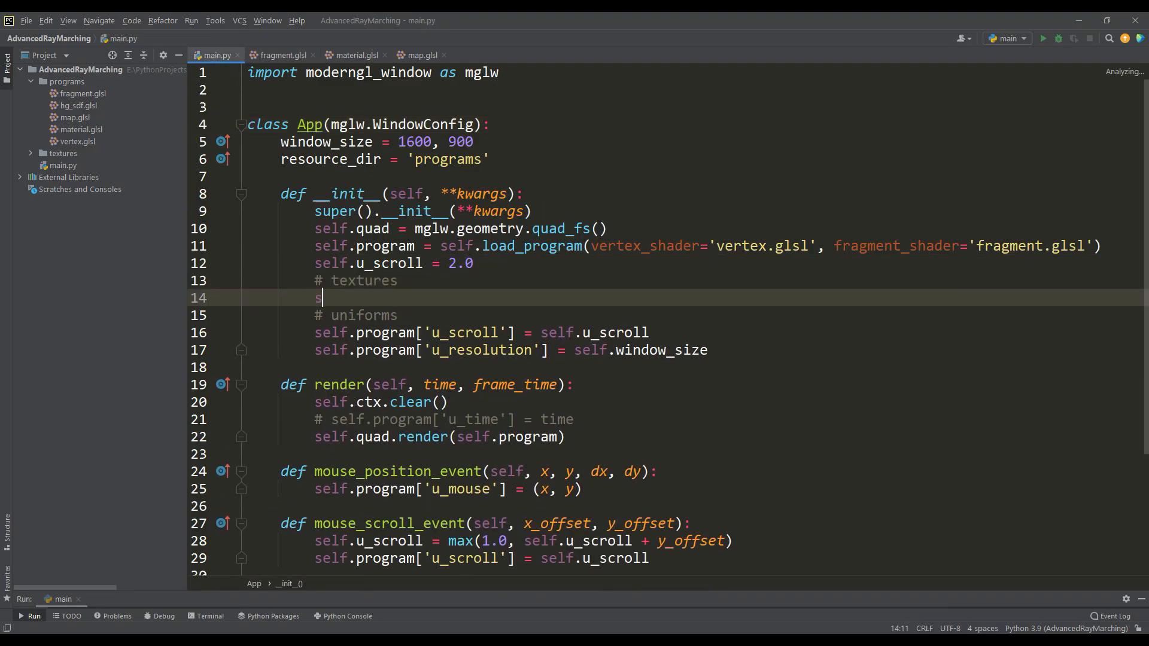
Step: Load test0.png as texture1, bind it to location 1, and declare uniform sampler2D u_texture1
{"action": "type", "text": "elf.texture1 = self.load_texture_2d('../textures/test0.png"}
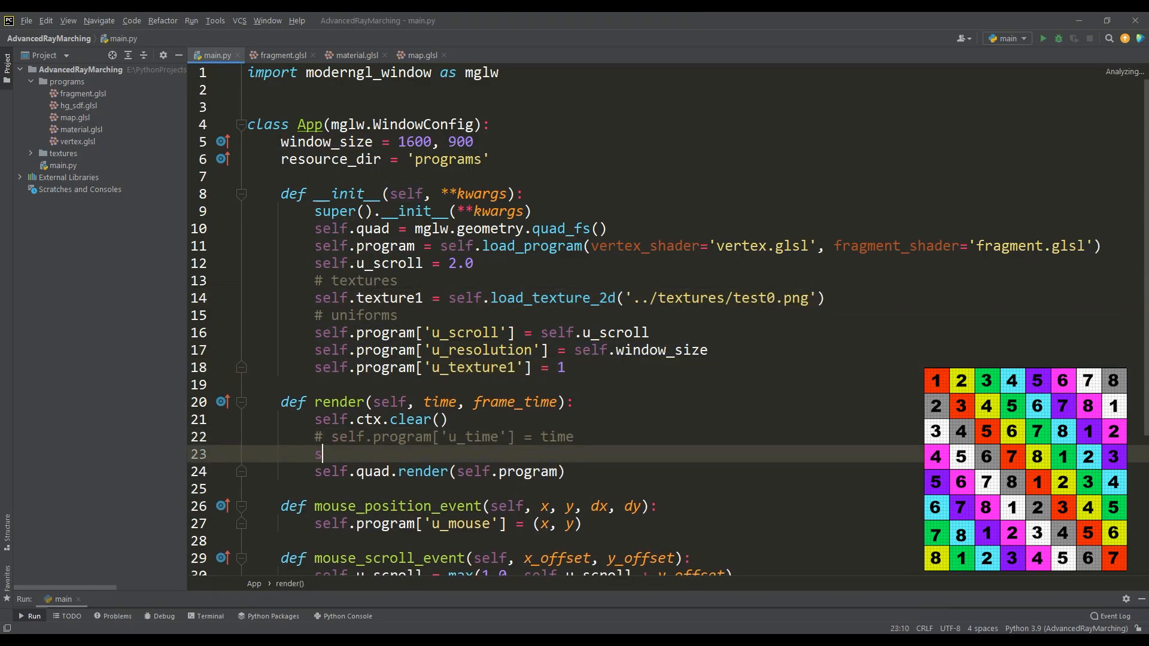
{"action": "type", "text": "self.texture1.use(location=1)"}
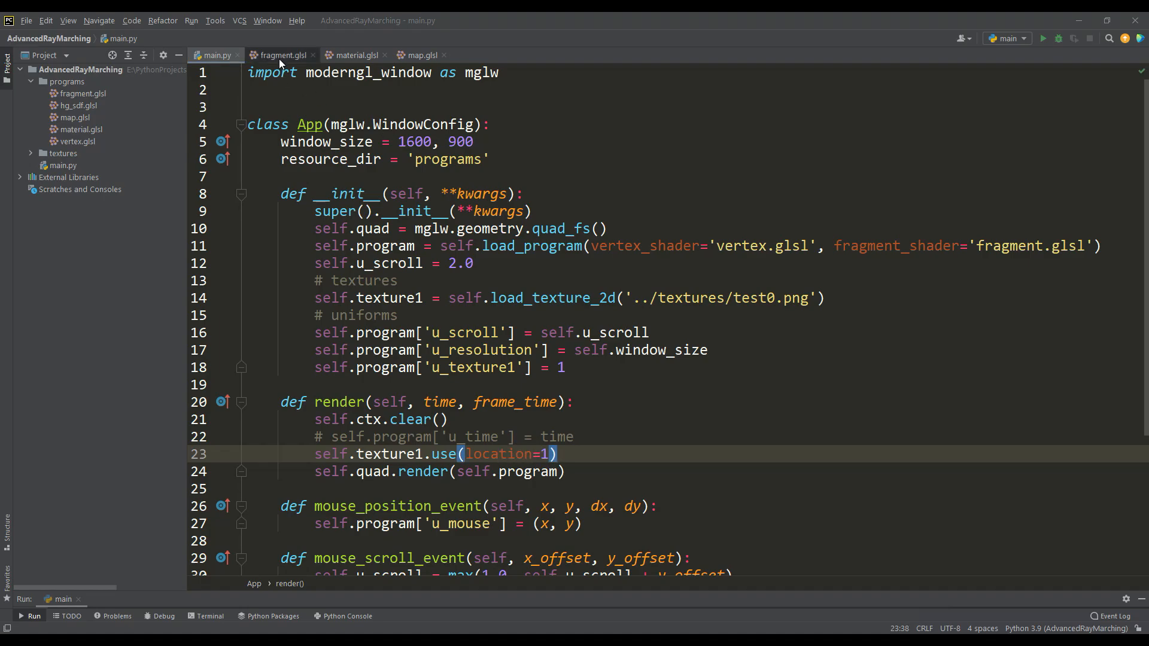
{"action": "left_click", "coordinate": [281, 55]}
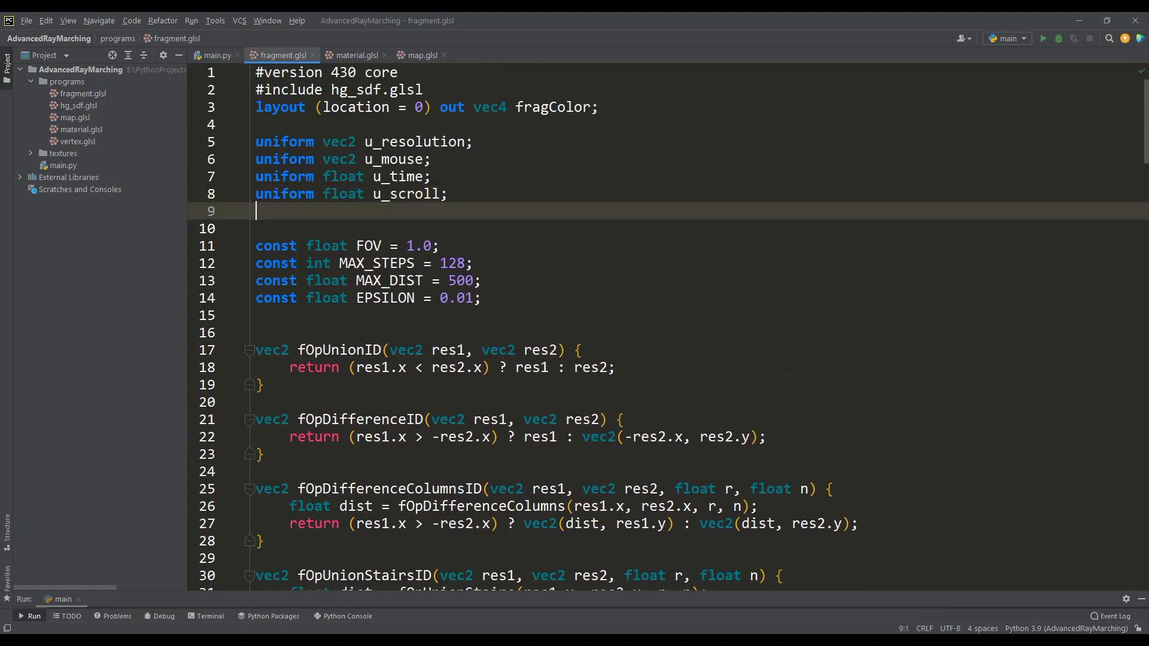
{"action": "type", "text": "uniform sampler2D u_texture1;"}
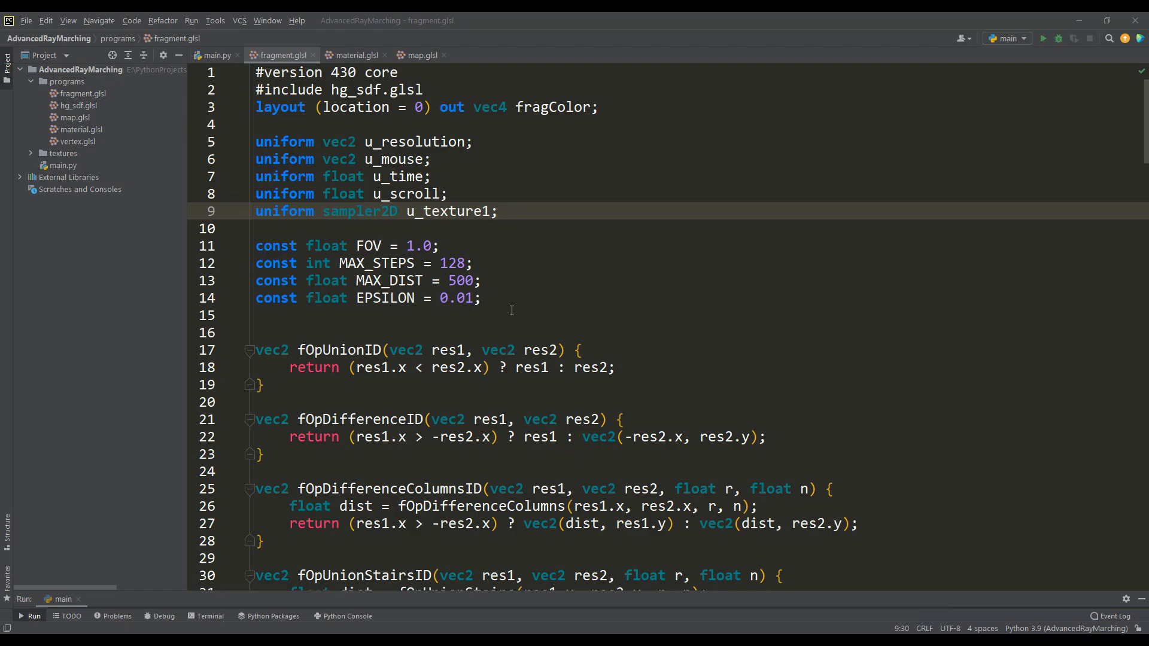
Step: Add a triPlanar(sampler2D tex, vec3 p, vec3 normal) function that returns a texture sample
{"action": "type", "text": "vec3 triPlanar"}
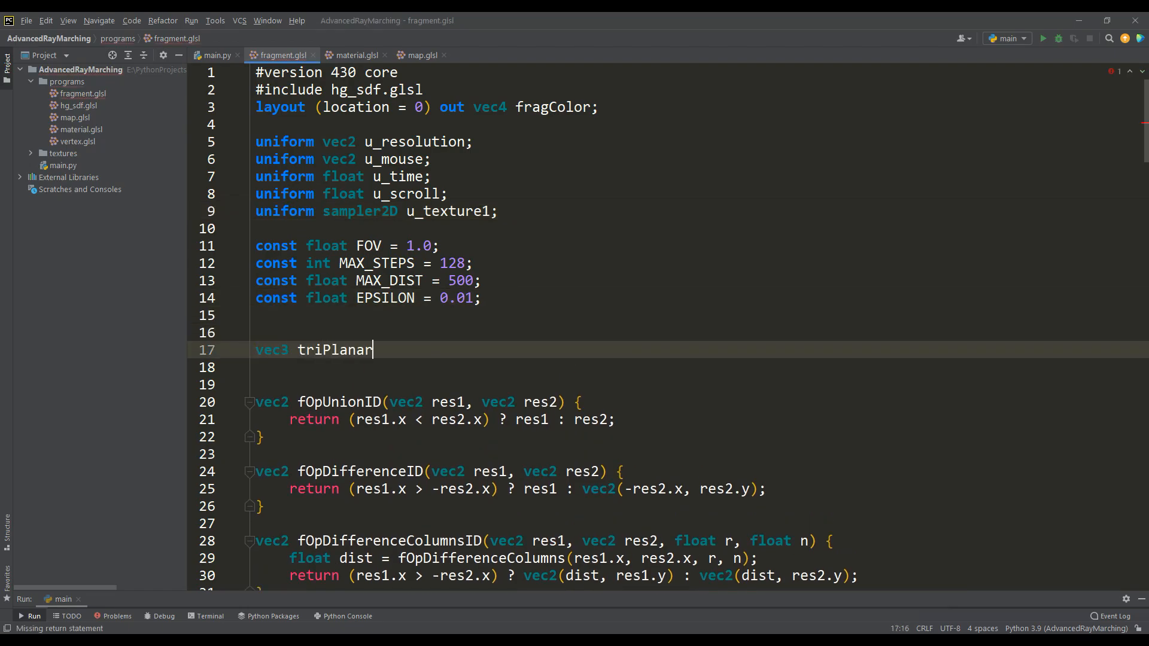
{"action": "type", "text": "(sampler2D tex, vec3 p, vec3 normal) {}"}
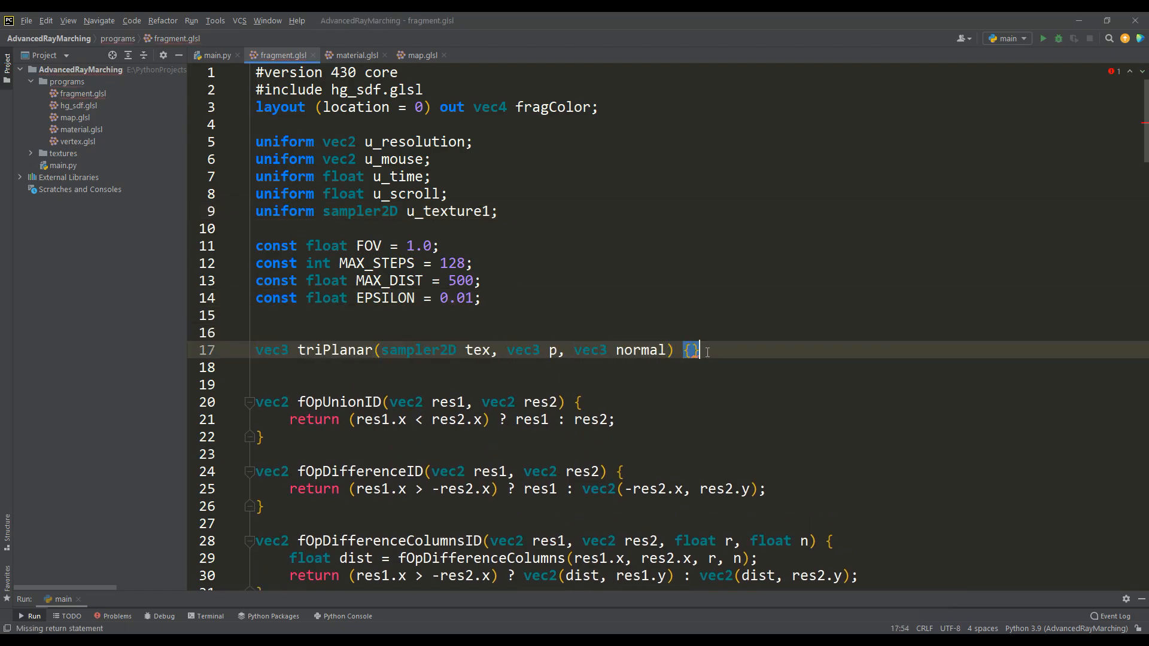
{"action": "type", "text": "return texture(tex, p."}
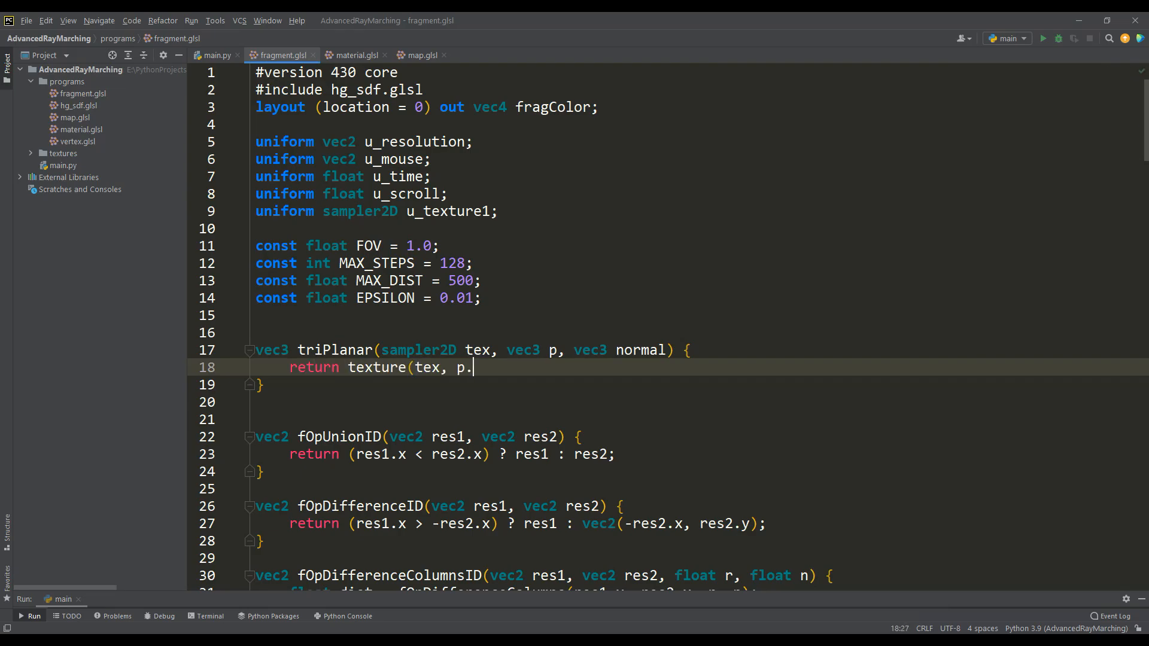
Step: Texture the cube with triPlanar(u_texture1, p, ...) in material.glsl and preview the render
{"action": "left_click", "coordinate": [354, 55]}
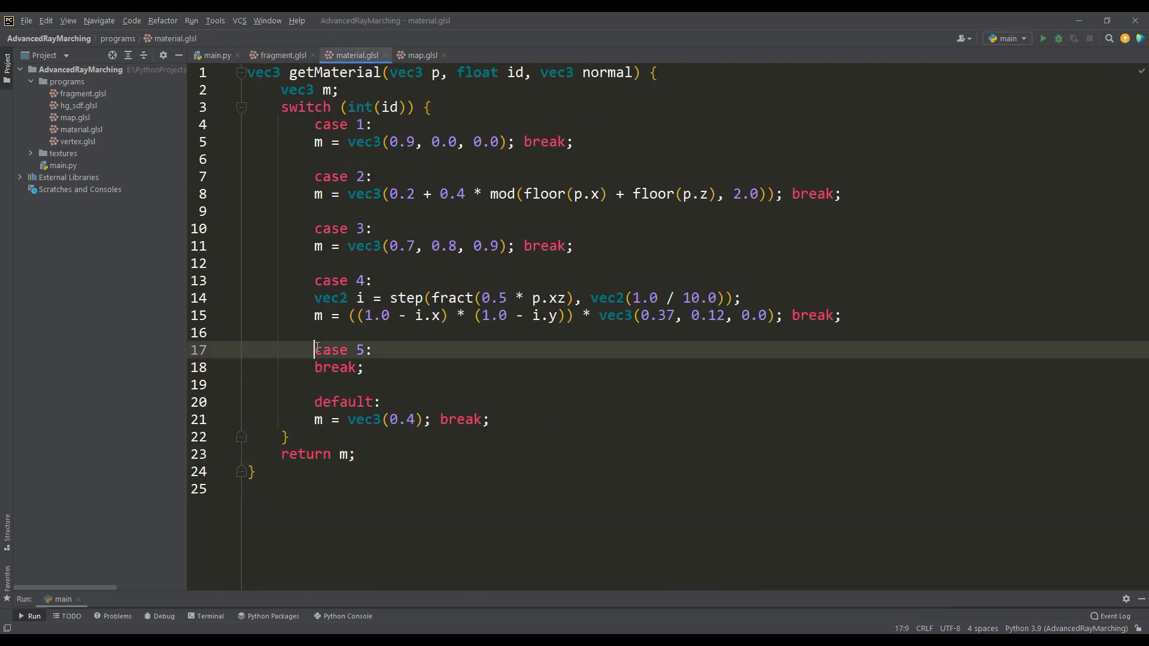
{"action": "type", "text": "// cube"}
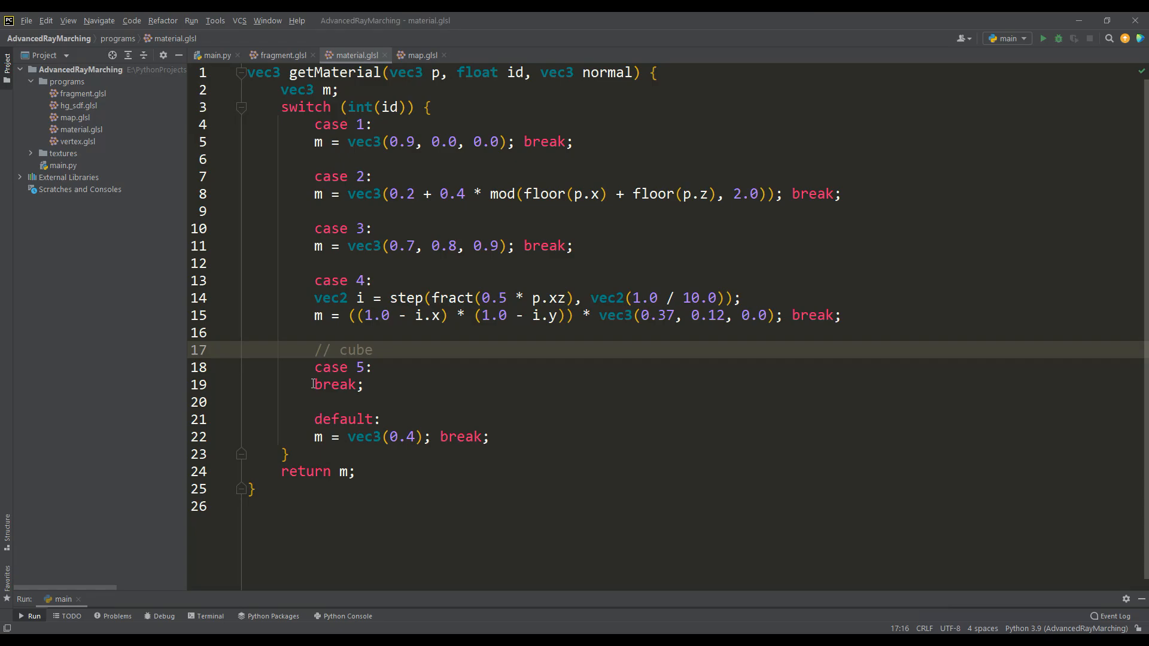
{"action": "type", "text": "m = triPlanar(u_texture1, p,"}
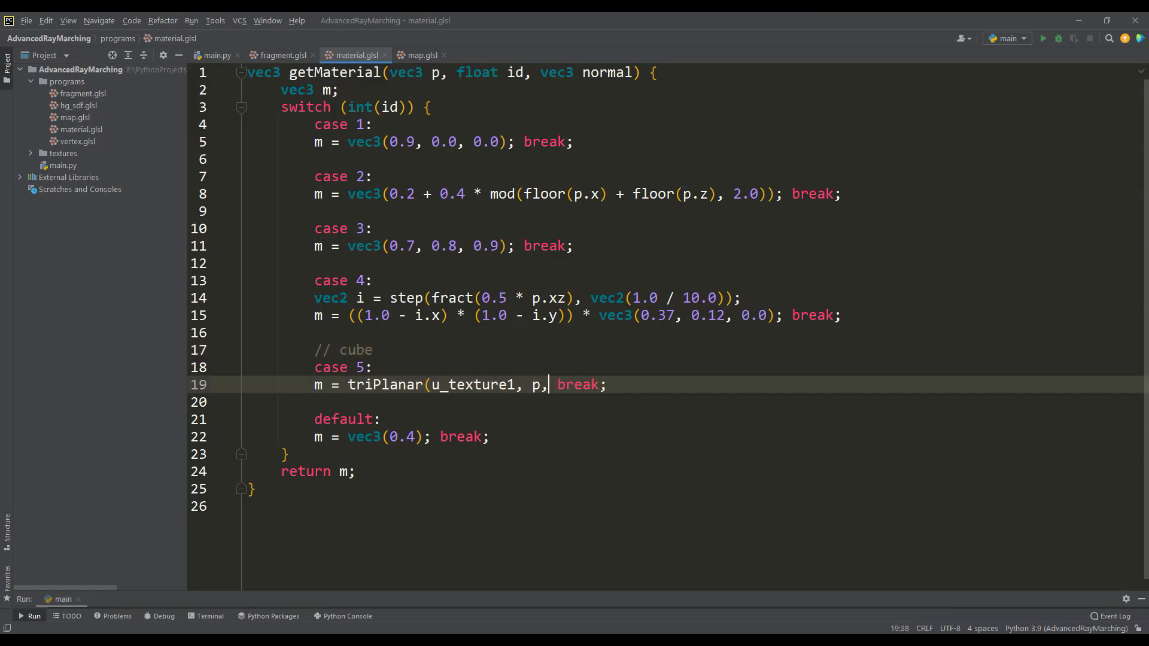
{"action": "left_click", "coordinate": [420, 55]}
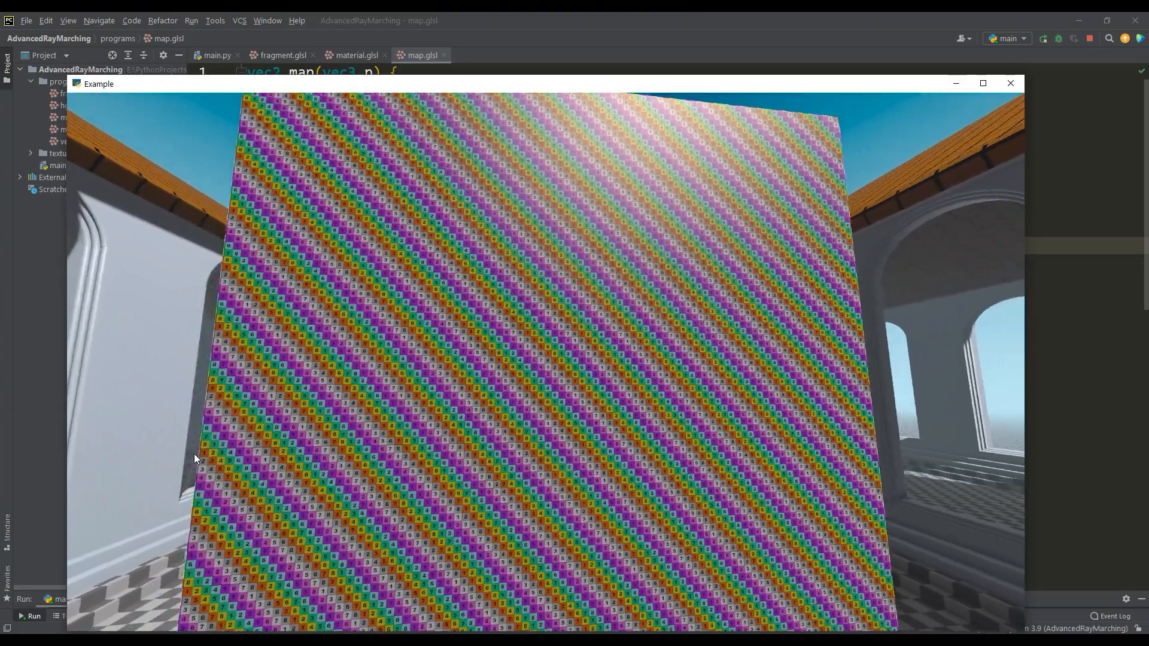
{"action": "left_click", "coordinate": [1009, 83]}
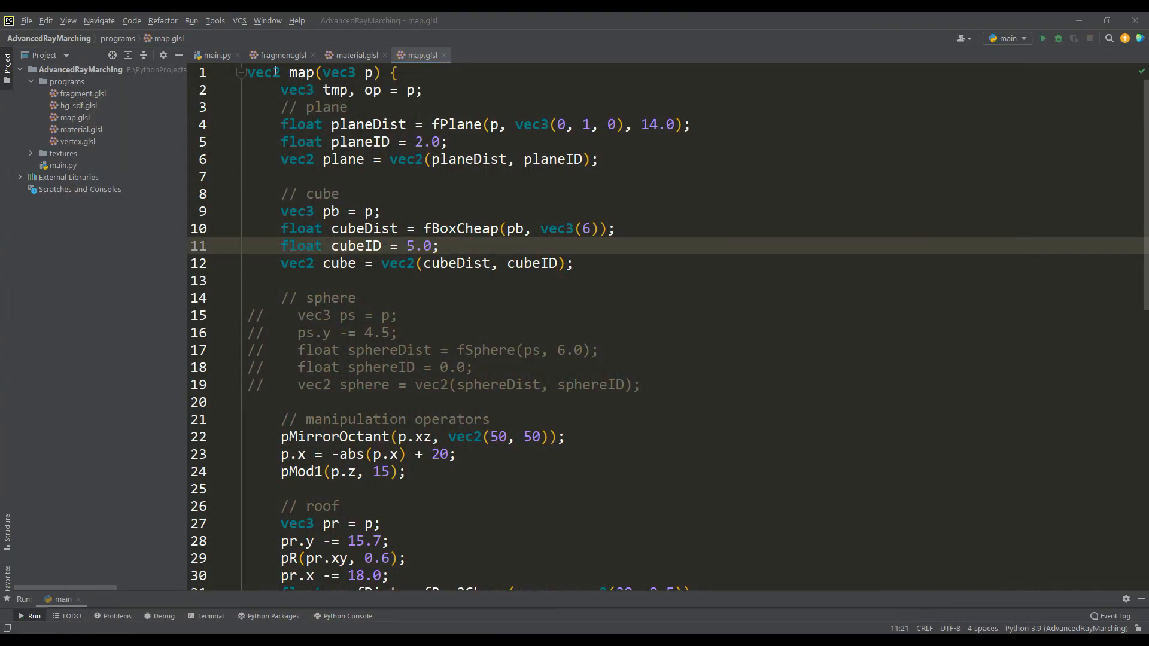
Step: Remap the triPlanar coordinates with * 0.5 + 0.5 and scale p in material.glsl
{"action": "left_click", "coordinate": [280, 55]}
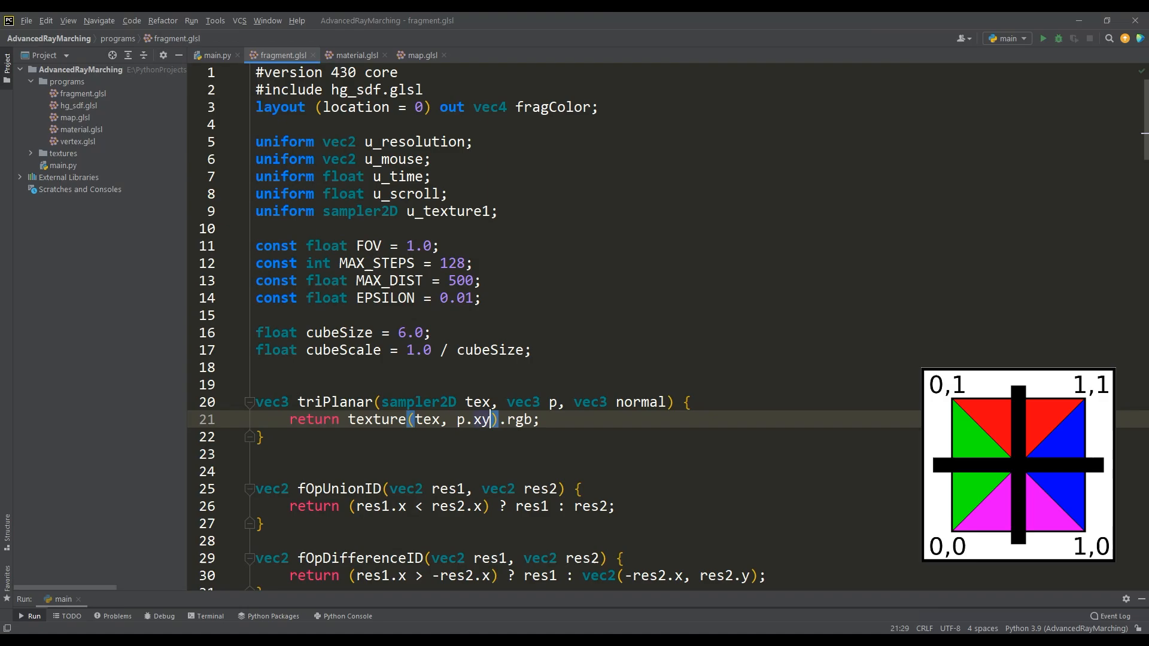
{"action": "type", "text": "* 0.5 + 0.5"}
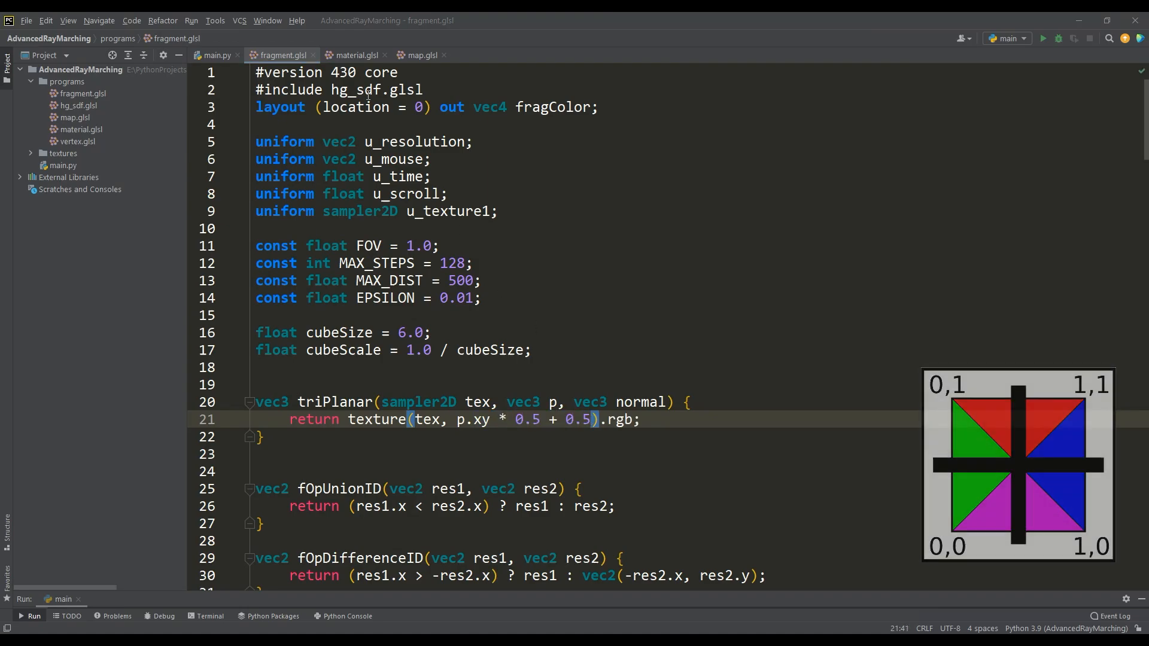
{"action": "left_click", "coordinate": [353, 55]}
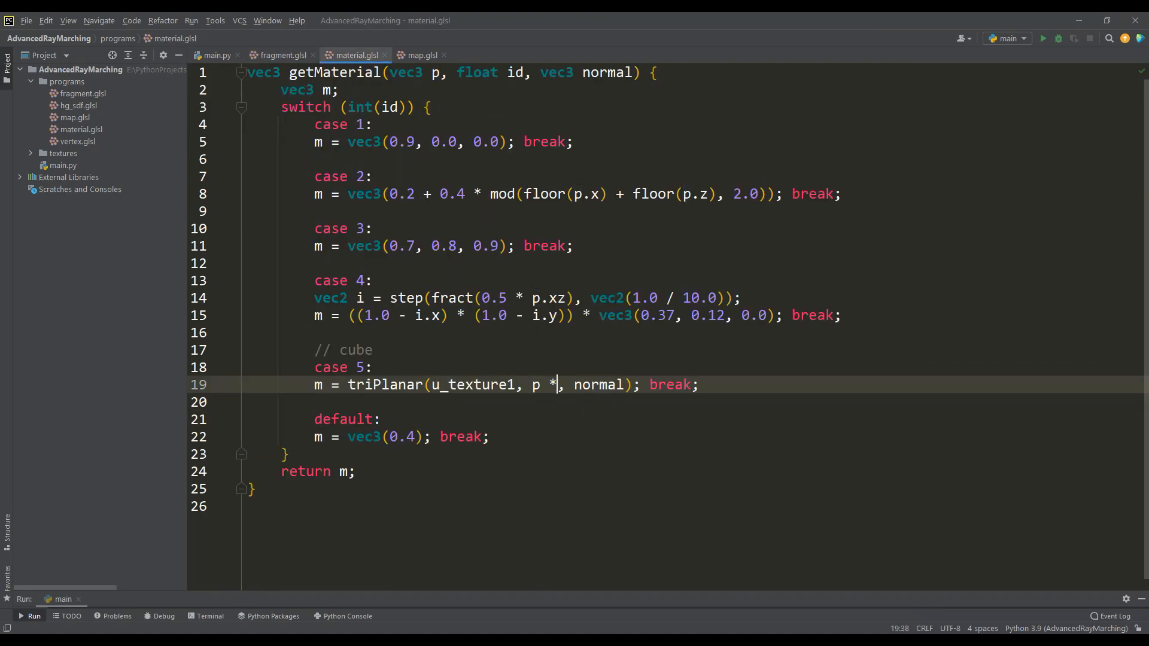
Step: Size the cube with vec3(cubeSize) in map.glsl and preview the numbered texture
{"action": "left_click", "coordinate": [420, 55]}
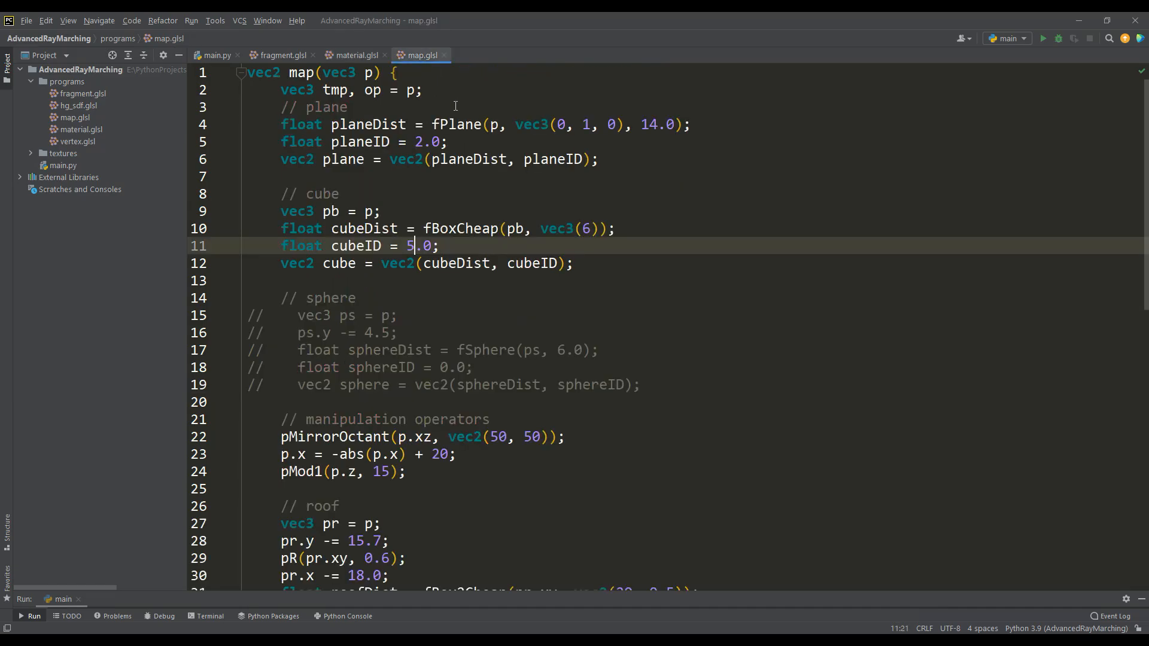
{"action": "type", "text": "cubeS"}
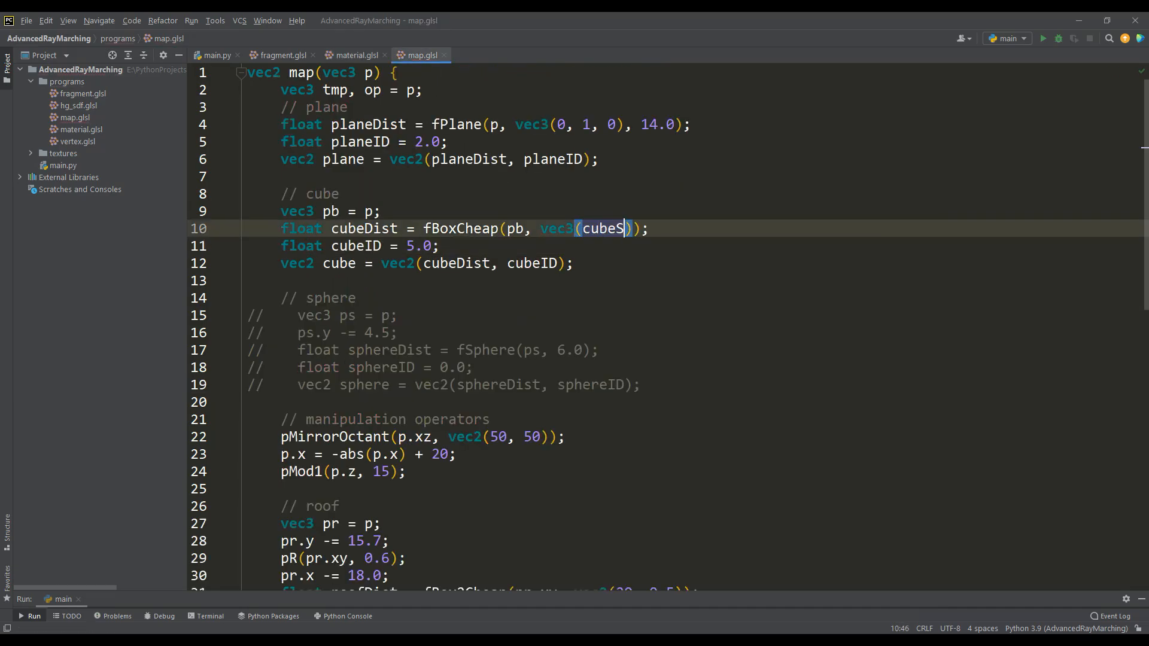
{"action": "left_click", "coordinate": [1042, 38]}
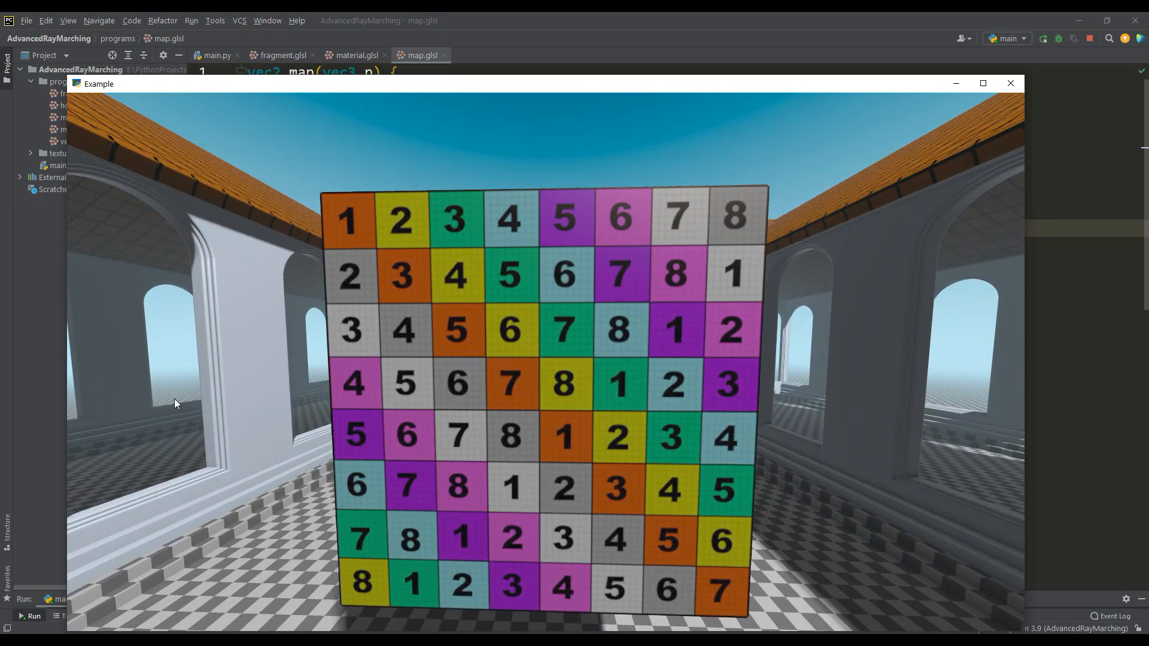
{"action": "left_click", "coordinate": [1010, 82]}
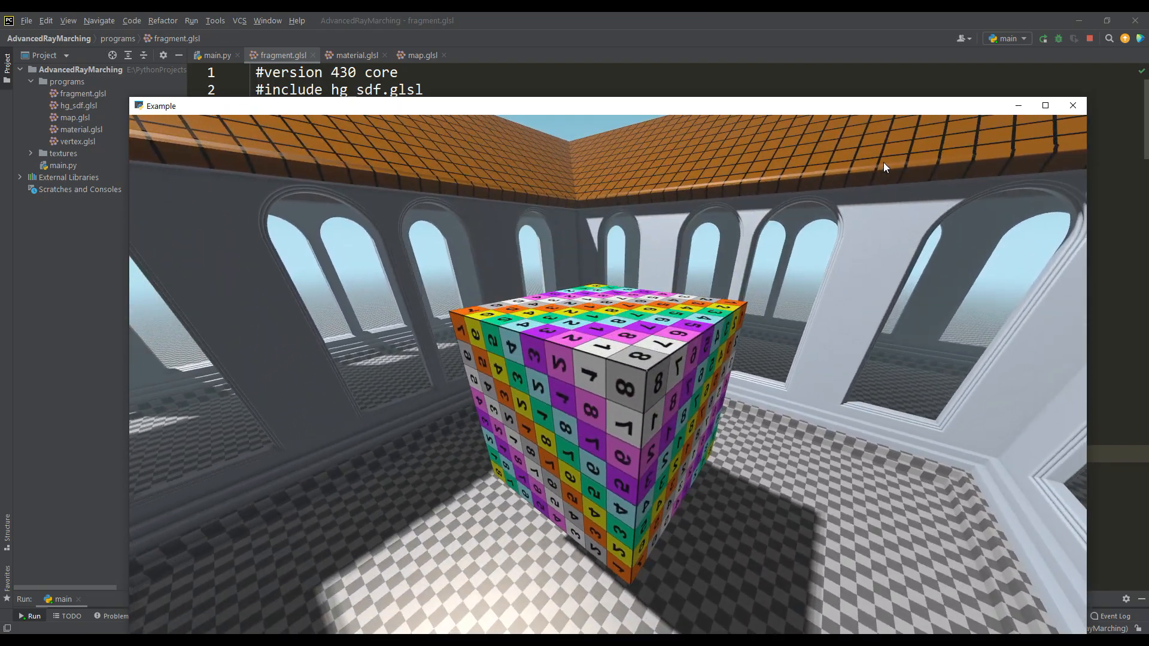
Step: Set normal = abs(normal) in triPlanar before blending its three texture projections
{"action": "left_click", "coordinate": [1073, 105]}
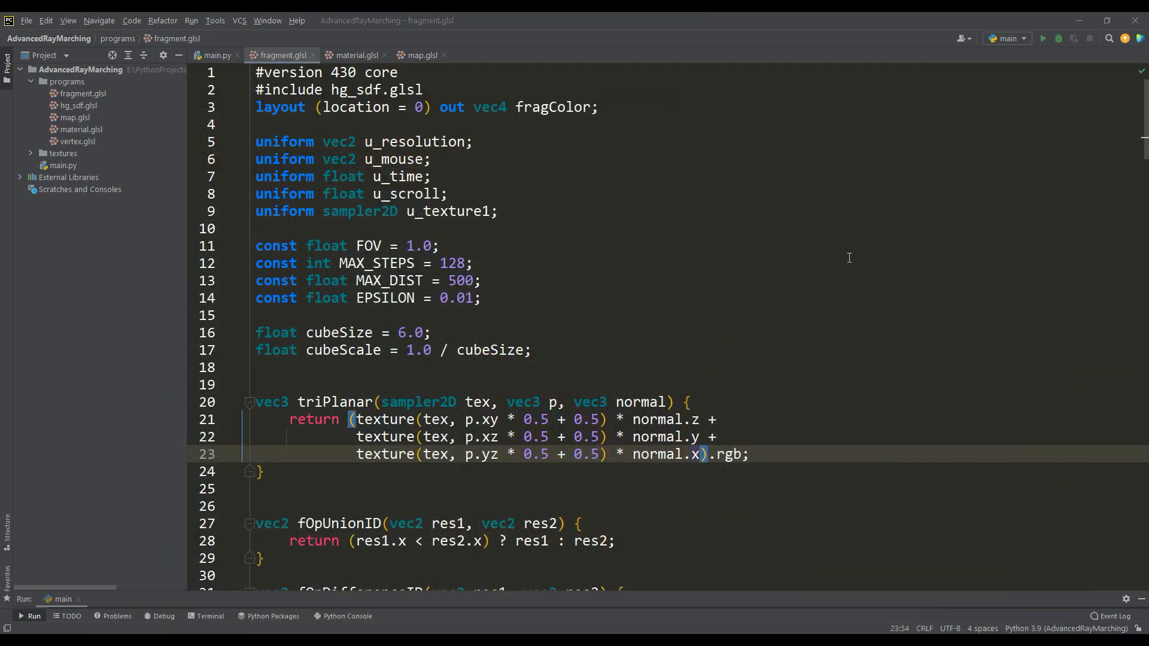
{"action": "type", "text": "normal ="}
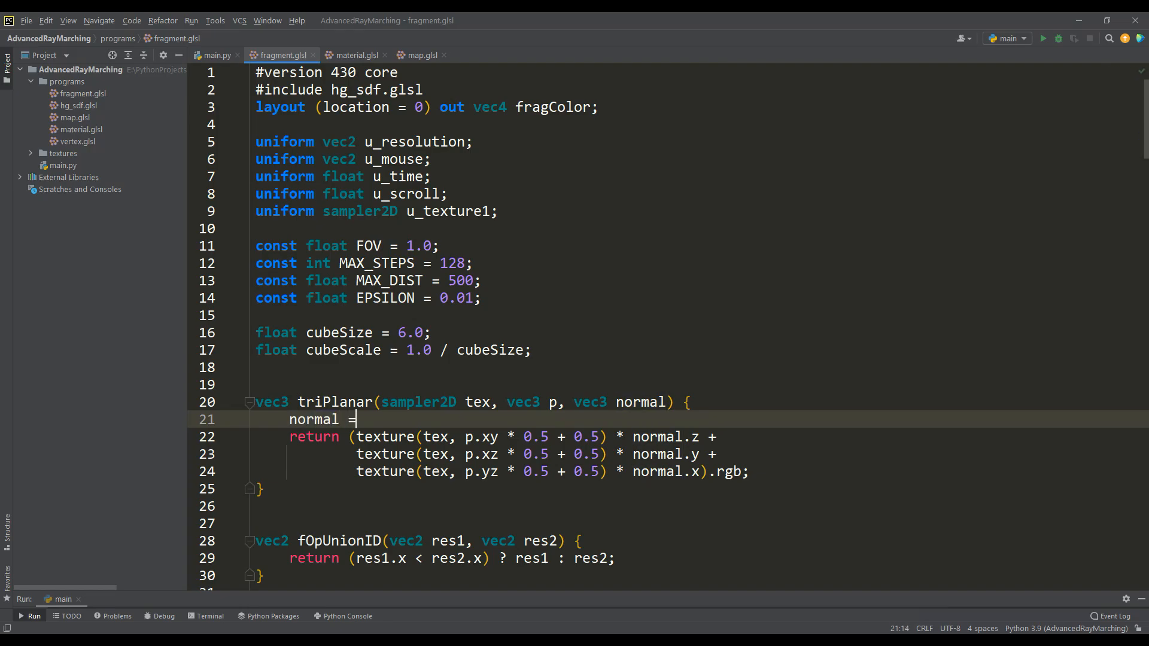
{"action": "type", "text": "abs(normal);"}
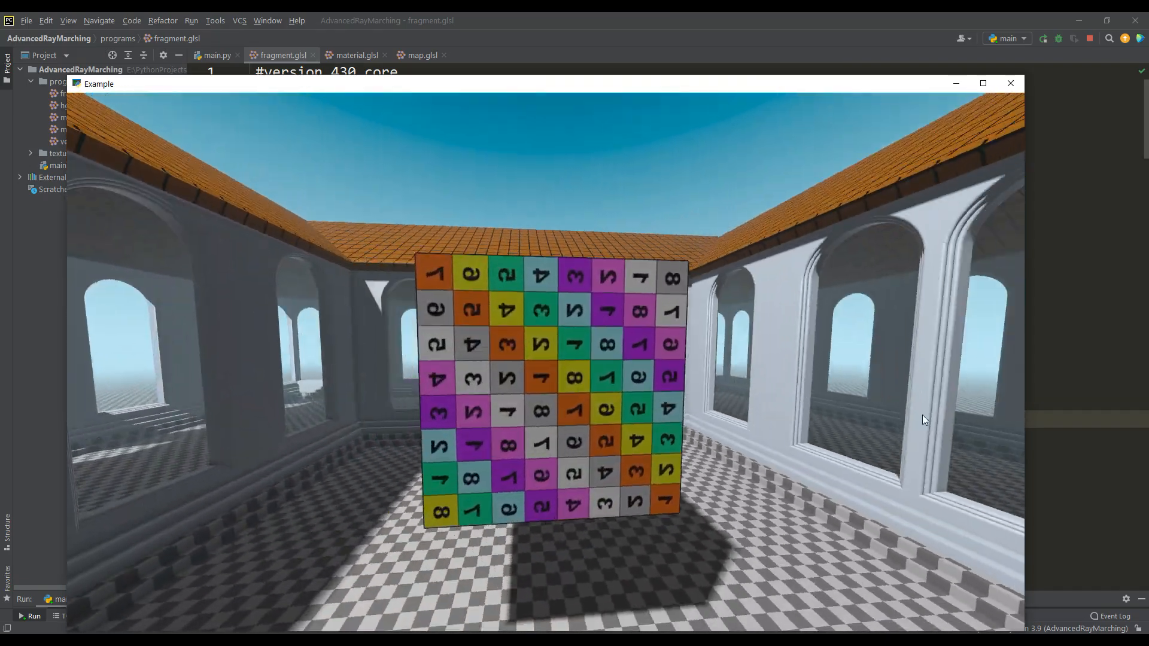
{"action": "left_click", "coordinate": [1009, 82]}
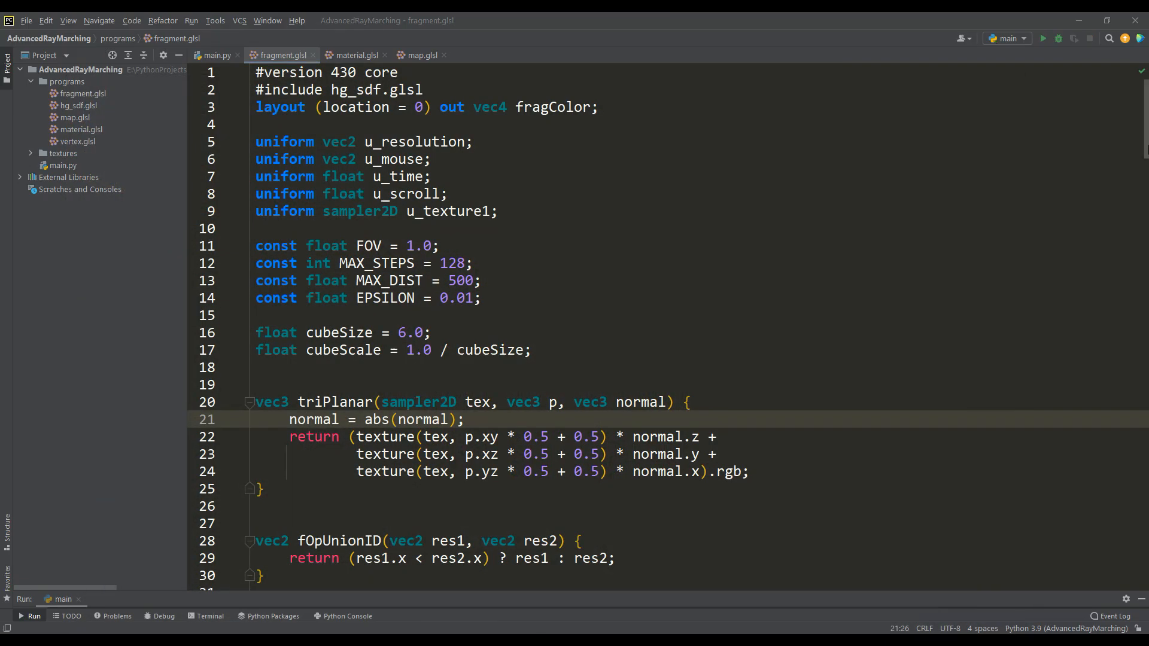
Step: Write translateCube(inout vec3 p) and rotateCube helpers in fragment.glsl and preview the scene
{"action": "scroll", "scroll_direction": "down", "scroll_amount": 3}
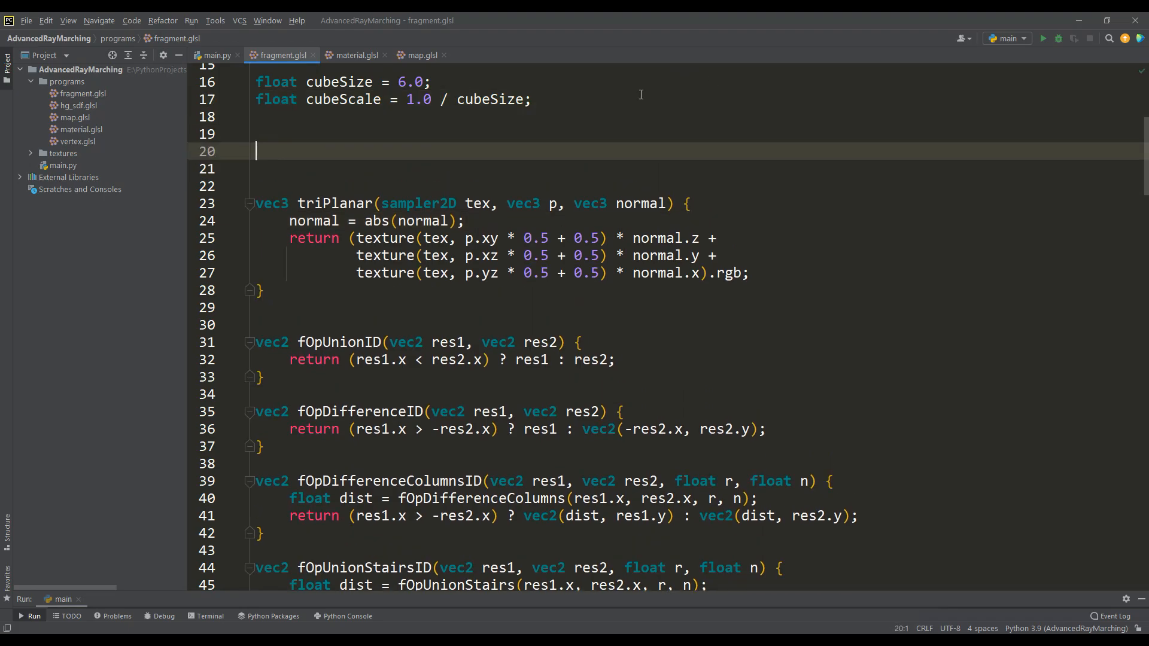
{"action": "type", "text": "void translateCube(inout vec3"}
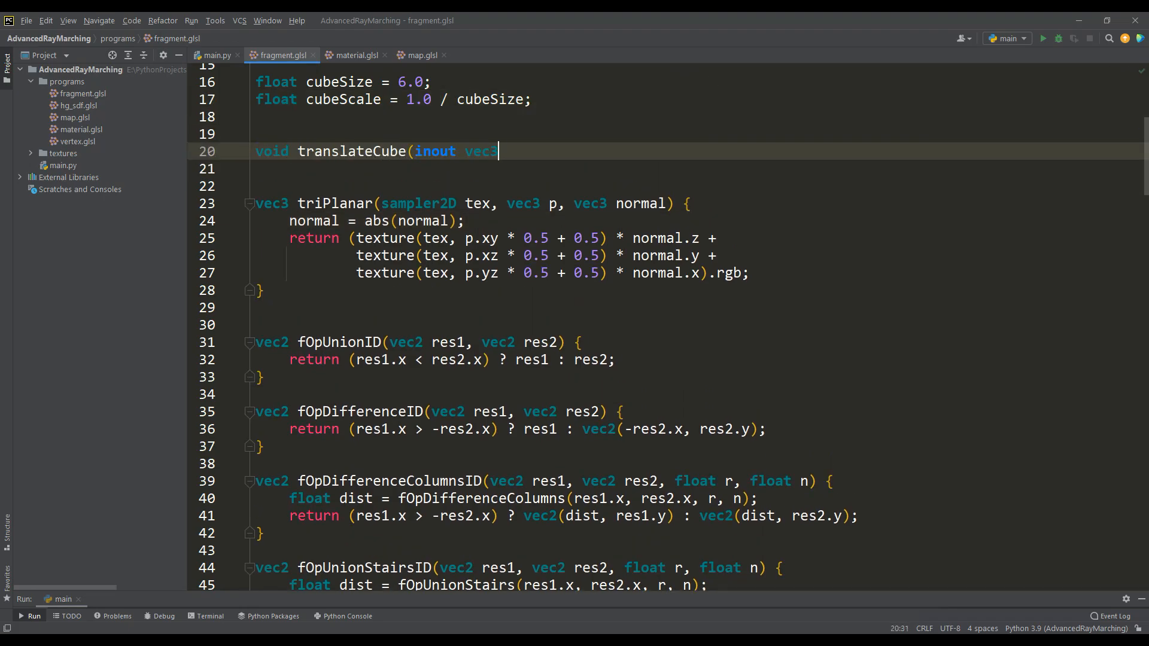
{"action": "type", "text": "p) {"}
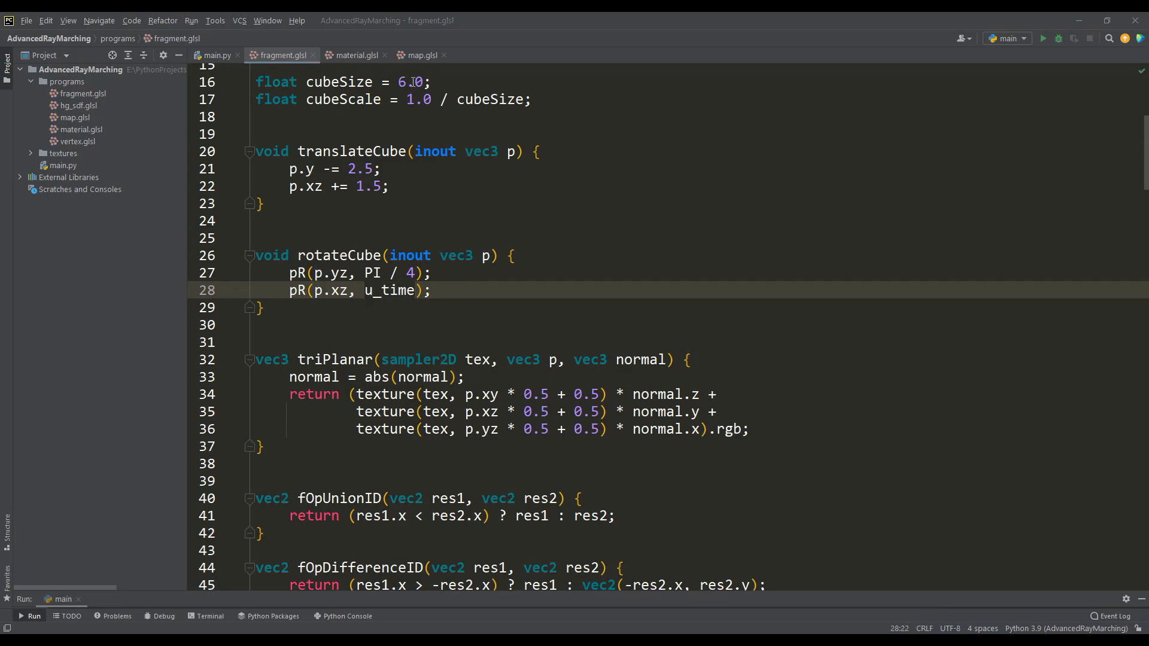
{"action": "left_click", "coordinate": [420, 55]}
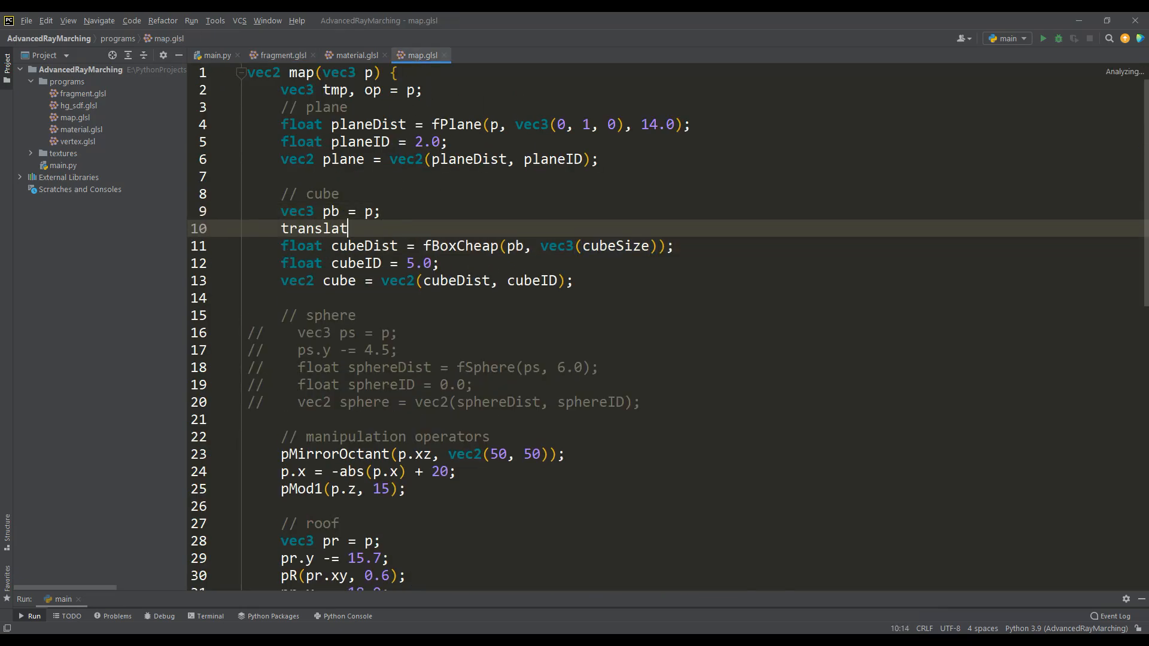
{"action": "left_click", "coordinate": [215, 55]}
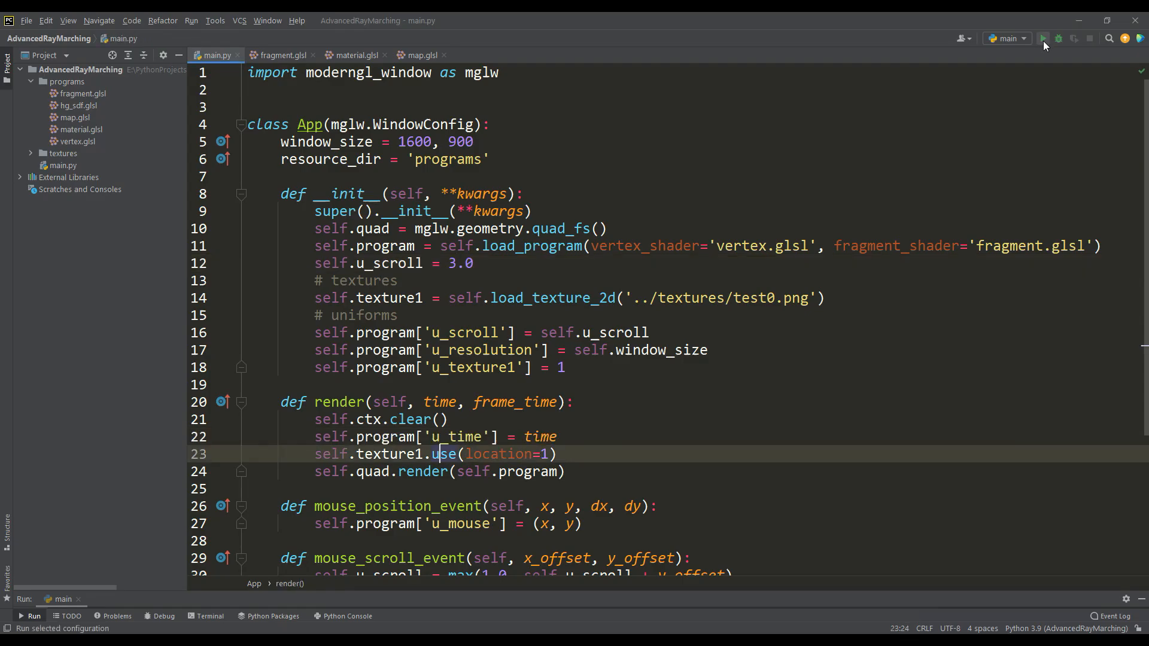
{"action": "left_click", "coordinate": [1044, 39]}
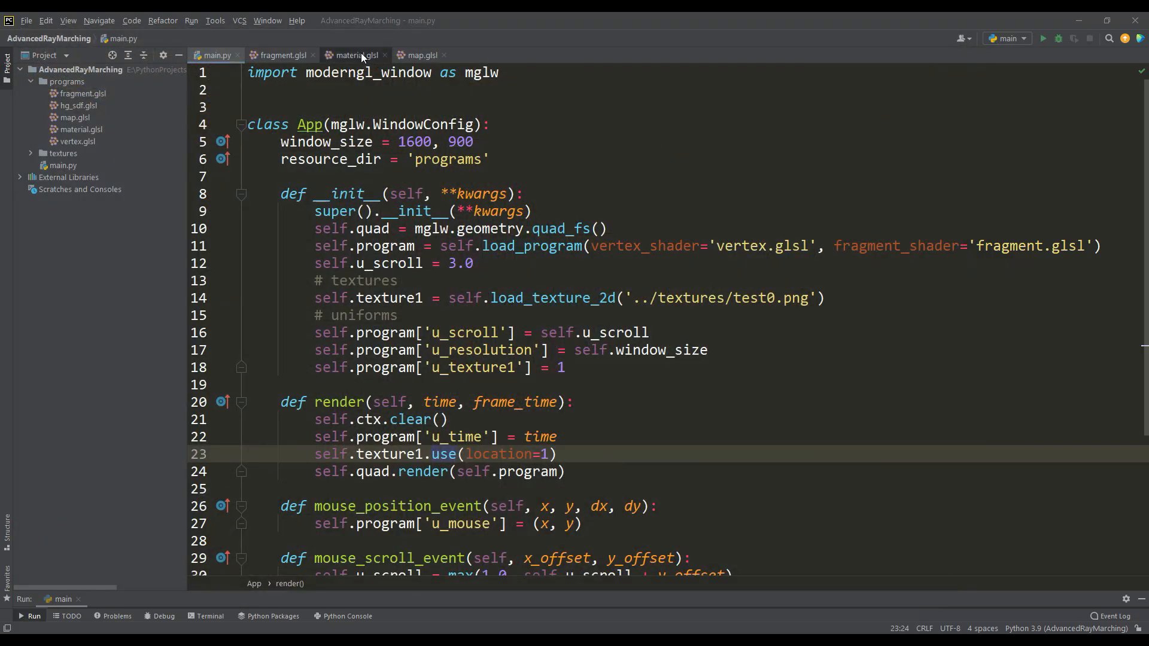
Step: Apply translateCube(p), rotateCube(p) and rotateCube(normal) in the cube's material case
{"action": "left_click", "coordinate": [354, 55]}
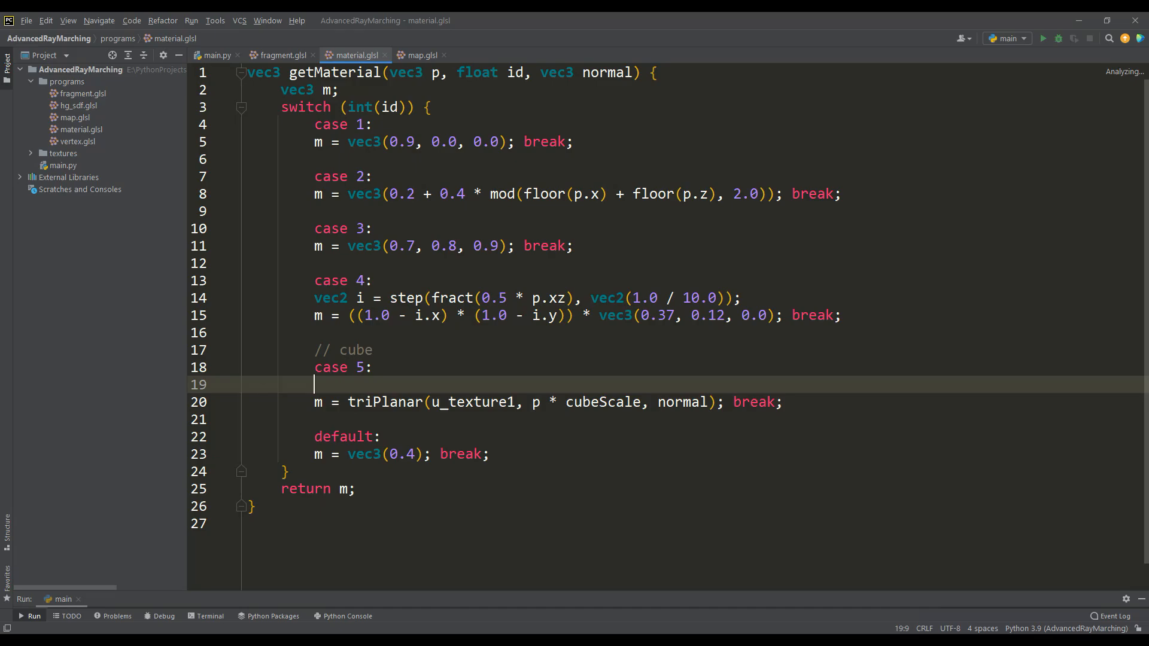
{"action": "type", "text": "translateCube(p);"}
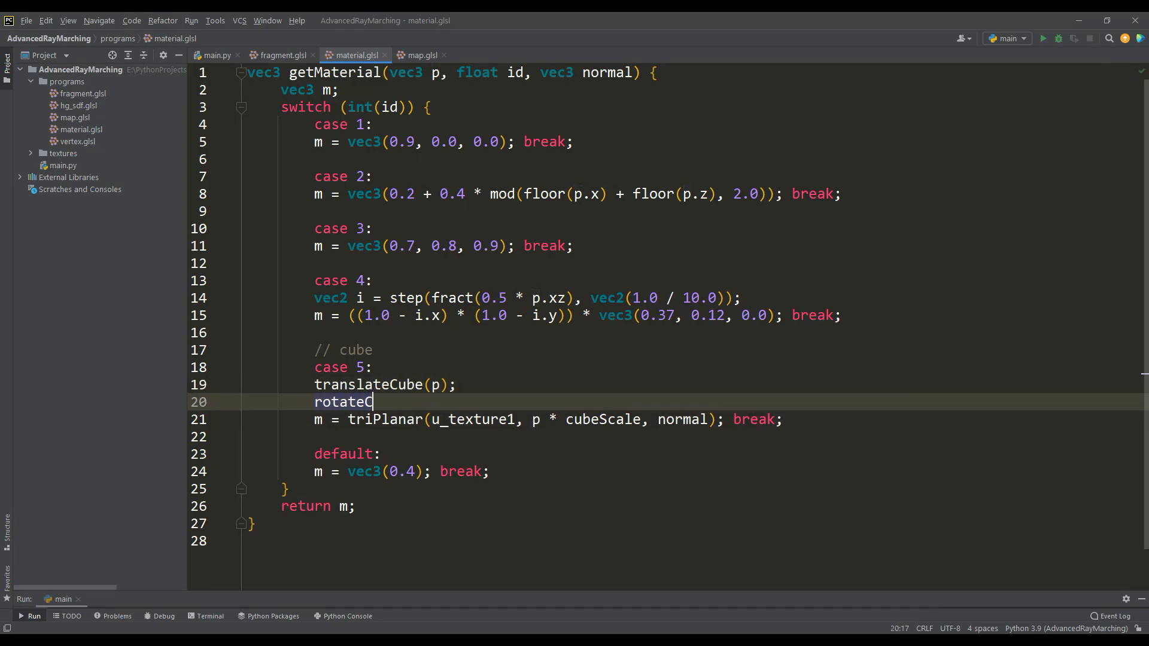
{"action": "type", "text": "ube(p);"}
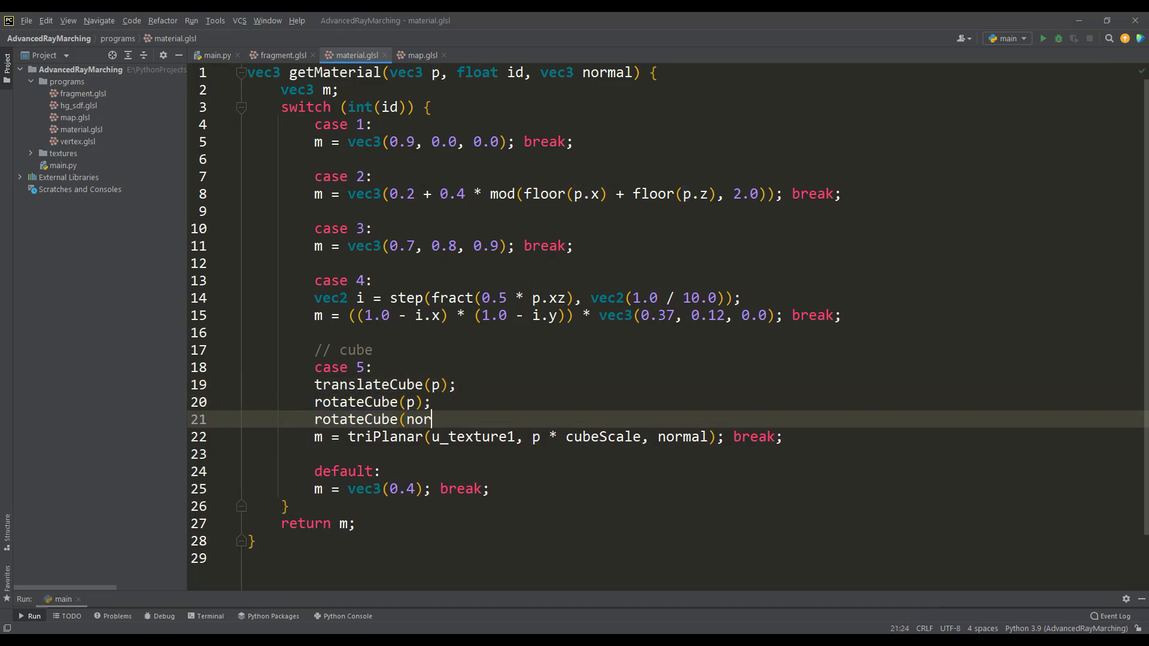
{"action": "type", "text": "mal);"}
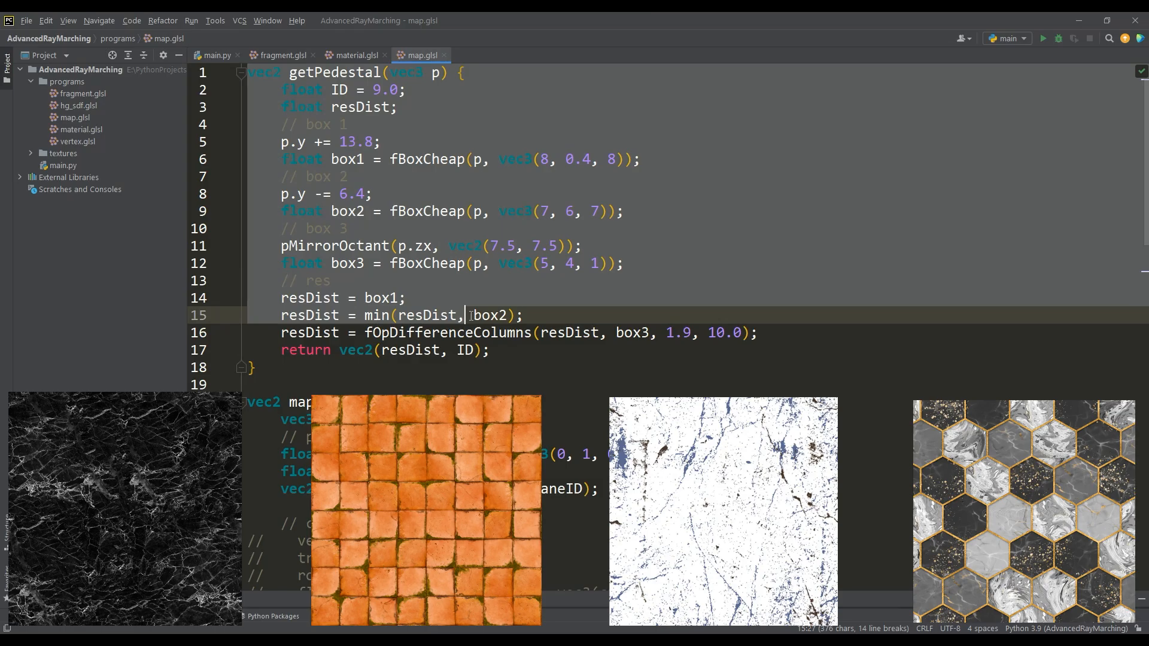
Step: Preview the pedestal, then sharpen the sphere normal with pow(normal, vec3(5.0))
{"action": "left_click", "coordinate": [1041, 39]}
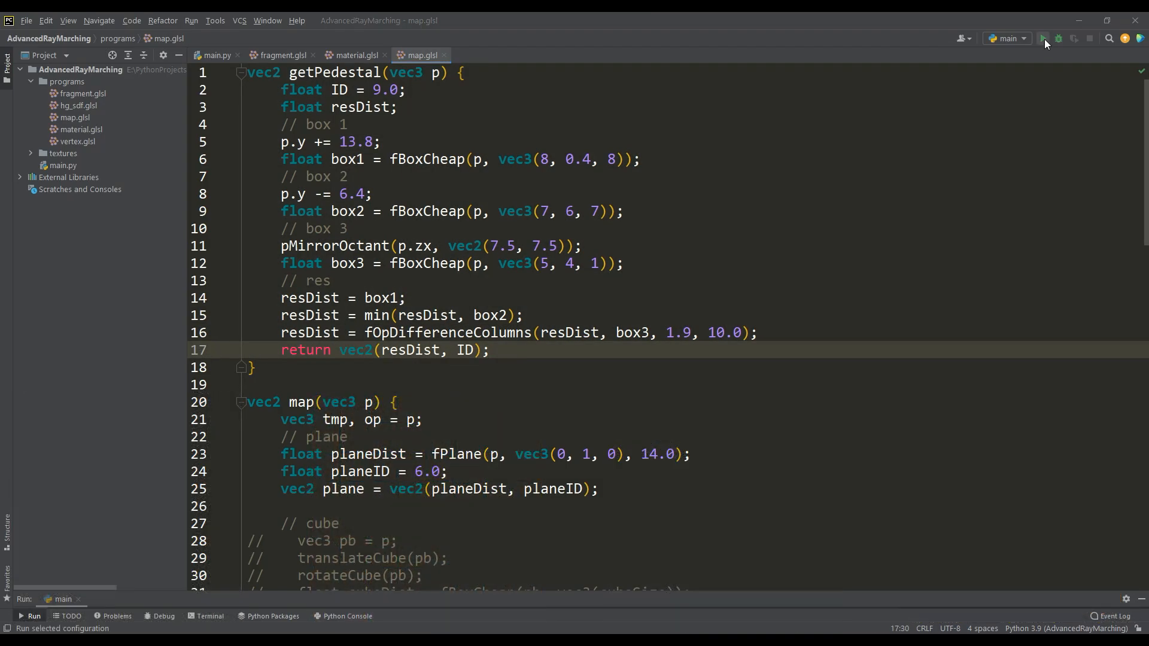
{"action": "left_click", "coordinate": [1042, 39]}
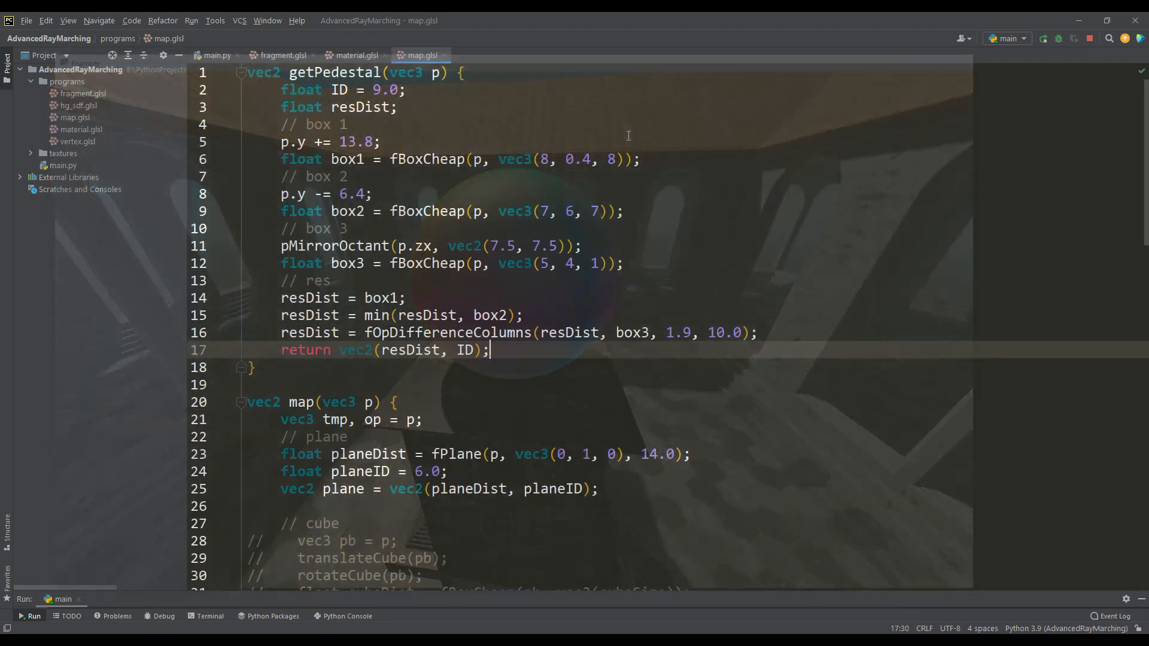
{"action": "left_click", "coordinate": [353, 55]}
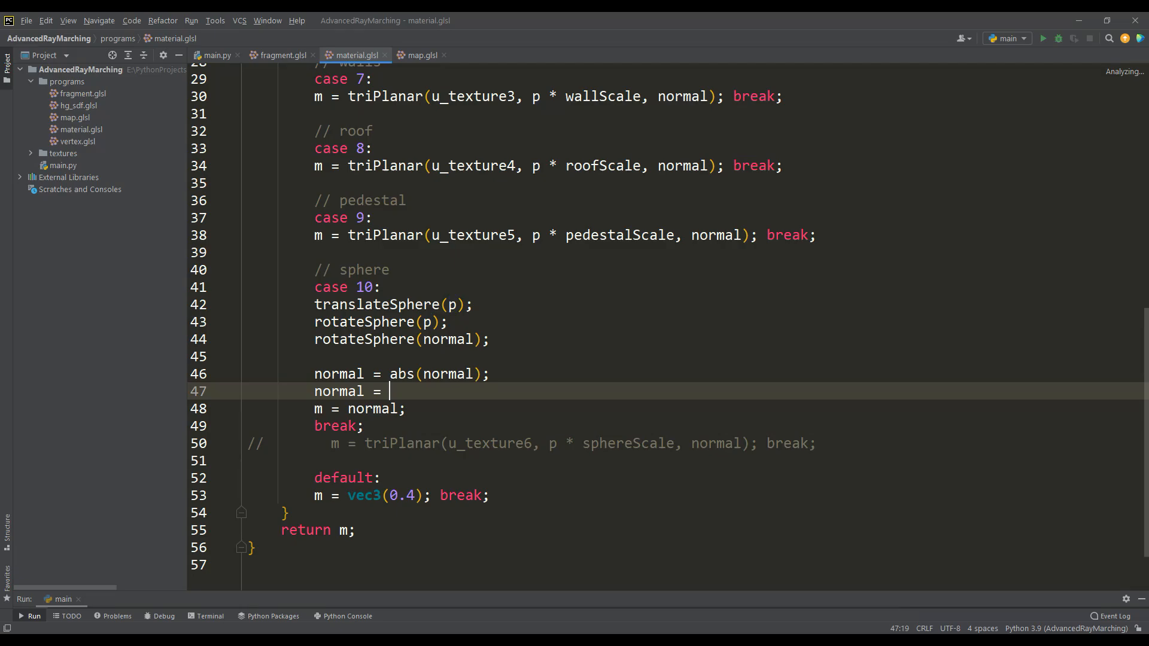
{"action": "type", "text": "pow(normal, vec3(5.0));"}
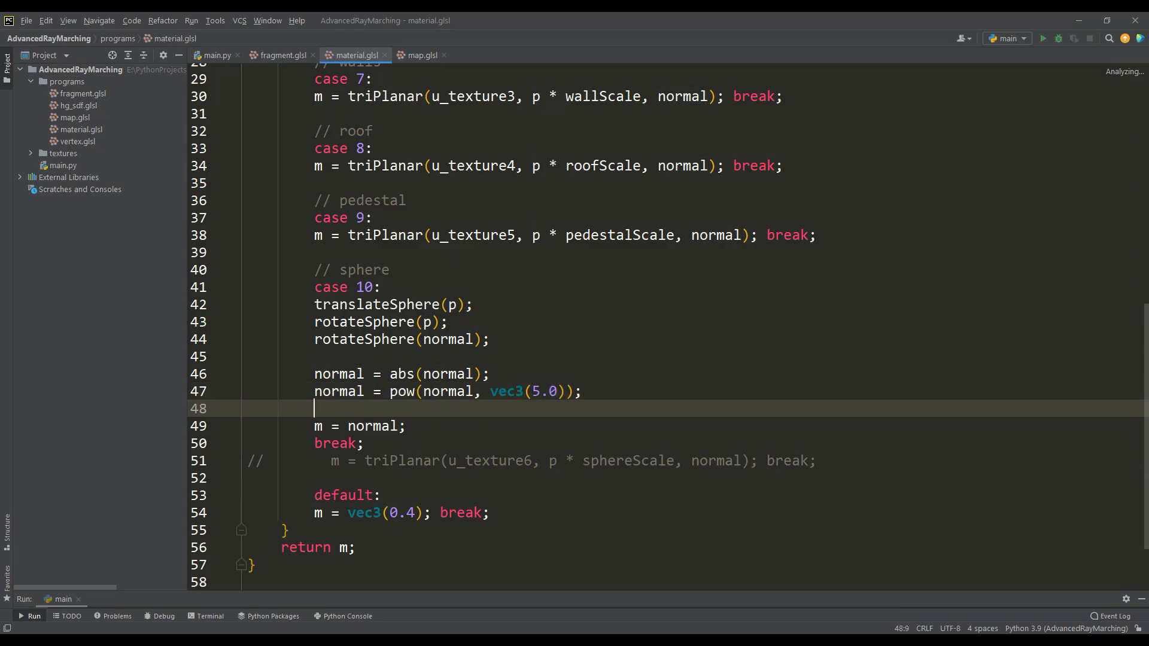
Step: Divide the sphere normal by normal.x + normal.y + normal.z, matching triPlanar's weighting
{"action": "type", "text": "normal /= normal.x + norm"}
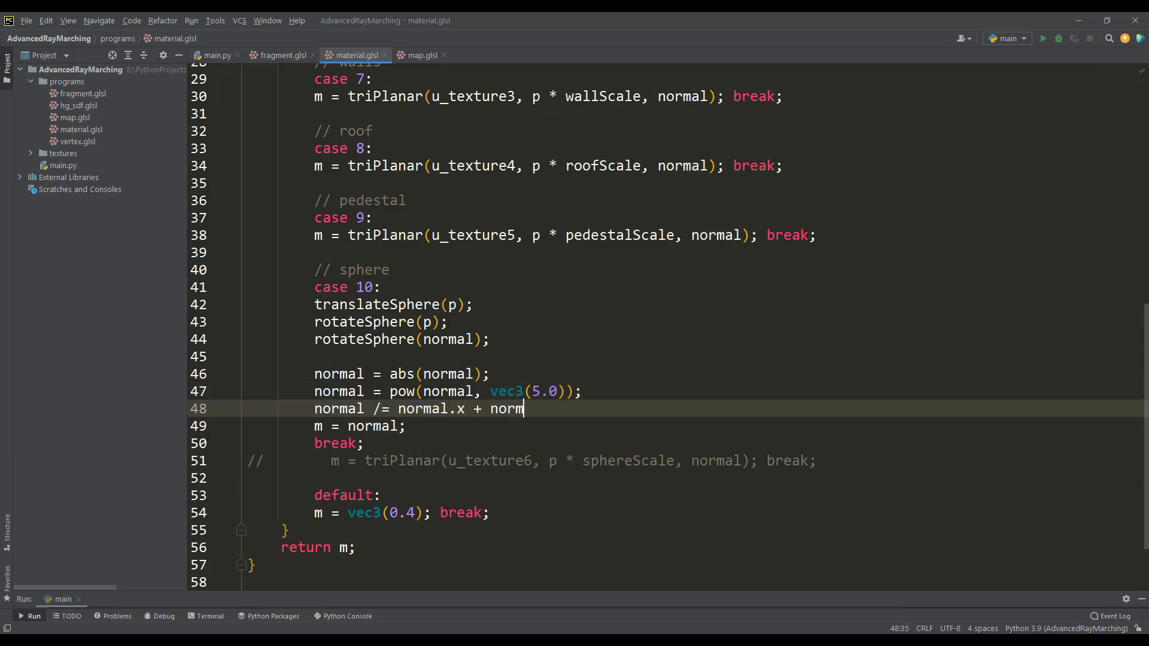
{"action": "type", "text": "al.y + normal.z;"}
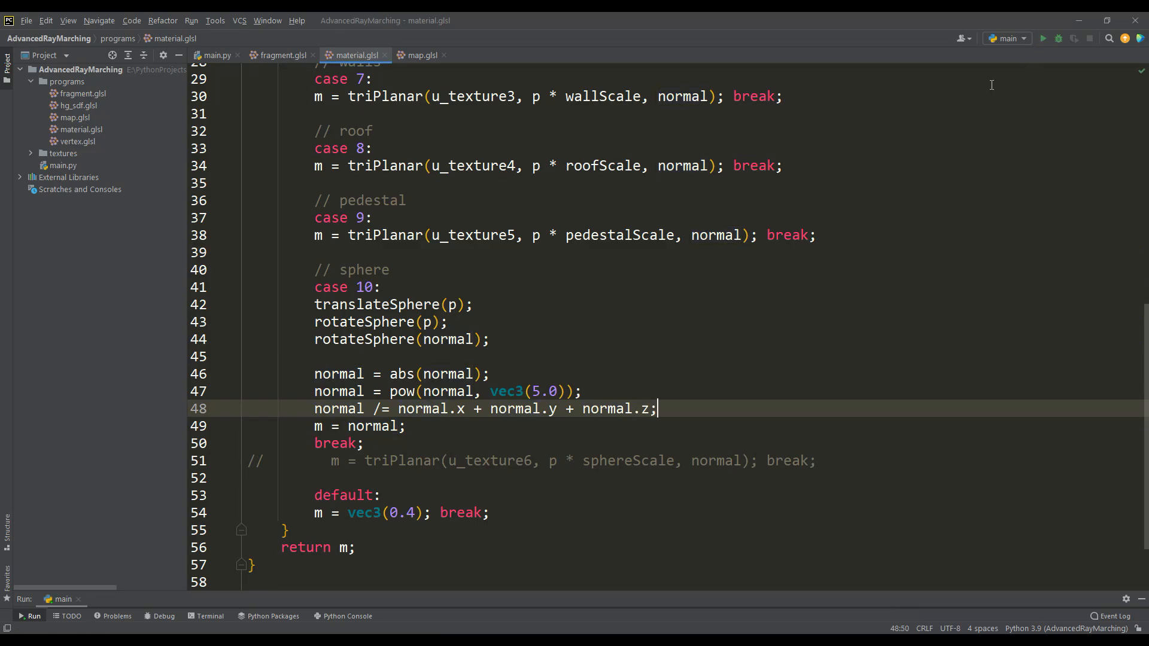
{"action": "left_click", "coordinate": [1042, 38]}
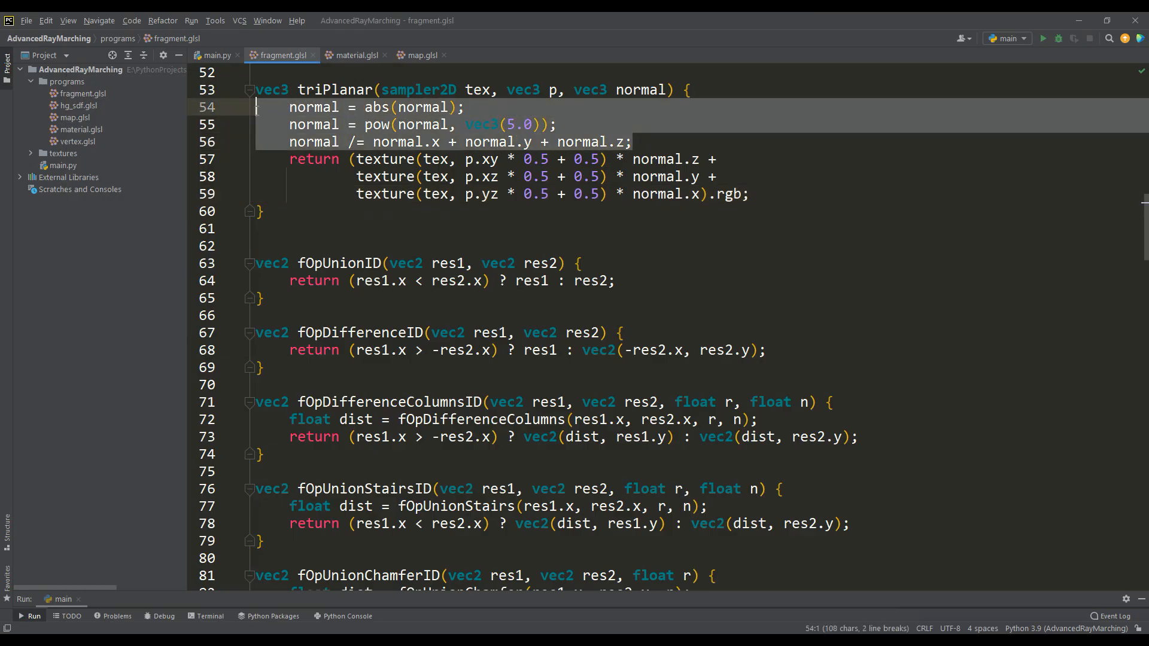
{"action": "left_click", "coordinate": [1042, 38]}
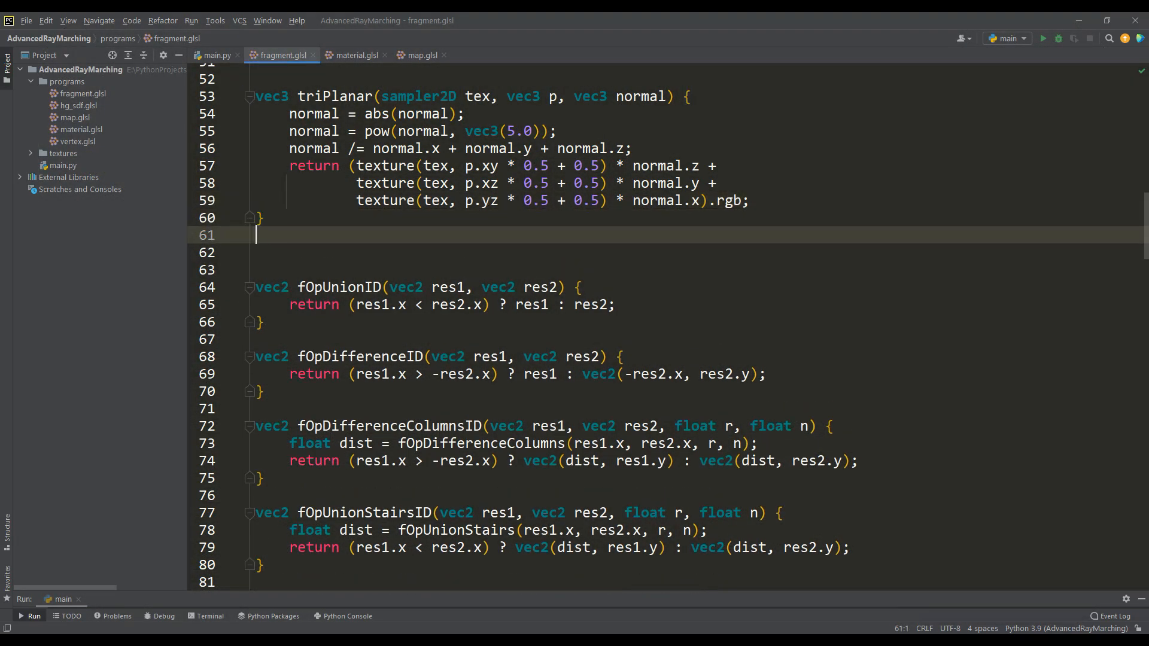
{"action": "type", "text": "float bumpMapping(sampler2"}
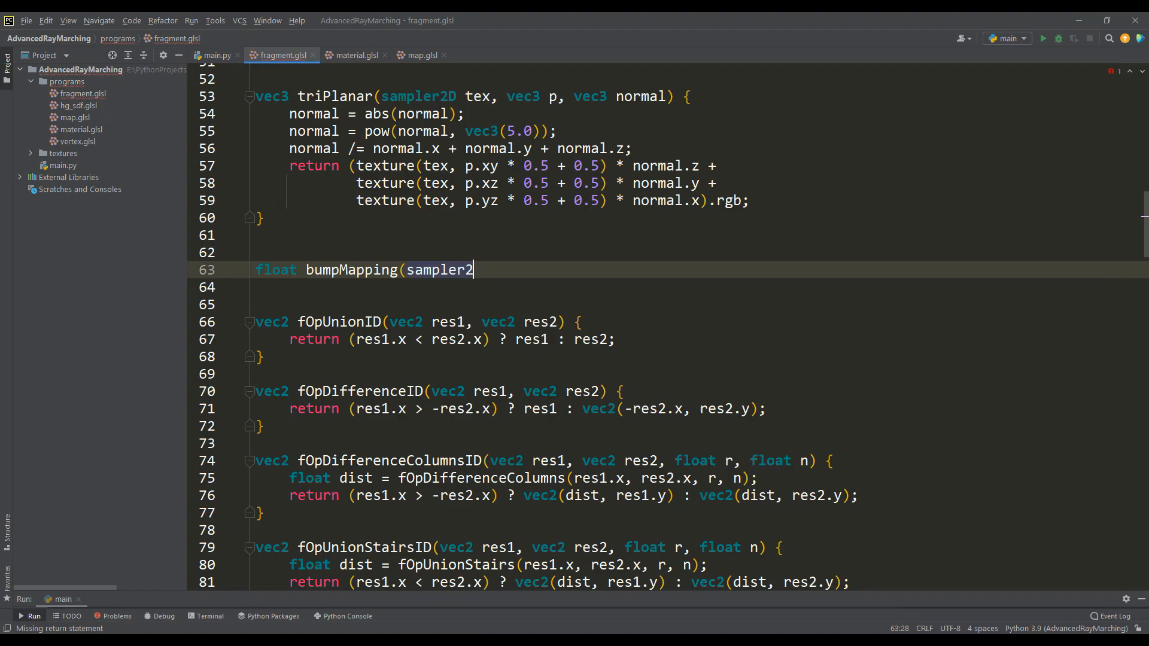
Step: Write bumpMapping(tex, p, n, dist, factor, scale) in fragment.glsl, normalizing n
{"action": "type", "text": "D tex, vec3 p, vec3 n, float dist, floa"}
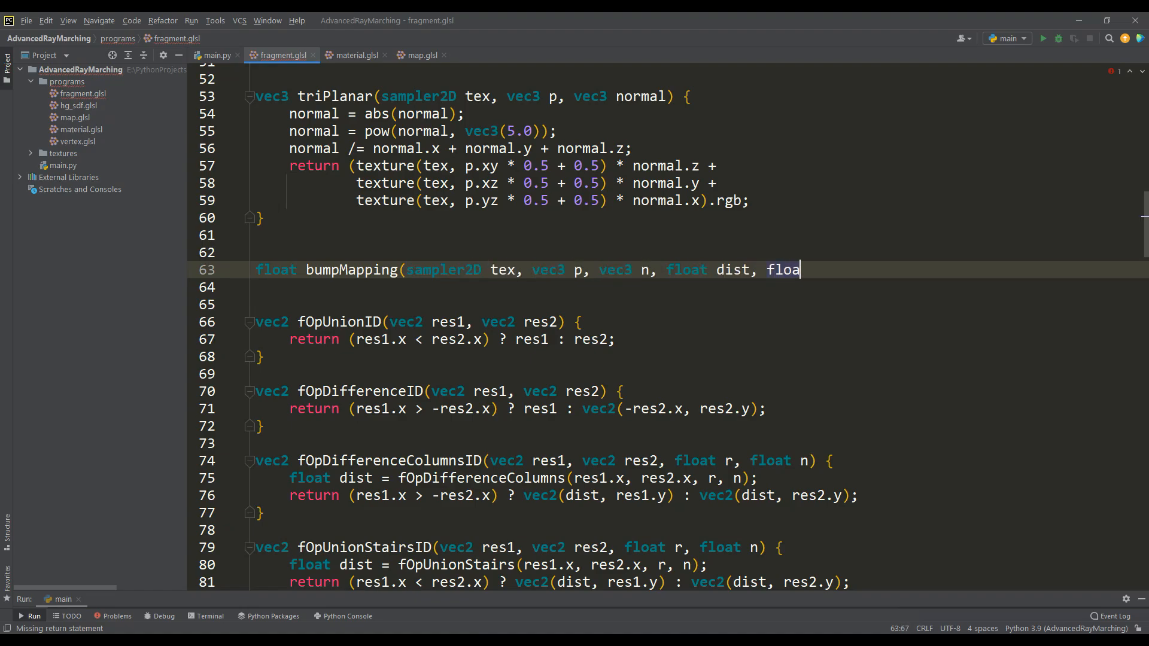
{"action": "type", "text": "t factor, float scale) {"}
{"action": "type", "text": "if (dist < 0.1) {"}
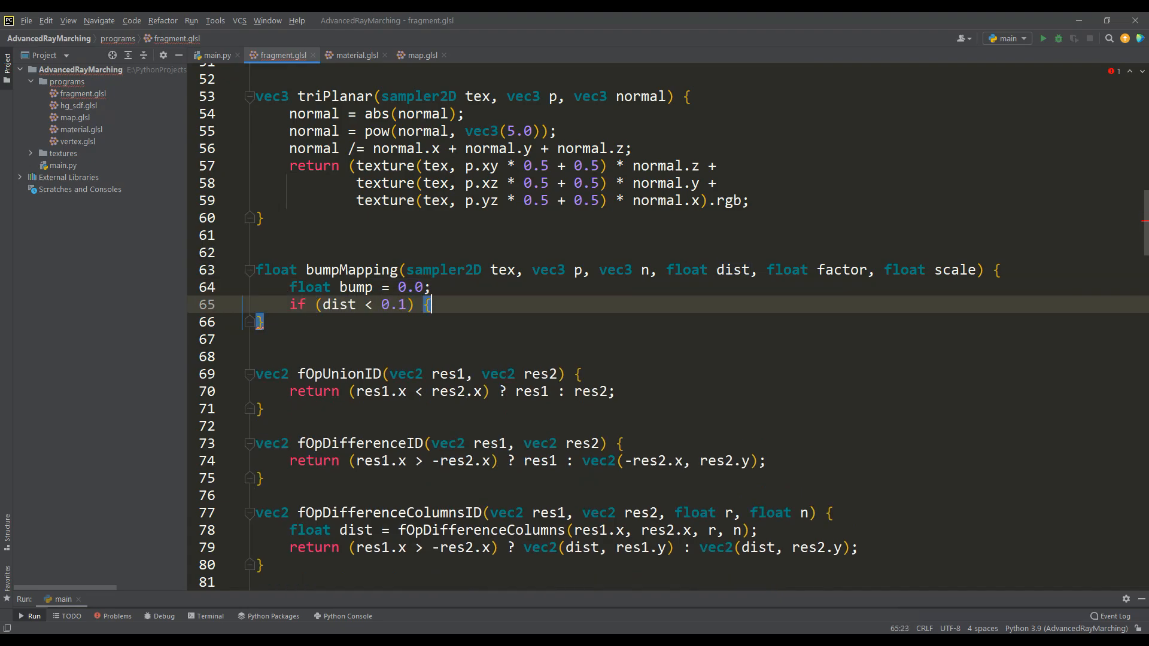
{"action": "type", "text": "vec3 normal = normalize("}
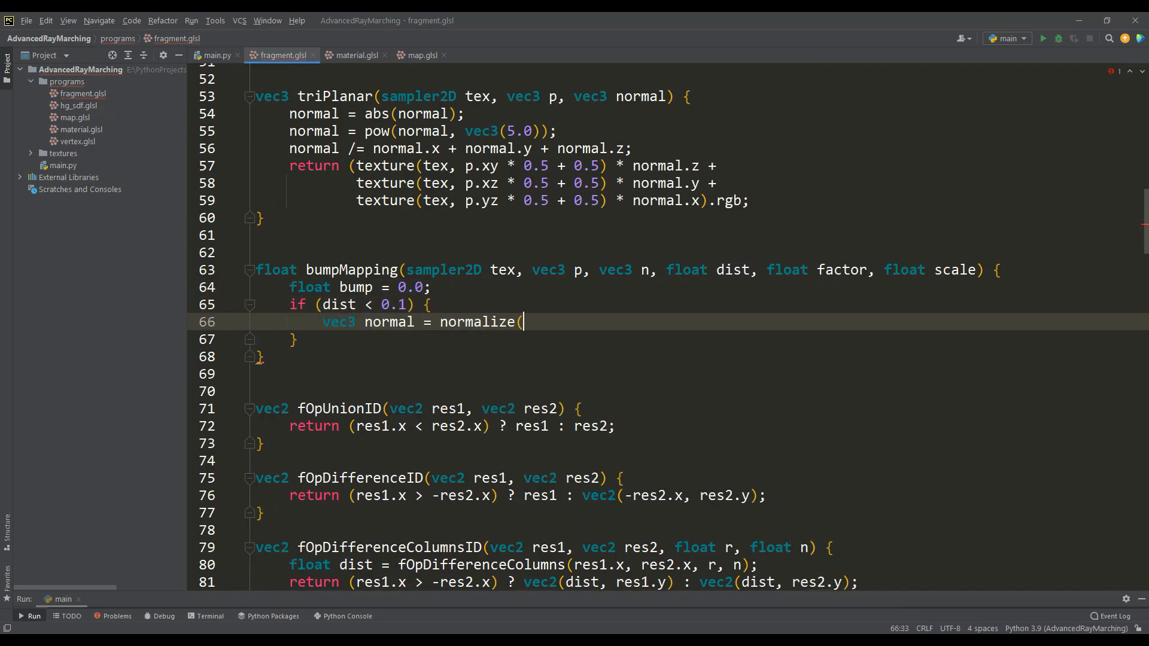
{"action": "type", "text": "n);"}
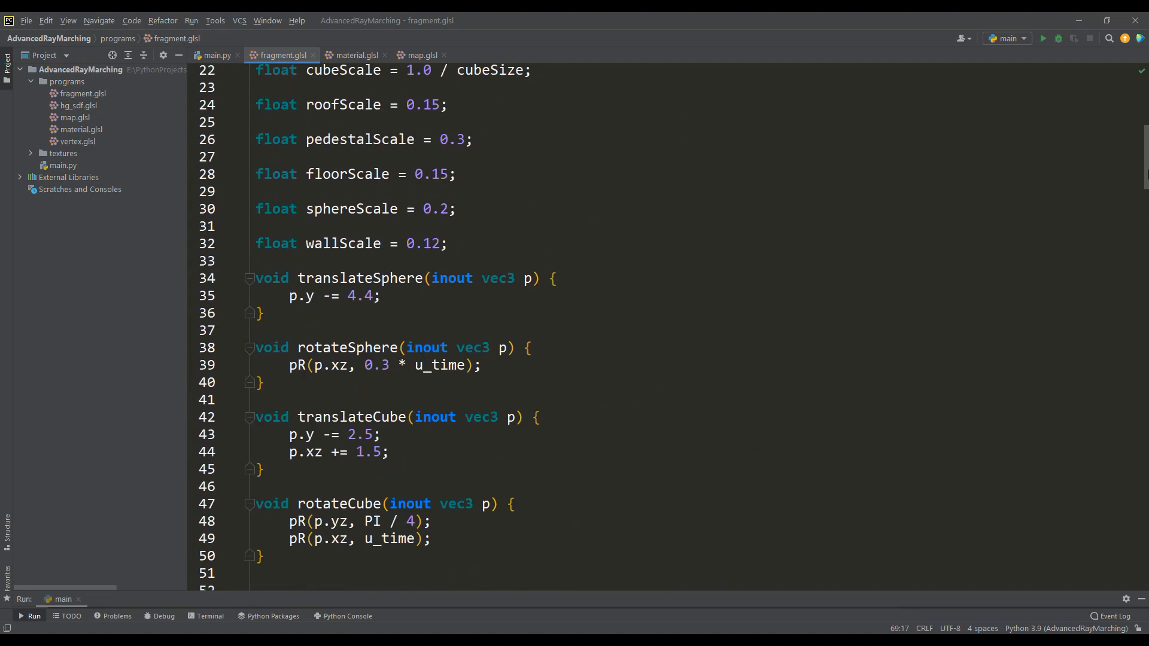
{"action": "type", "text": "float"}
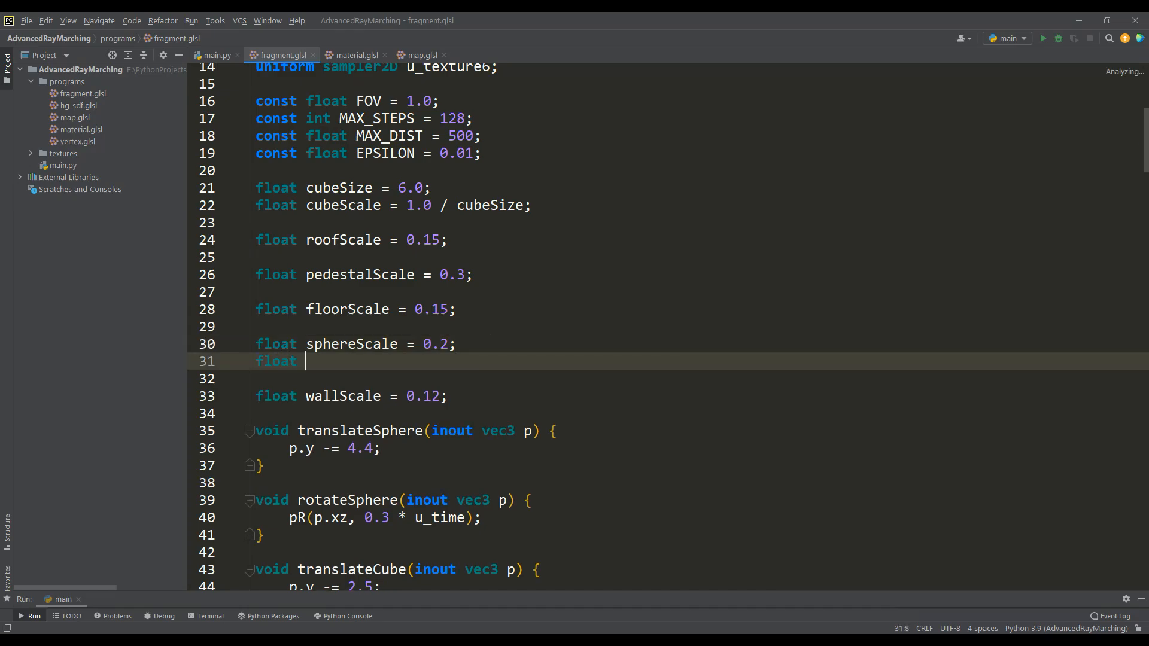
Step: Add bumpMapping(u_texture..., sphereScale) and sphereBumpFactor to sphereDist, then run the scene
{"action": "left_click", "coordinate": [420, 55]}
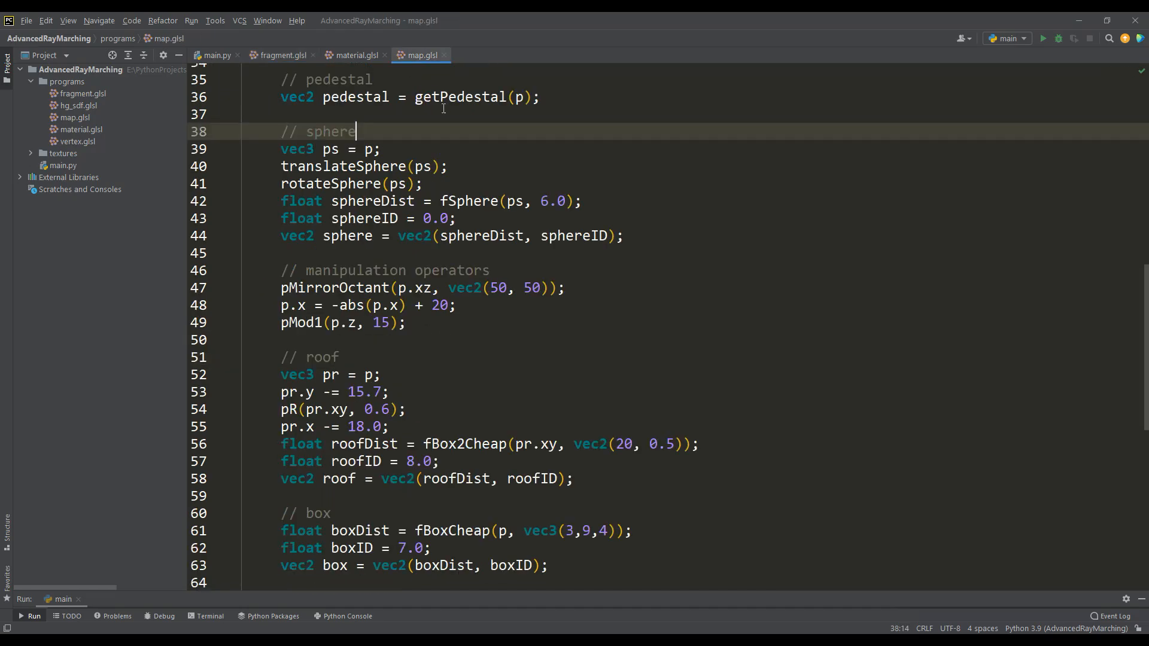
{"action": "type", "text": "sphereDis"}
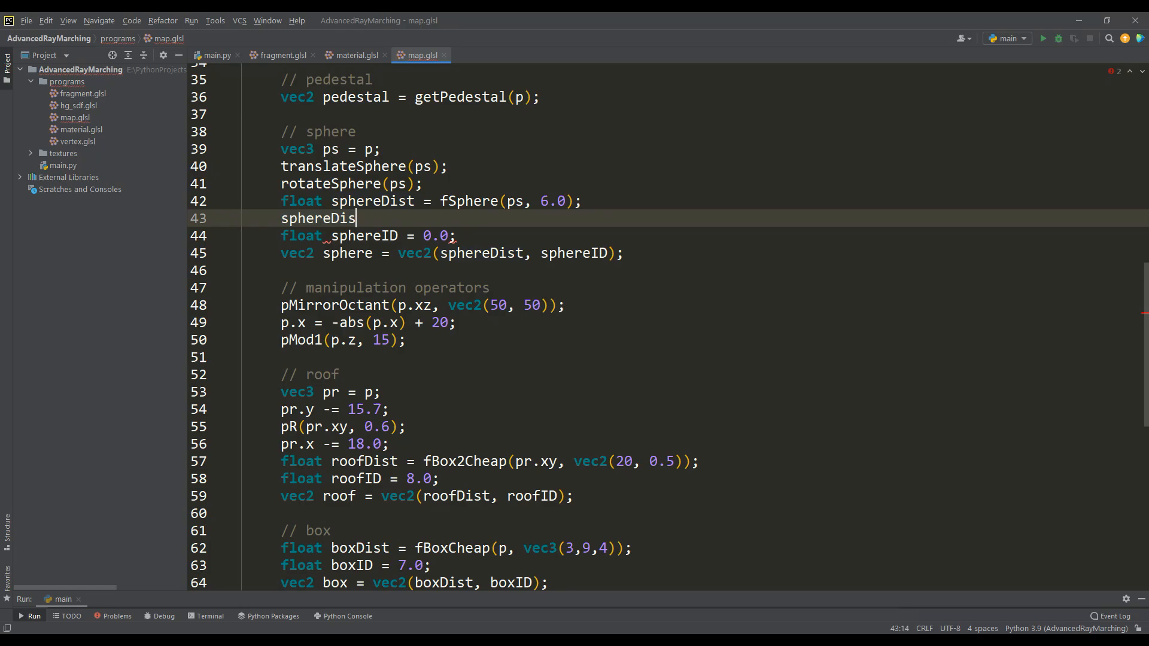
{"action": "type", "text": "+= bumpMapping(u_texture6, ps, ps + sphereBumpFactor,"}
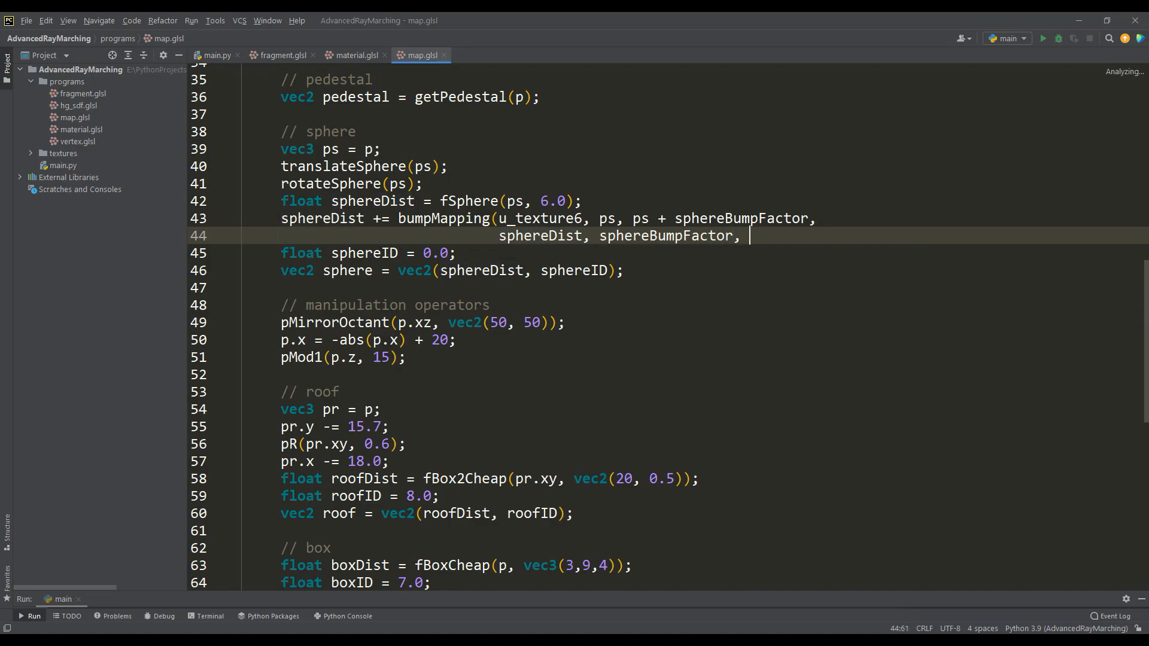
{"action": "type", "text": "sphereScale);"}
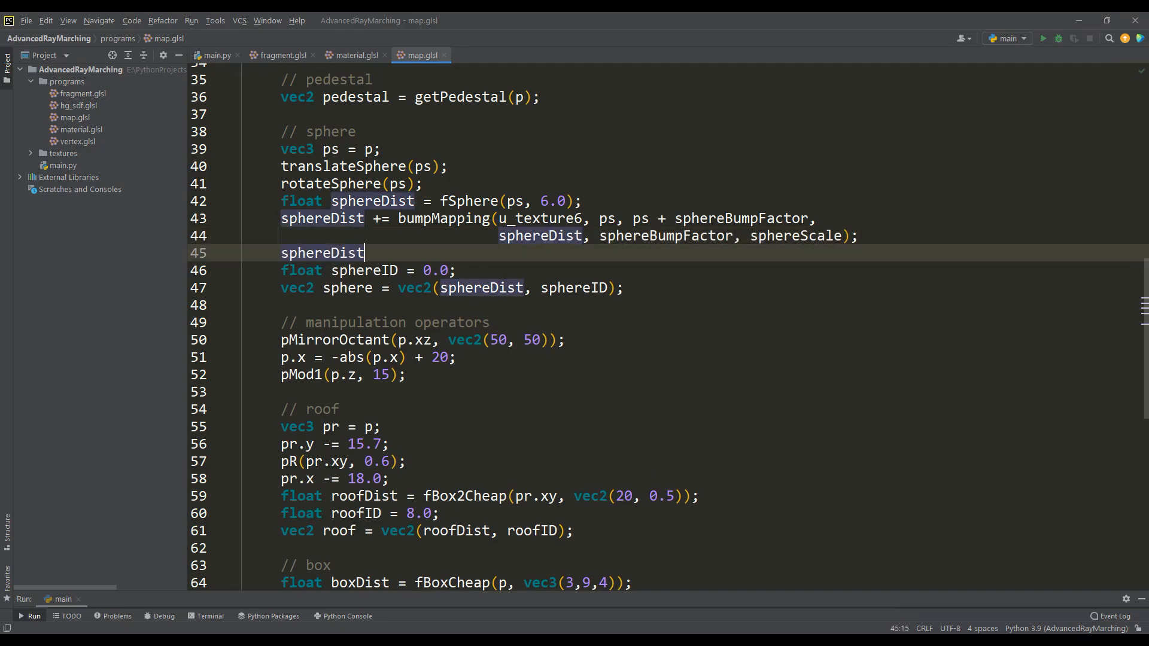
{"action": "type", "text": "+= sphereBumpFactor;"}
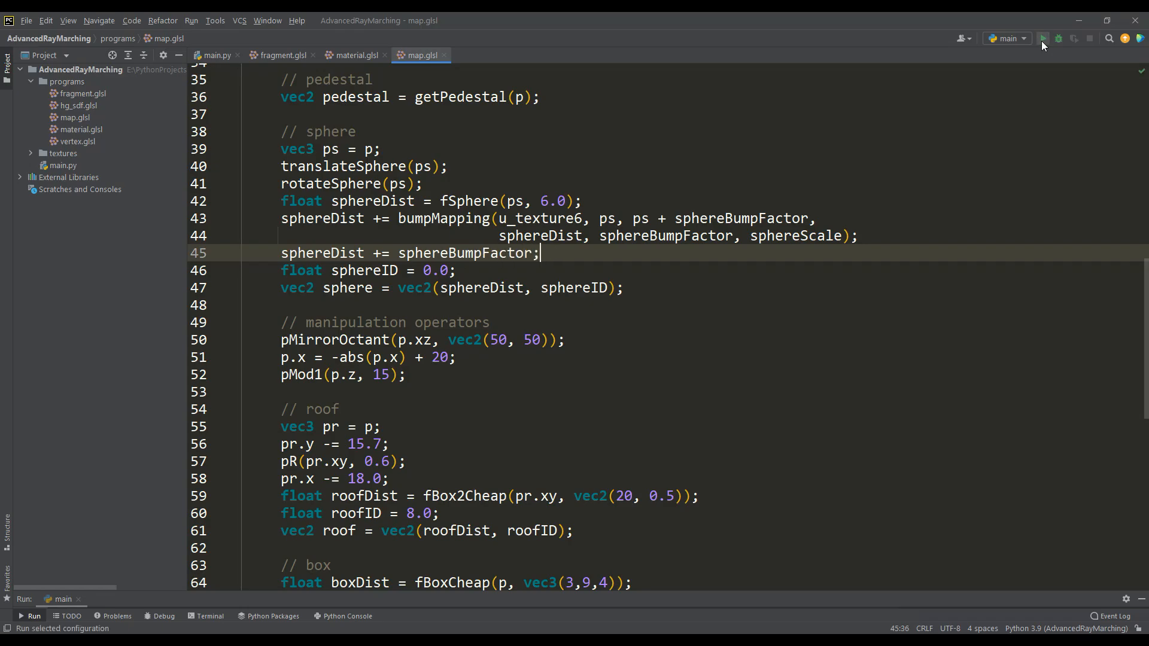
{"action": "left_click", "coordinate": [1042, 38]}
{"action": "type", "text": "1"}
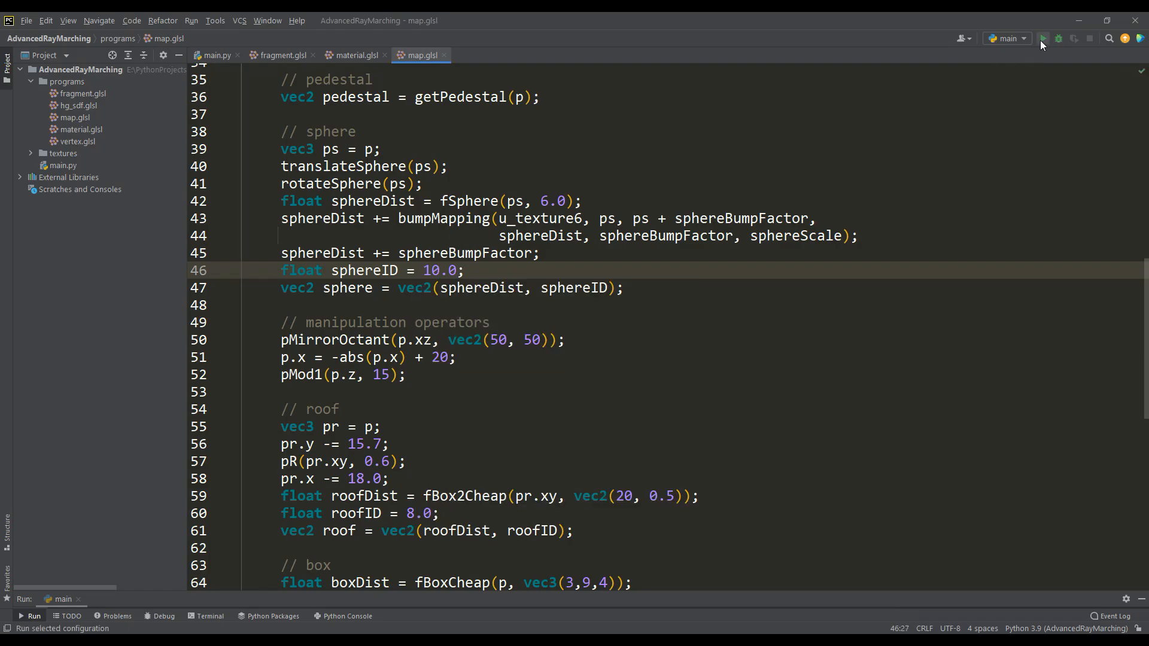
{"action": "left_click", "coordinate": [1042, 38]}
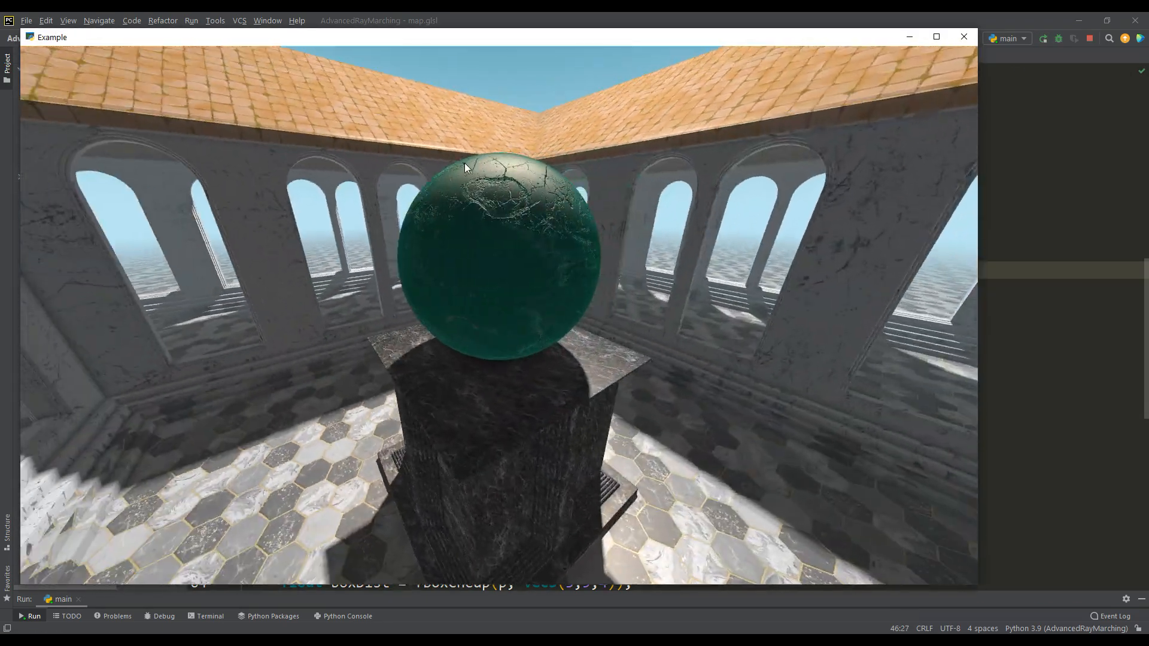